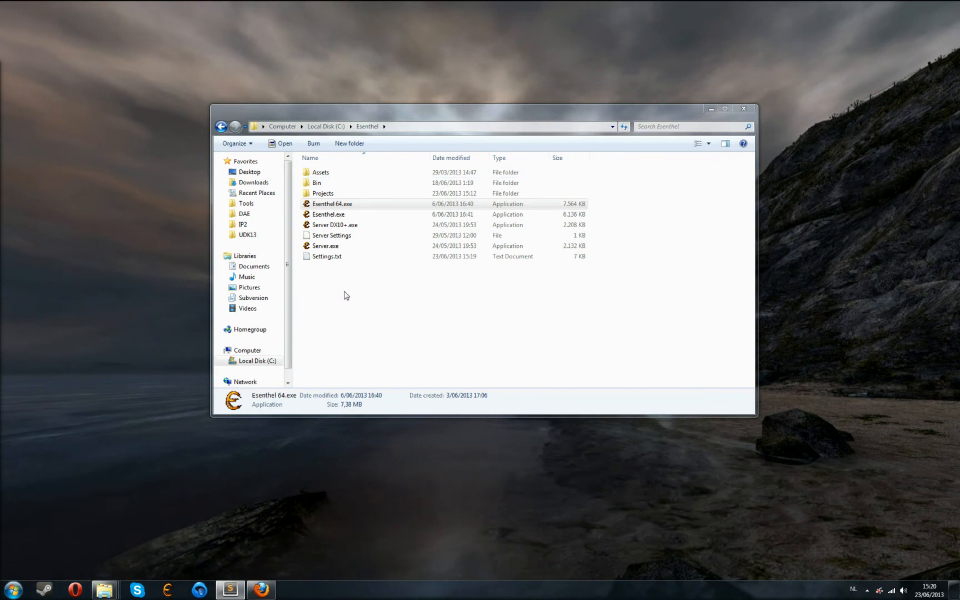
Review the Visual C++ 2010 Express download page in Firefox.
key("ctrl+a")
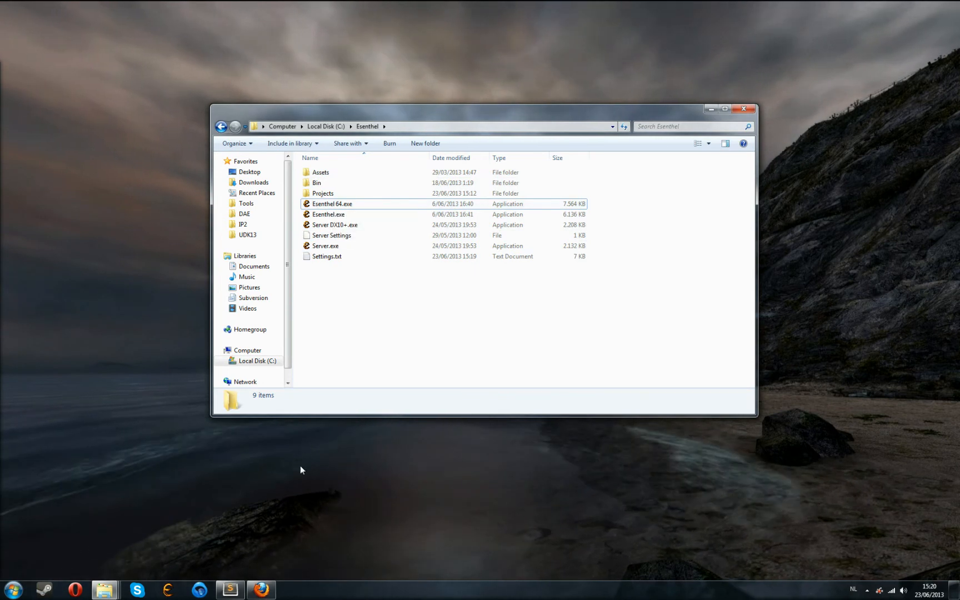
mouse_move(260, 589)
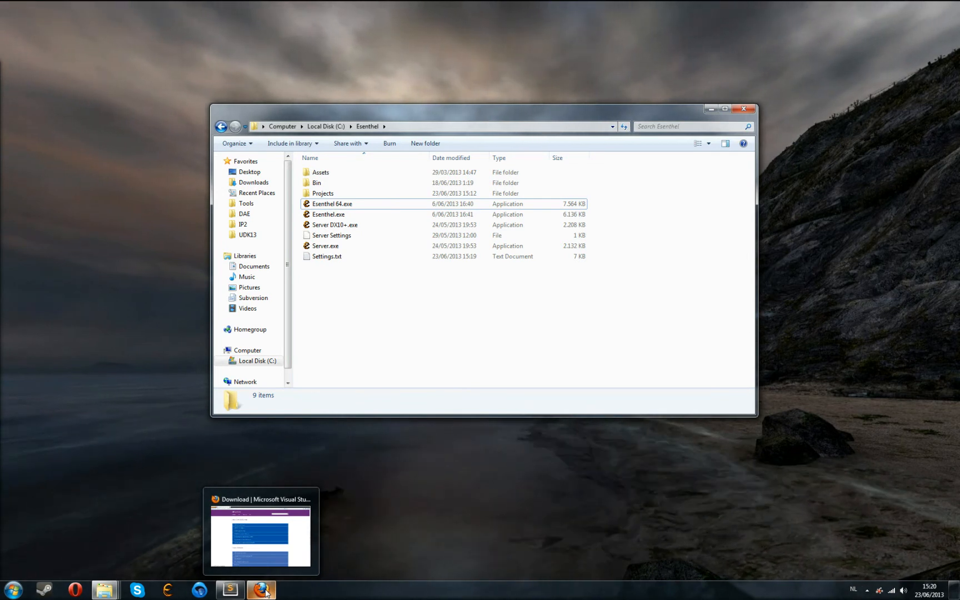
left_click(261, 588)
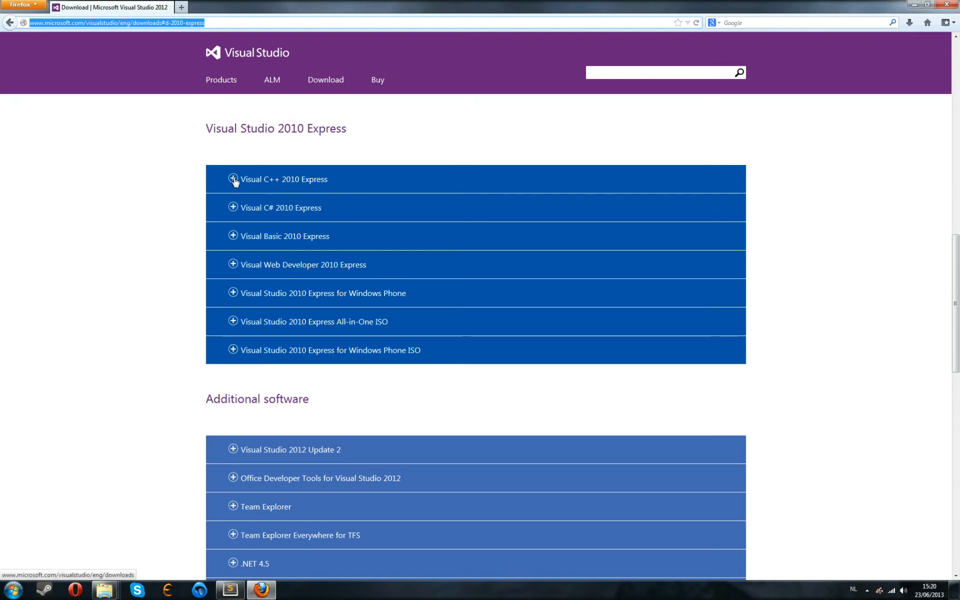
mouse_move(329, 184)
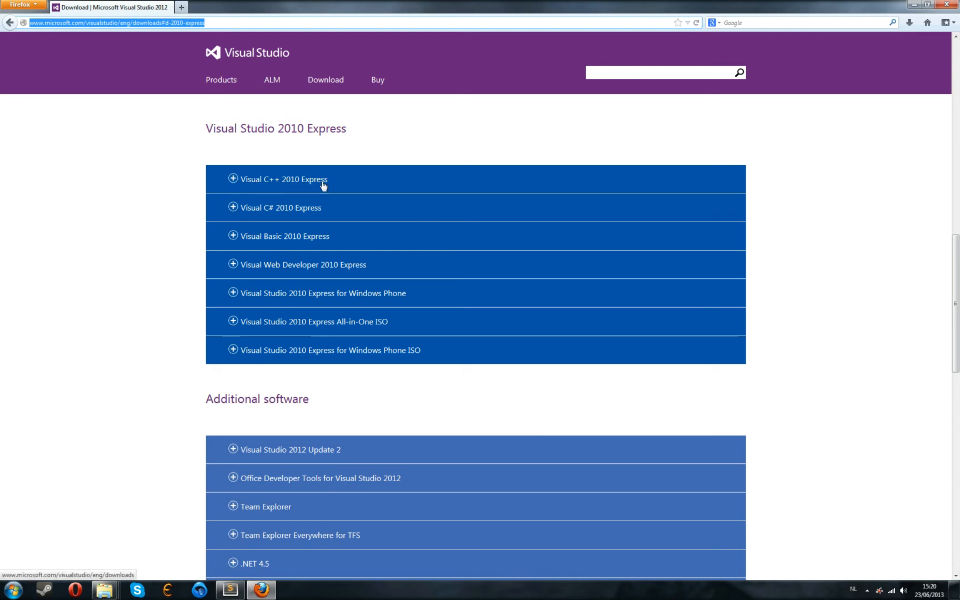
left_click(285, 179)
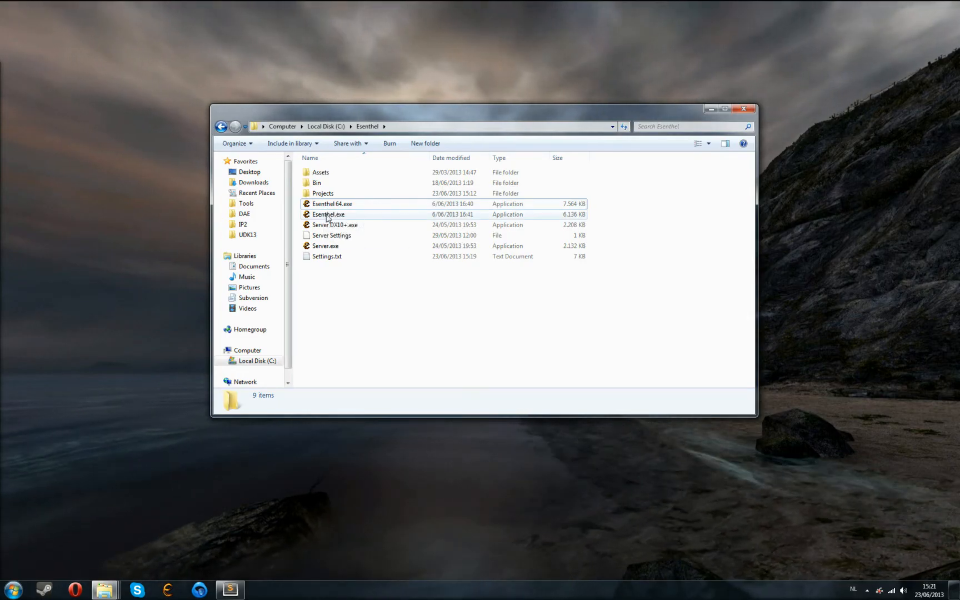
Launch Esenthel.exe from the Esenthel folder in Explorer.
left_click(327, 215)
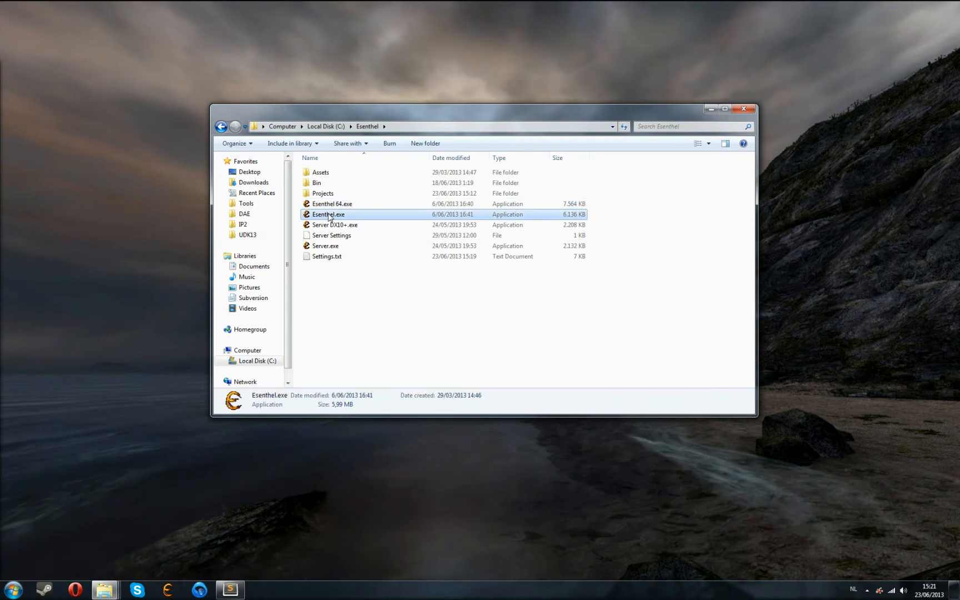
double_click(327, 214)
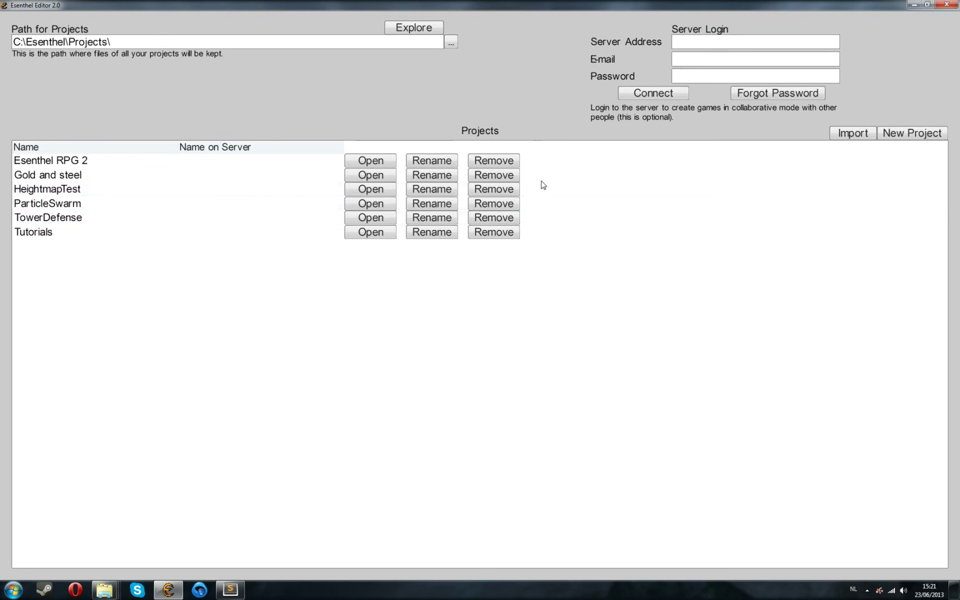
left_click(46, 217)
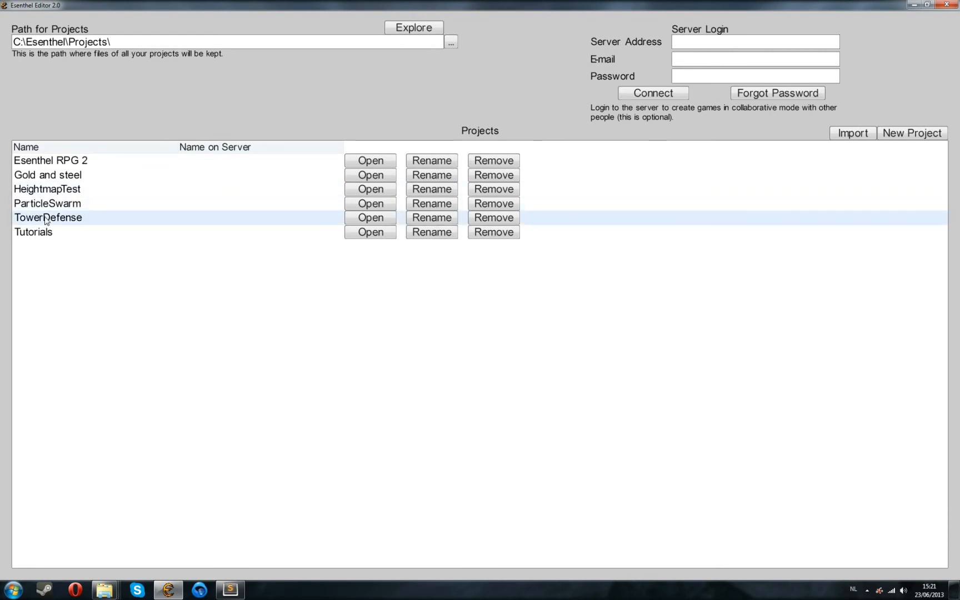
left_click(45, 160)
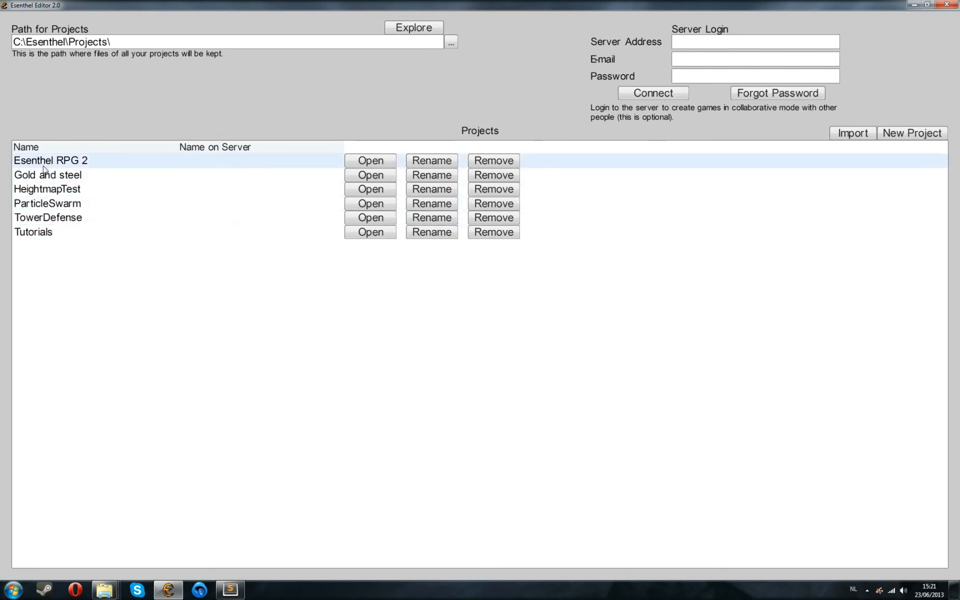
left_click(34, 232)
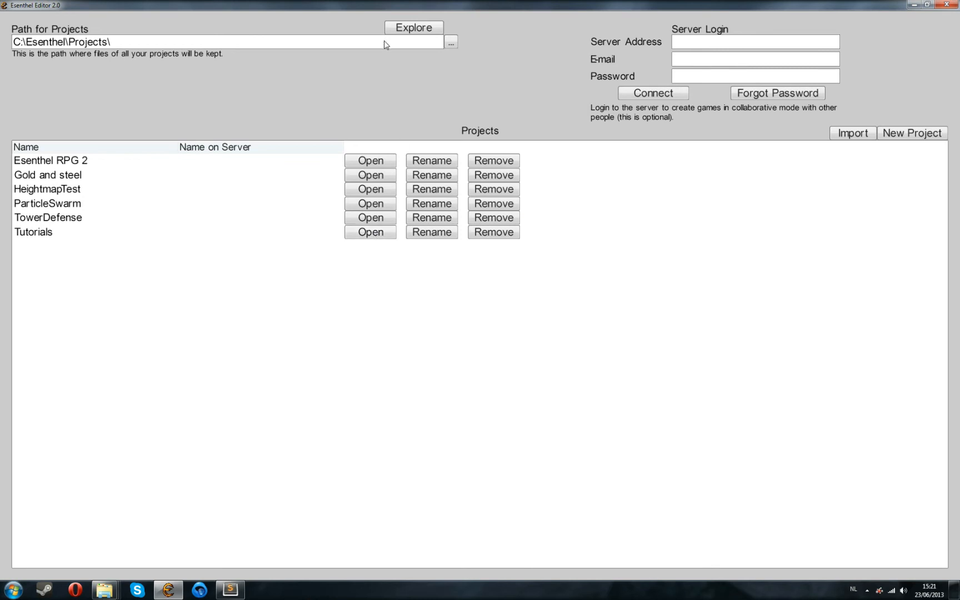
left_click(111, 42)
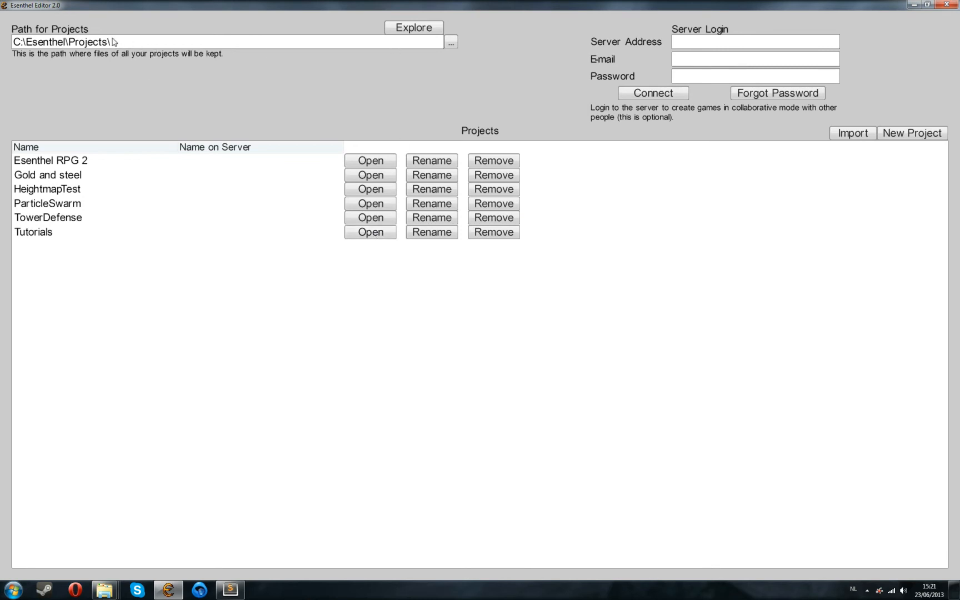
triple_click(84, 42)
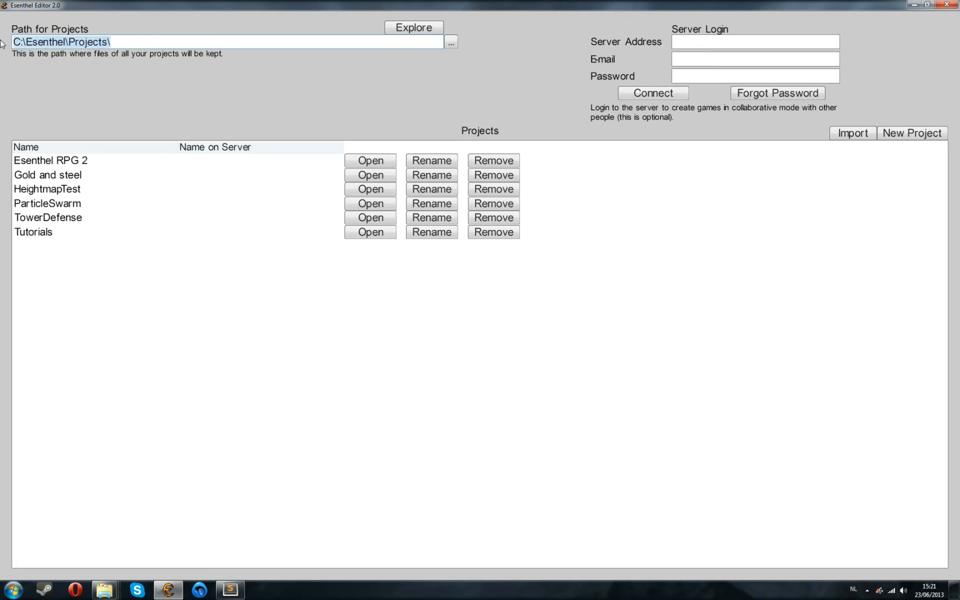
mouse_move(128, 42)
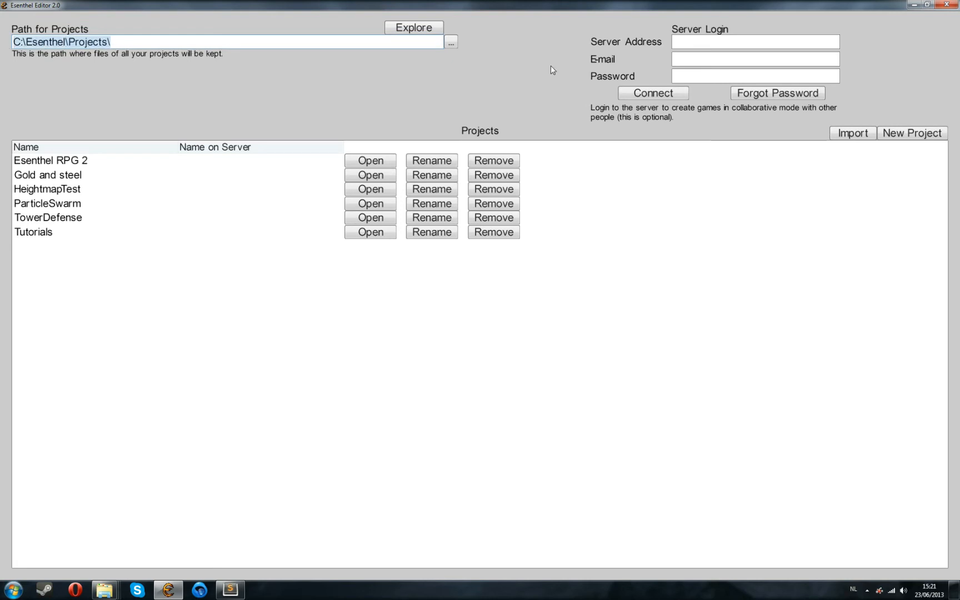
mouse_move(621, 27)
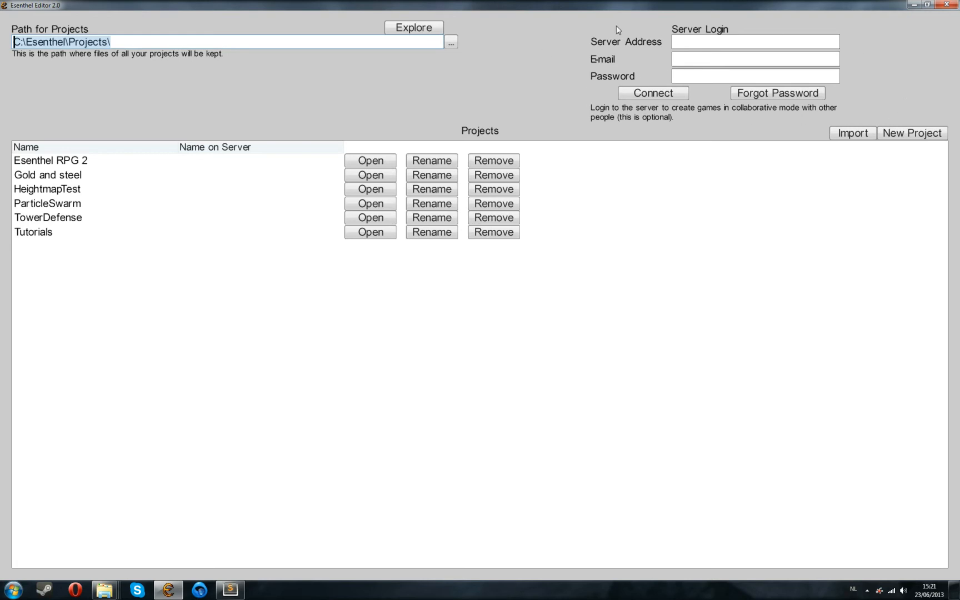
mouse_move(755, 127)
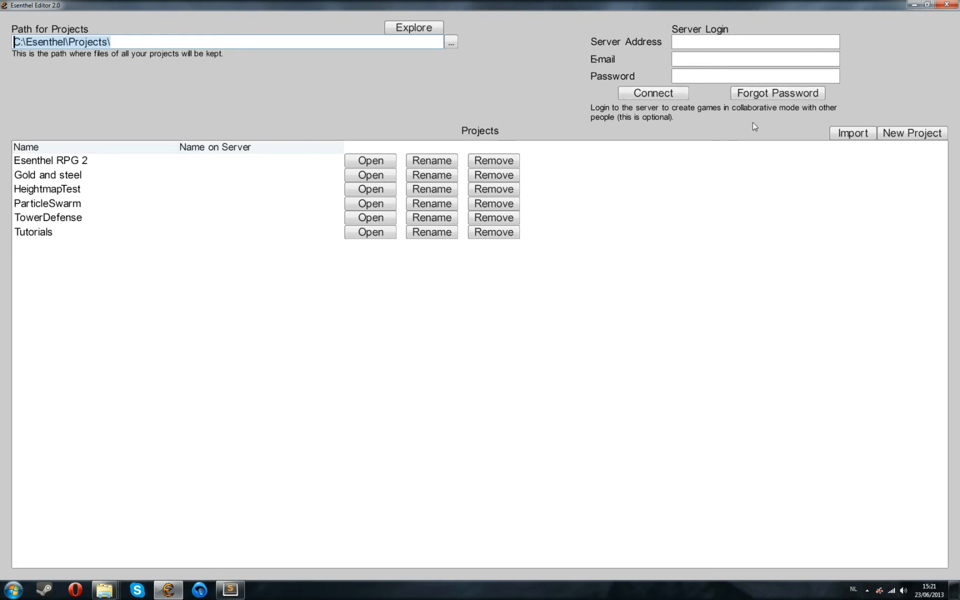
mouse_move(780, 125)
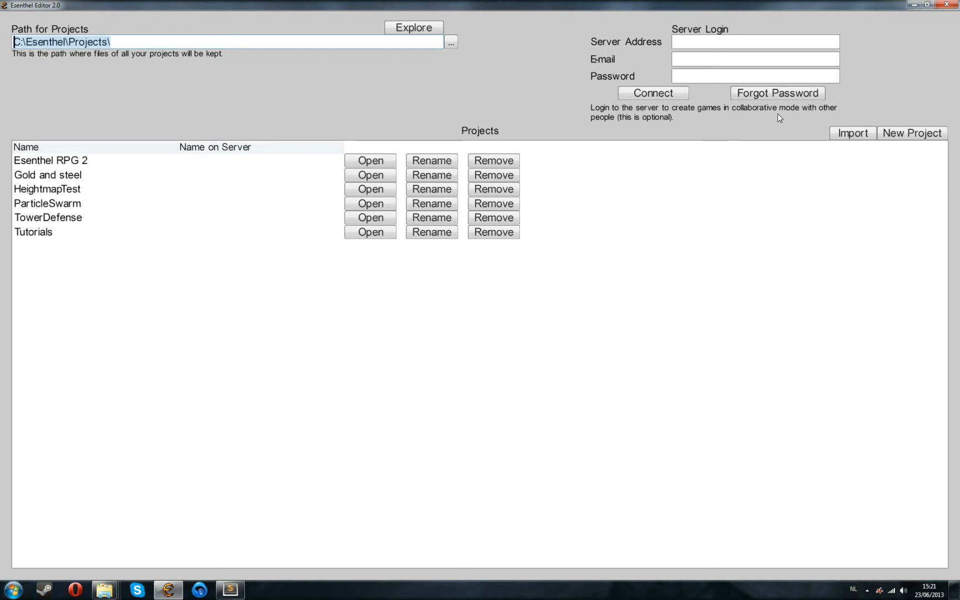
mouse_move(476, 103)
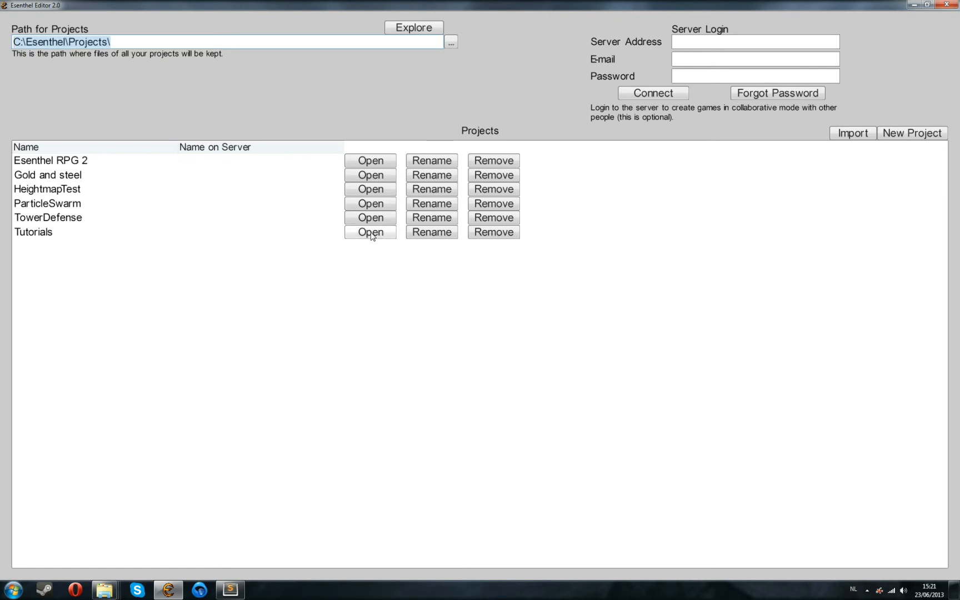
mouse_move(376, 239)
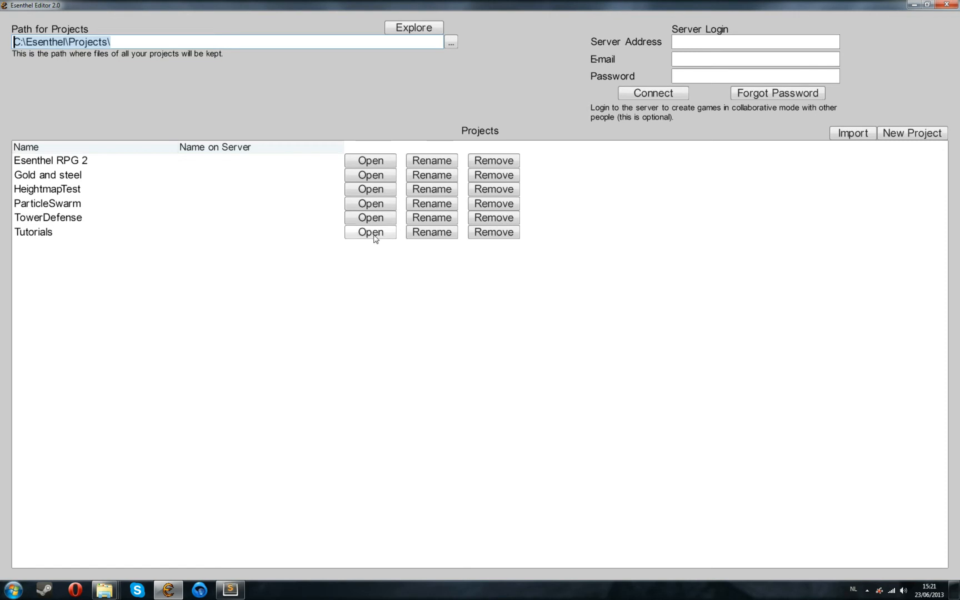
Open the Tutorials project and peek into its Sound folder.
left_click(370, 232)
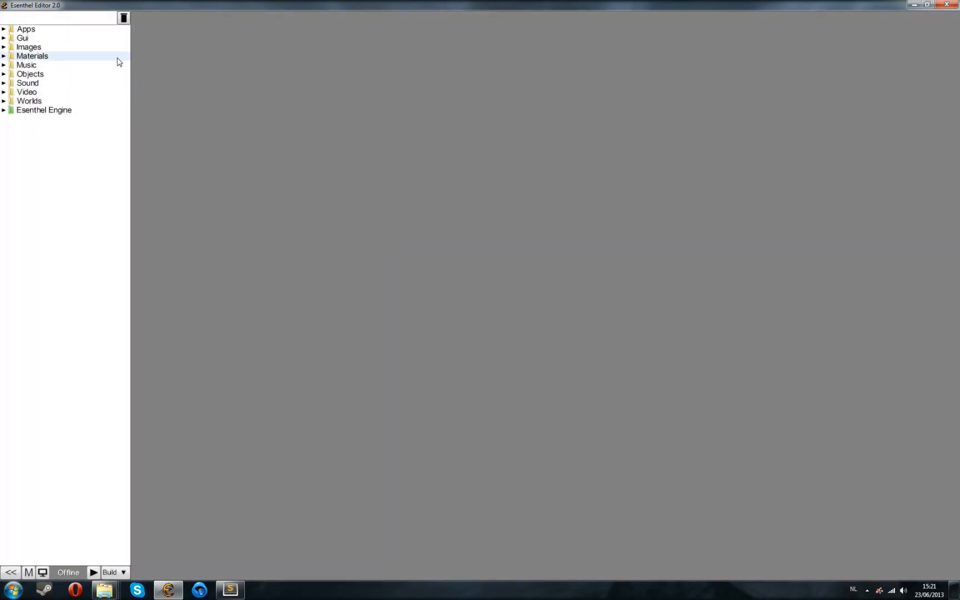
mouse_move(36, 110)
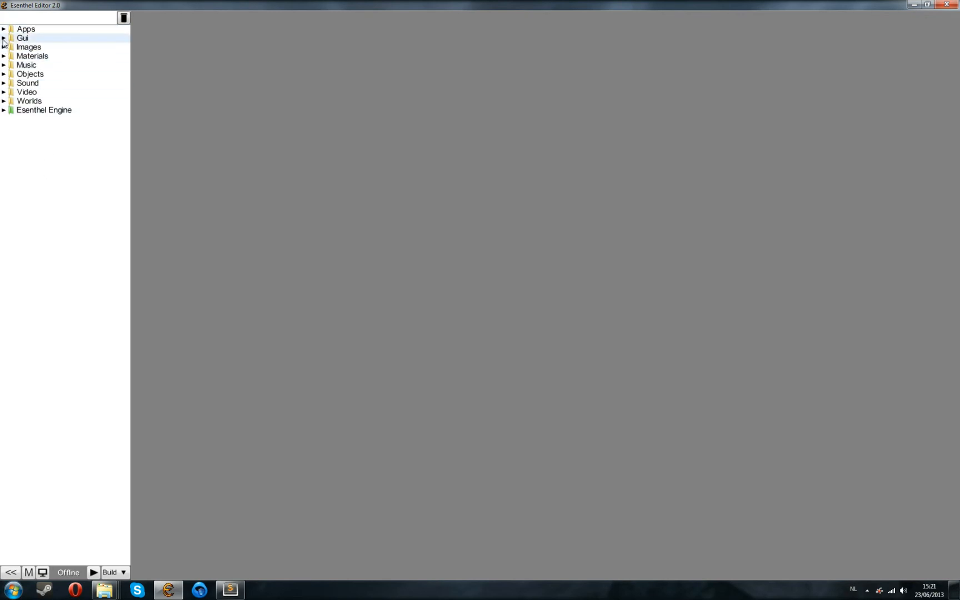
left_click(29, 101)
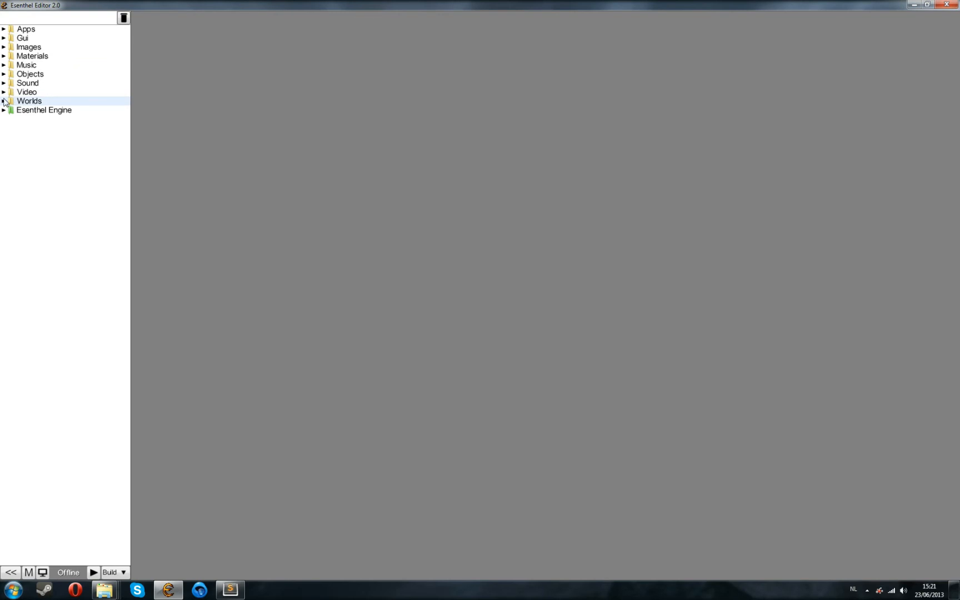
left_click(6, 91)
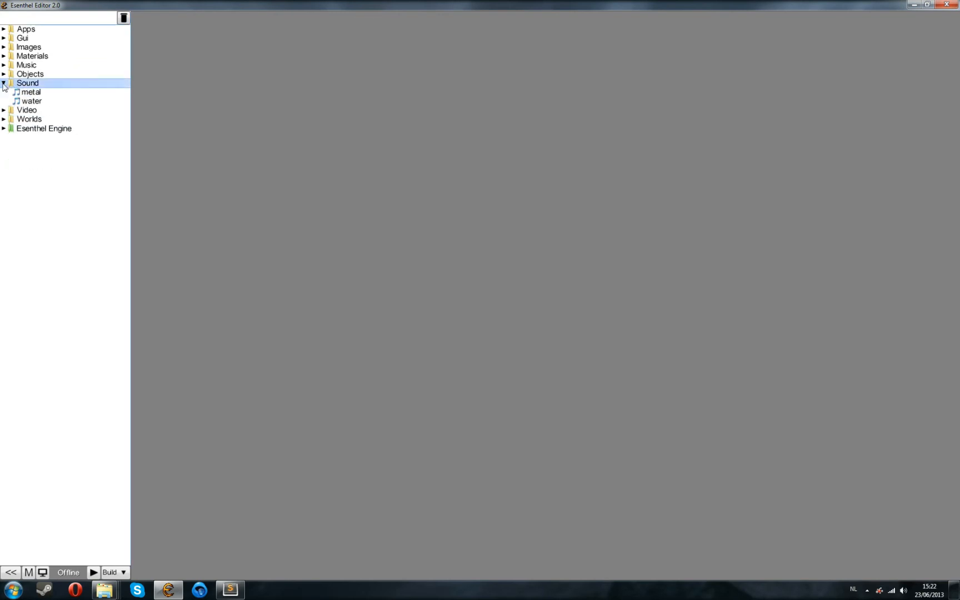
left_click(5, 83)
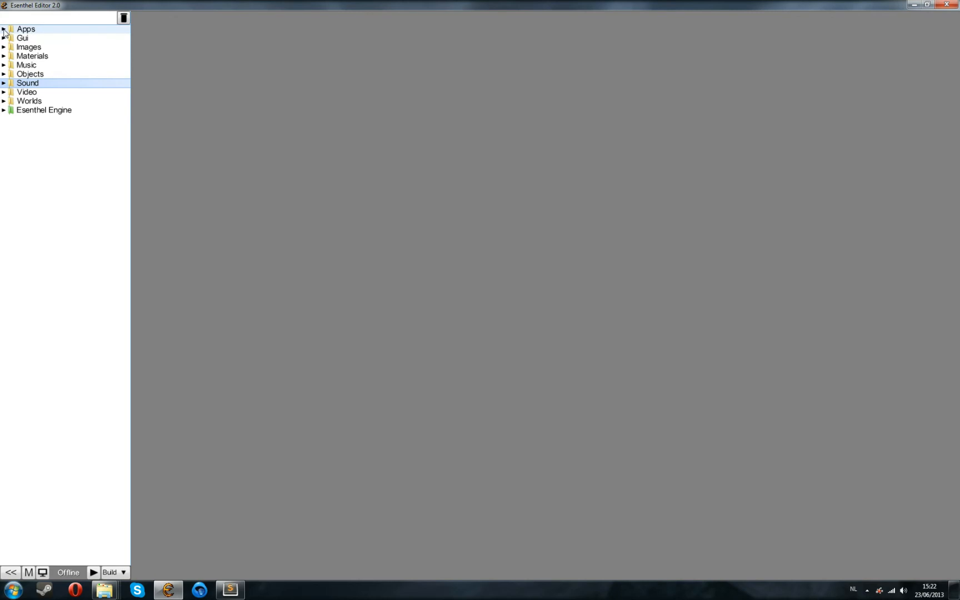
Expand the Apps folder and its 01 - Start tutorial group.
left_click(6, 29)
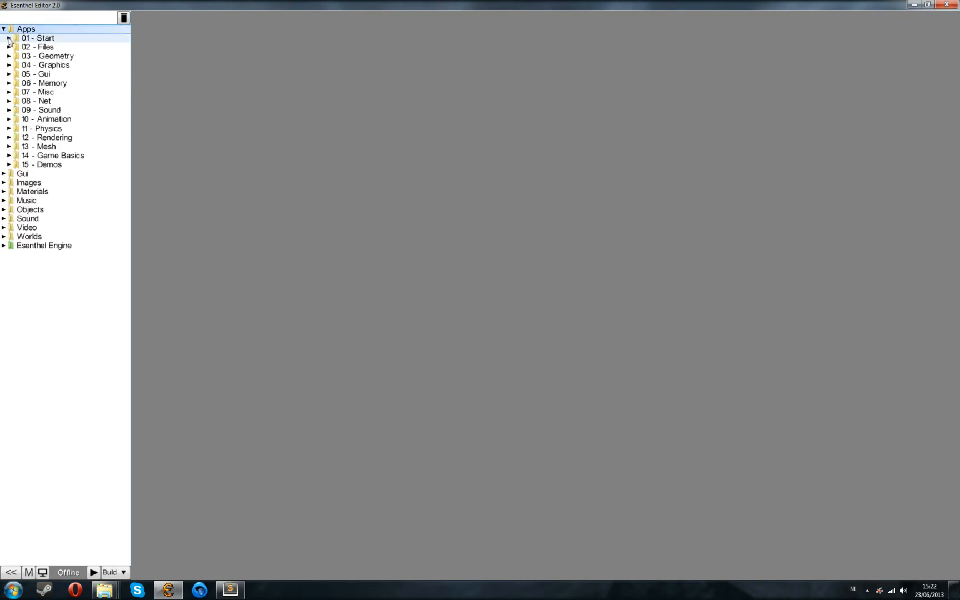
left_click(12, 38)
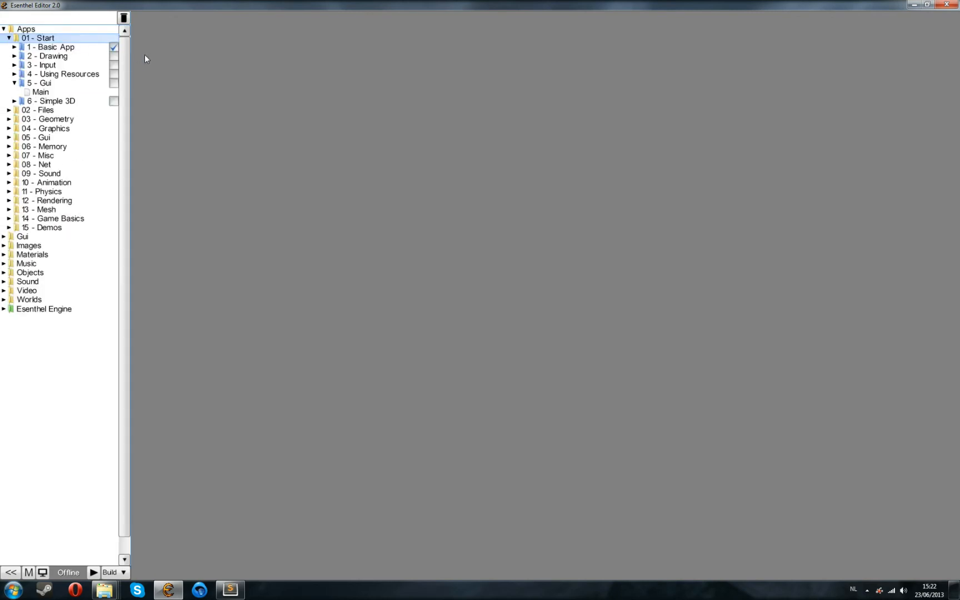
mouse_move(135, 75)
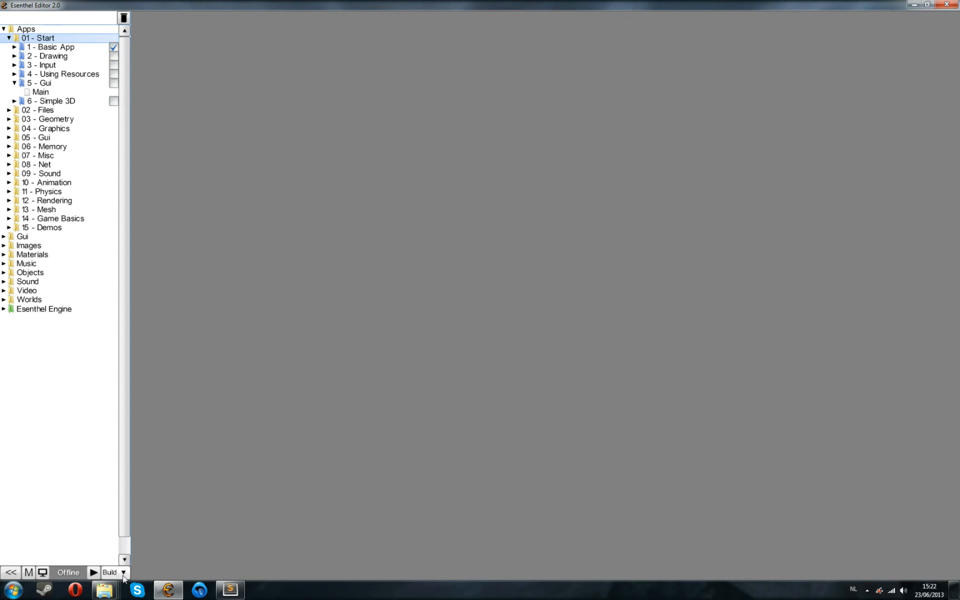
In Code Editor Options > Paths, auto-detect and select Visual Studio 2012 as compiler.
left_click(125, 574)
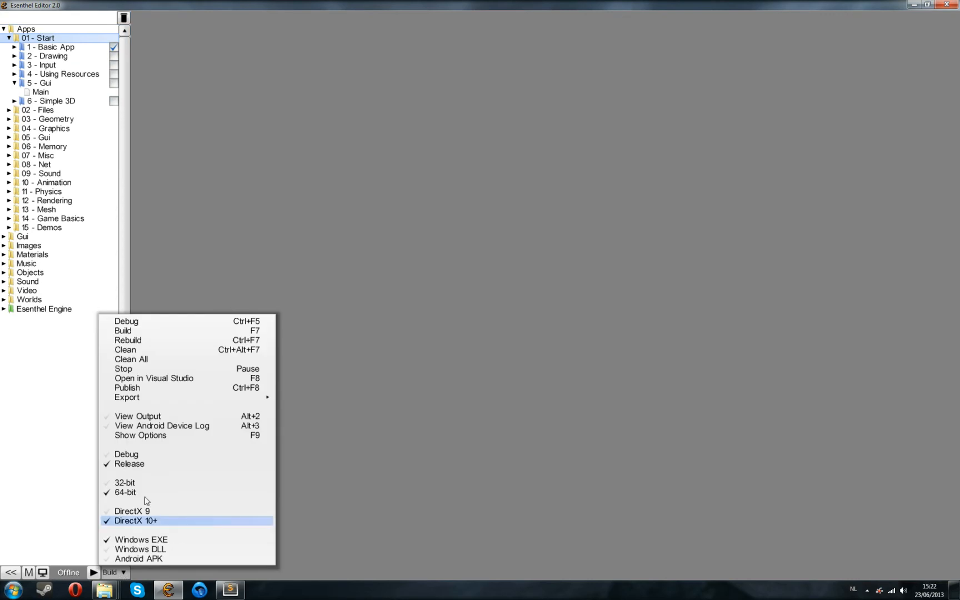
left_click(140, 435)
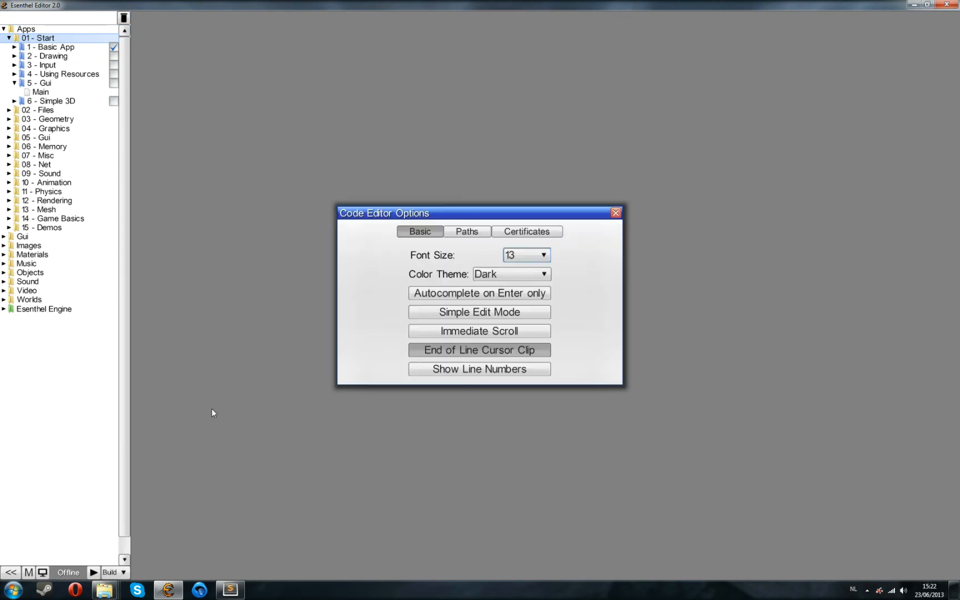
left_click(467, 231)
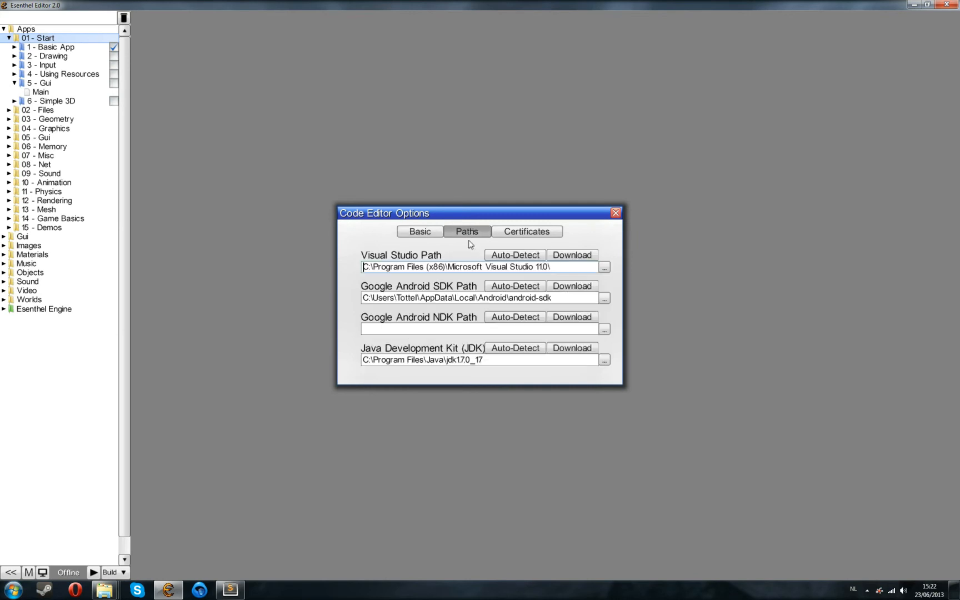
mouse_move(515, 255)
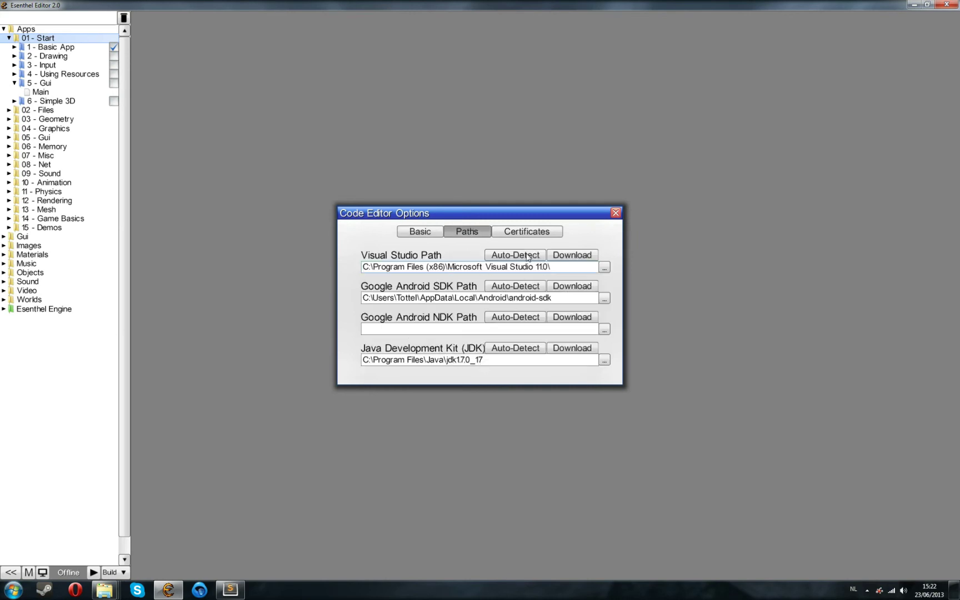
mouse_move(516, 264)
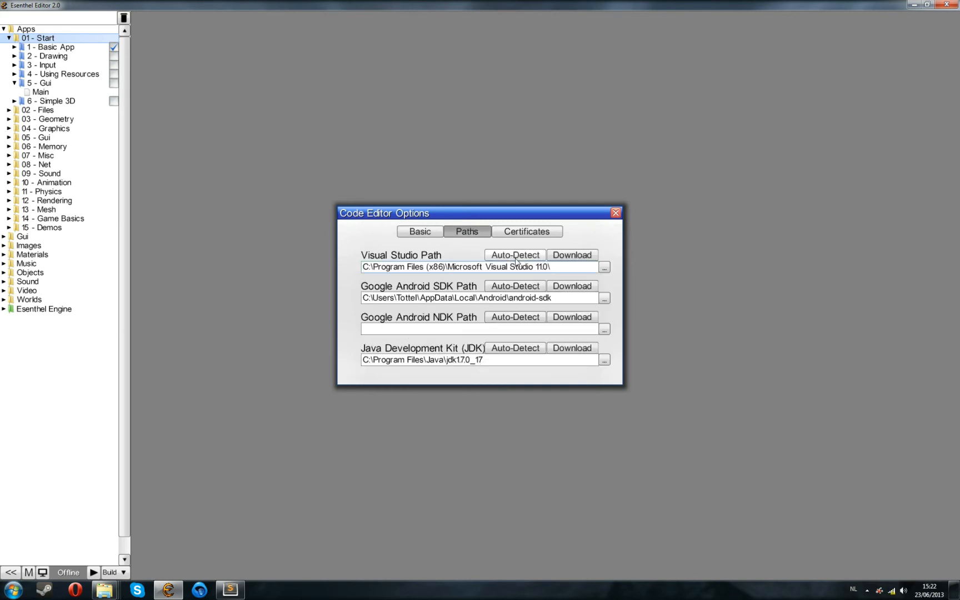
left_click(515, 255)
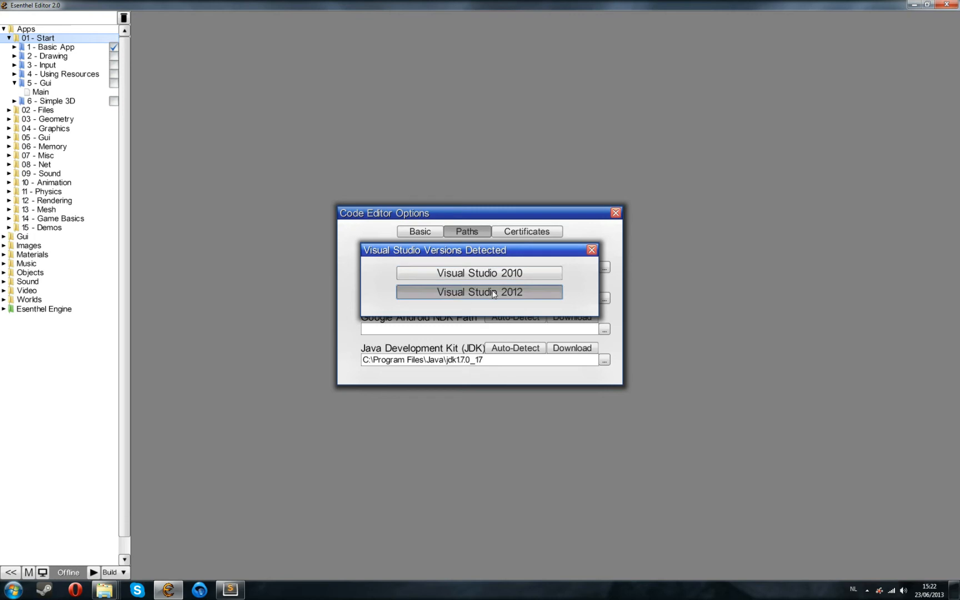
left_click(480, 292)
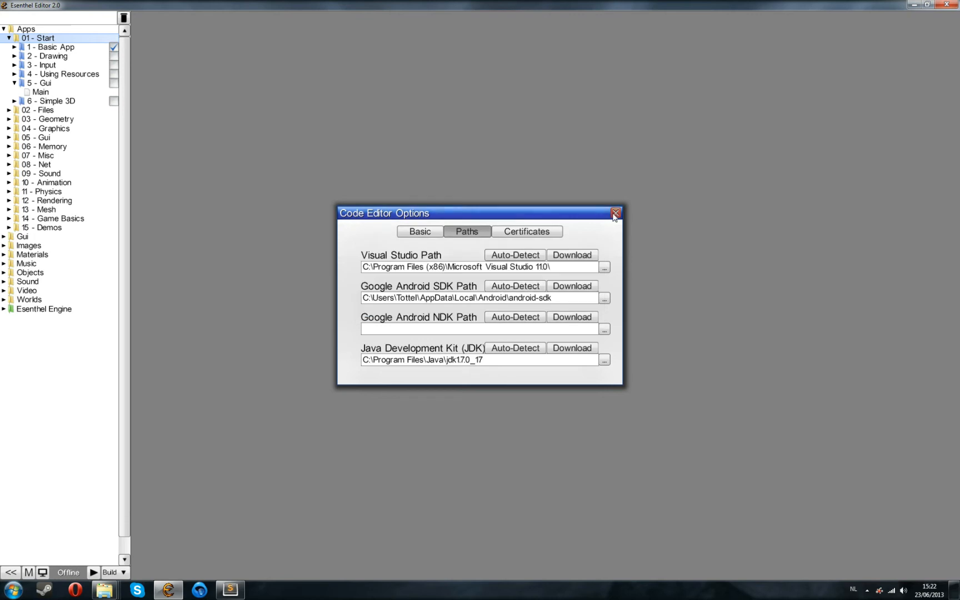
left_click(615, 213)
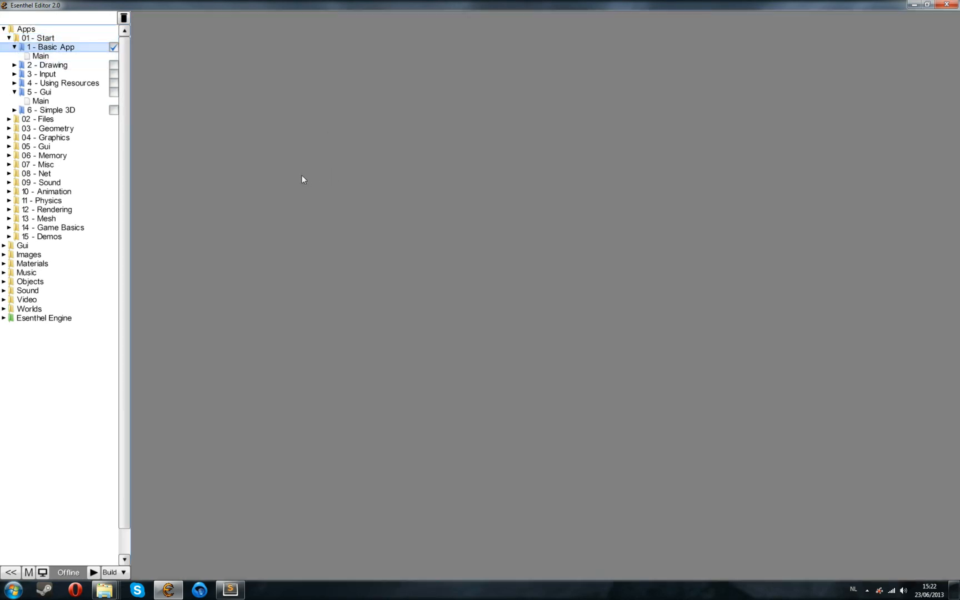
Build and run 1 - Basic App, see its Hello message, then close the app window.
left_click(94, 572)
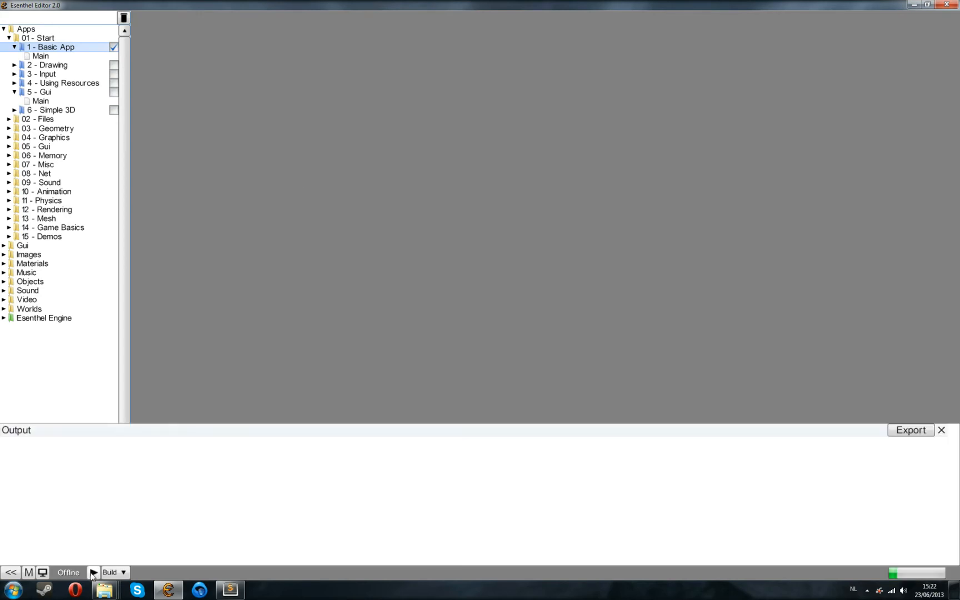
left_click(96, 572)
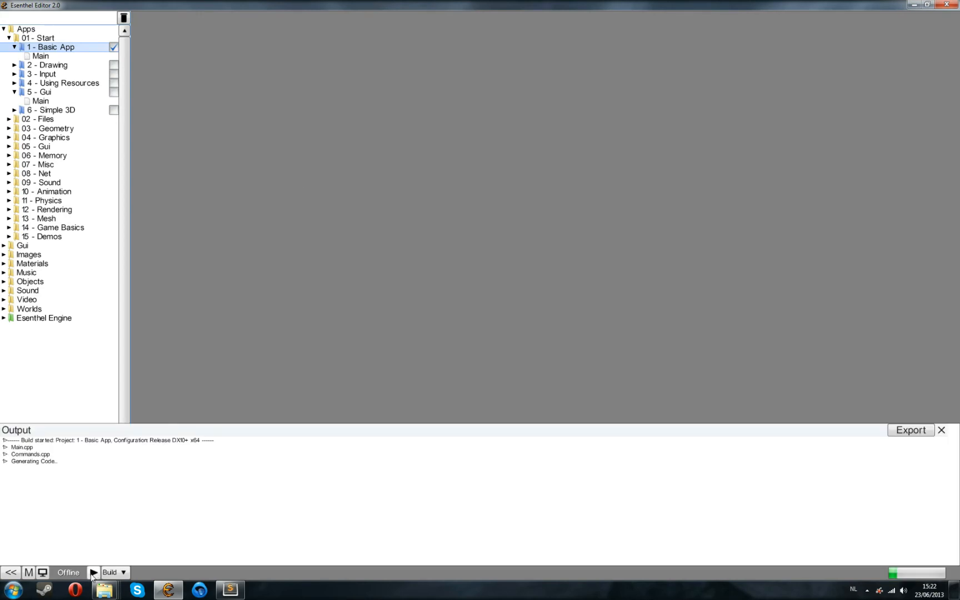
left_click(95, 574)
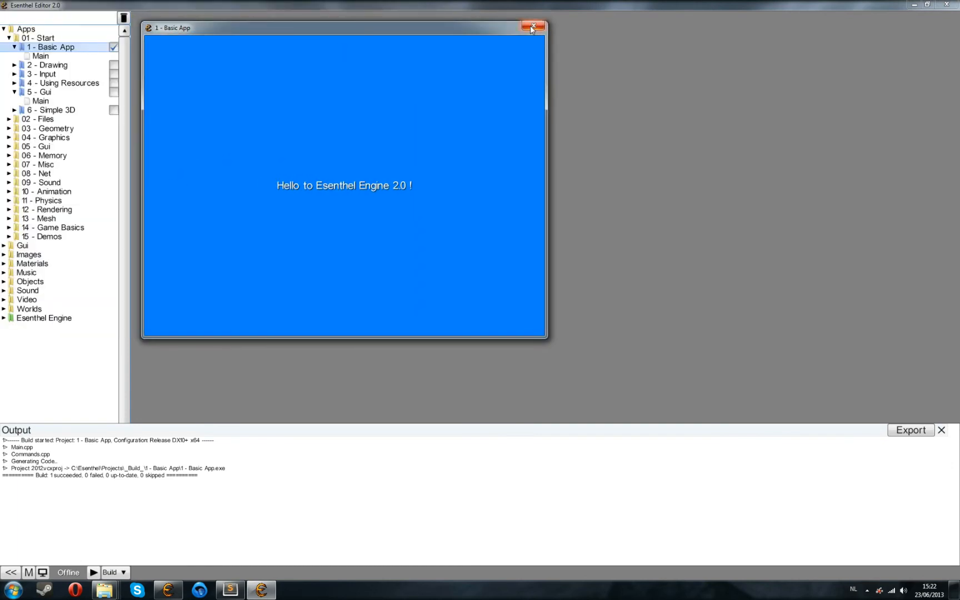
left_click(531, 25)
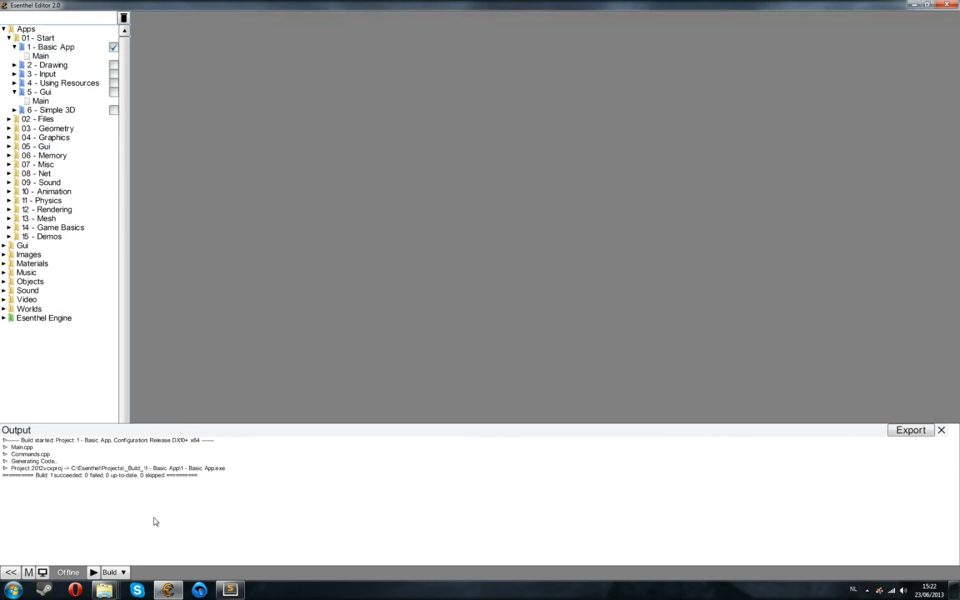
Return to the project list and create a new project named VideoTutorials_1_Basics.
left_click(35, 574)
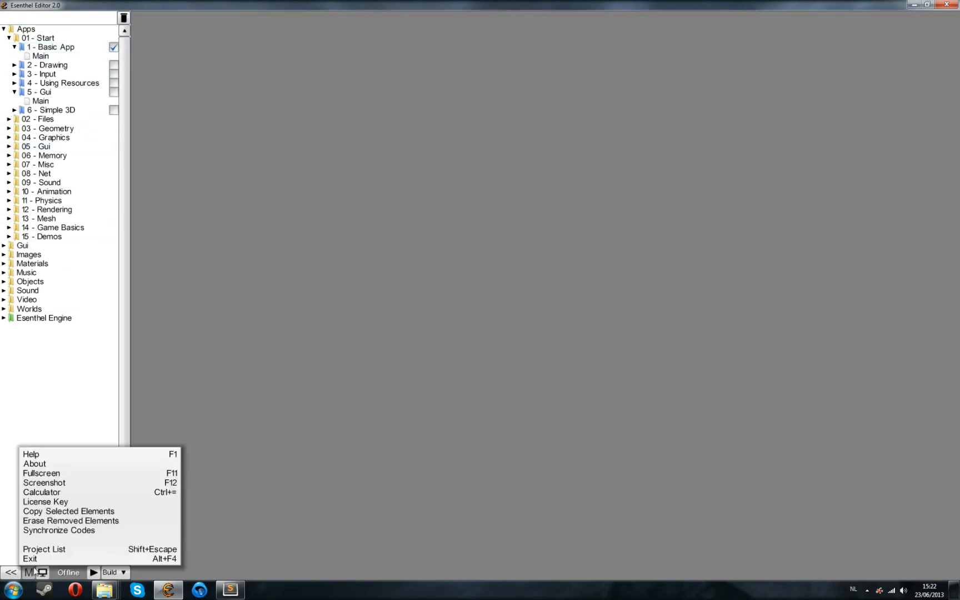
mouse_move(42, 570)
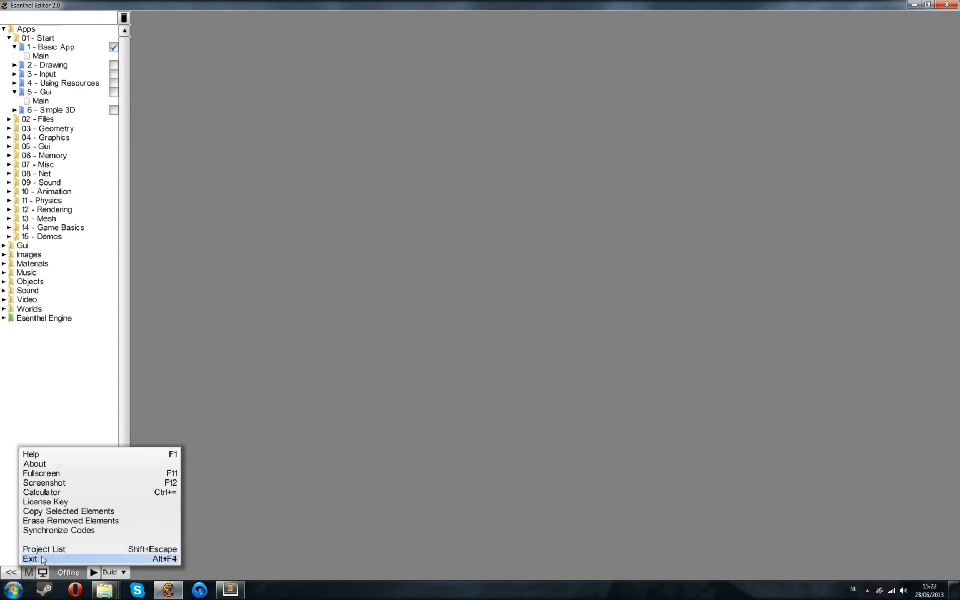
left_click(41, 549)
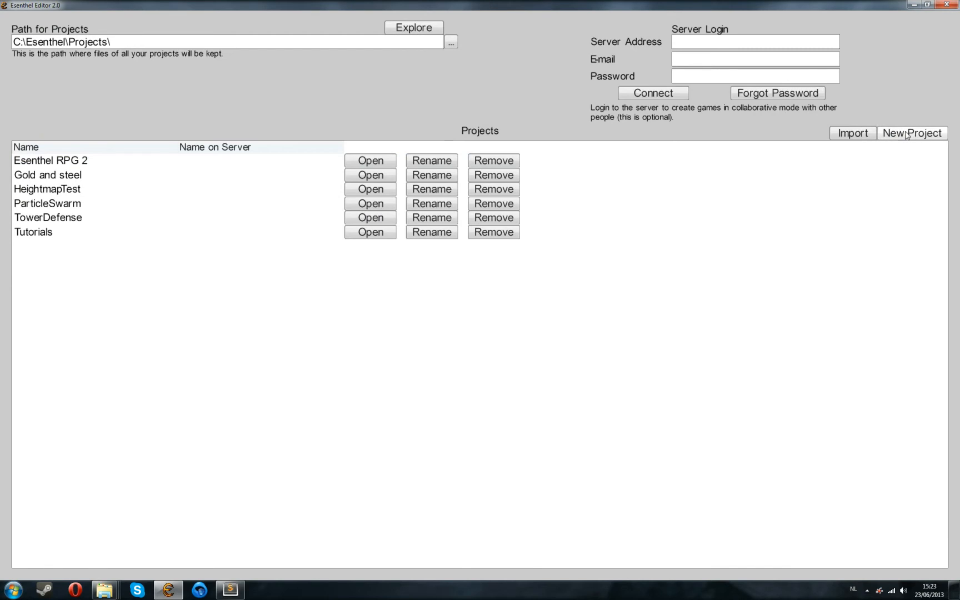
left_click(913, 133)
type("VideoTutorials_1")
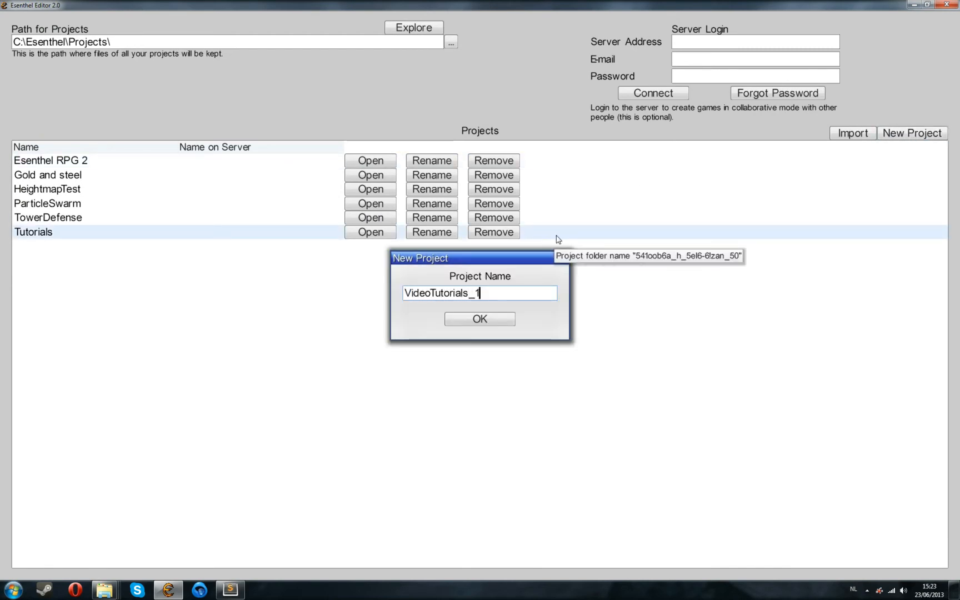
type("_Basics")
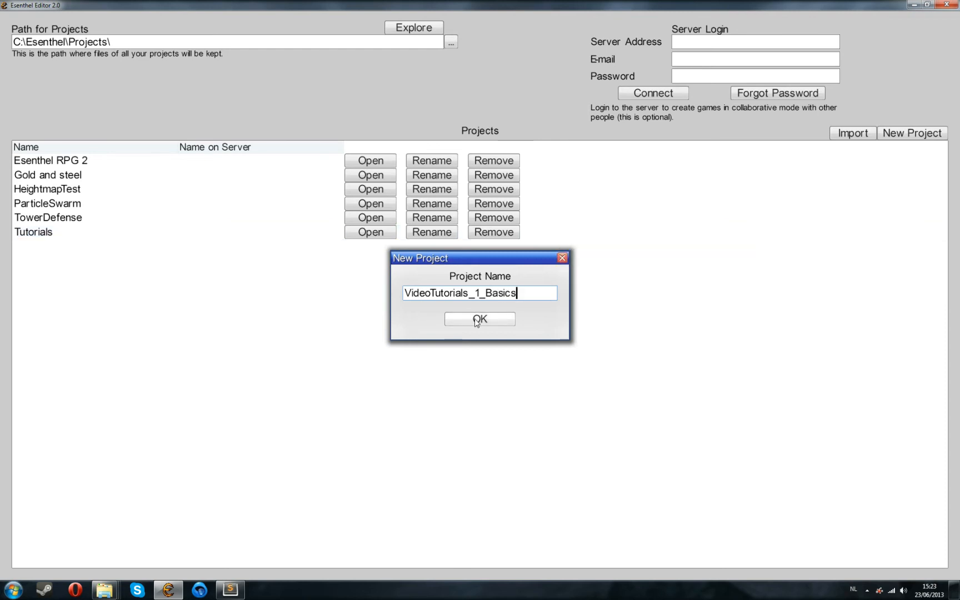
left_click(480, 319)
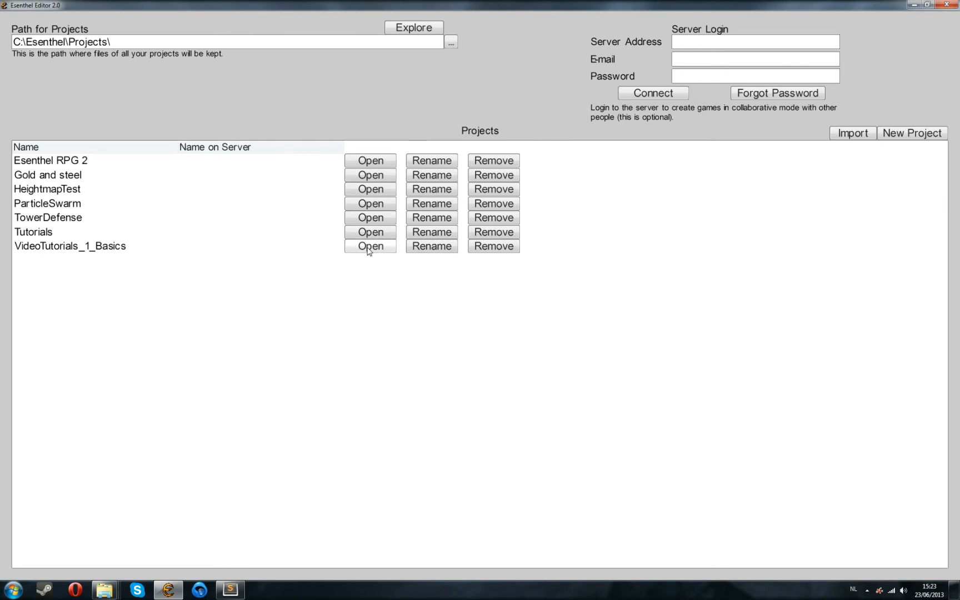
Open the VideoTutorials_1_Basics project from the list.
left_click(370, 247)
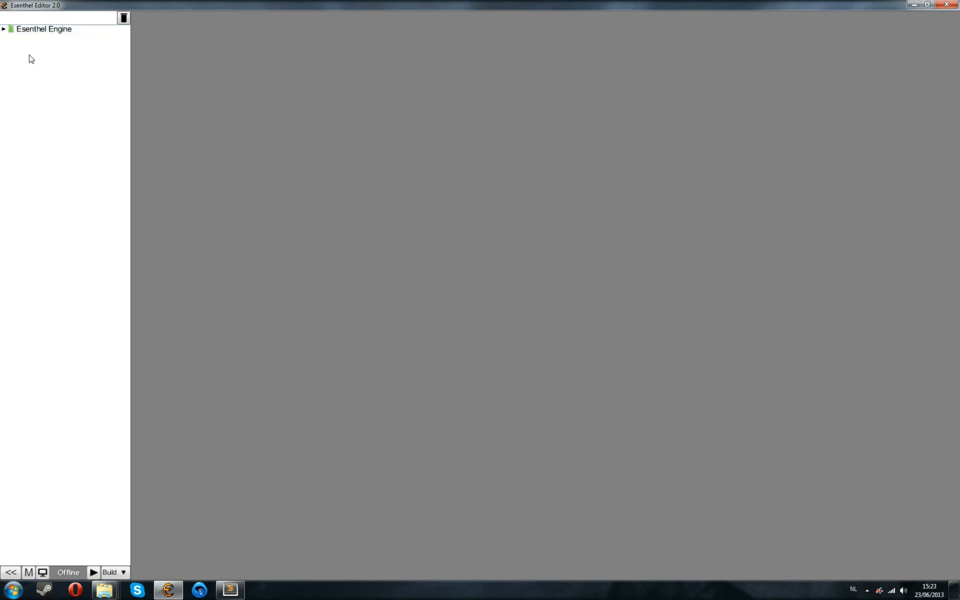
mouse_move(25, 102)
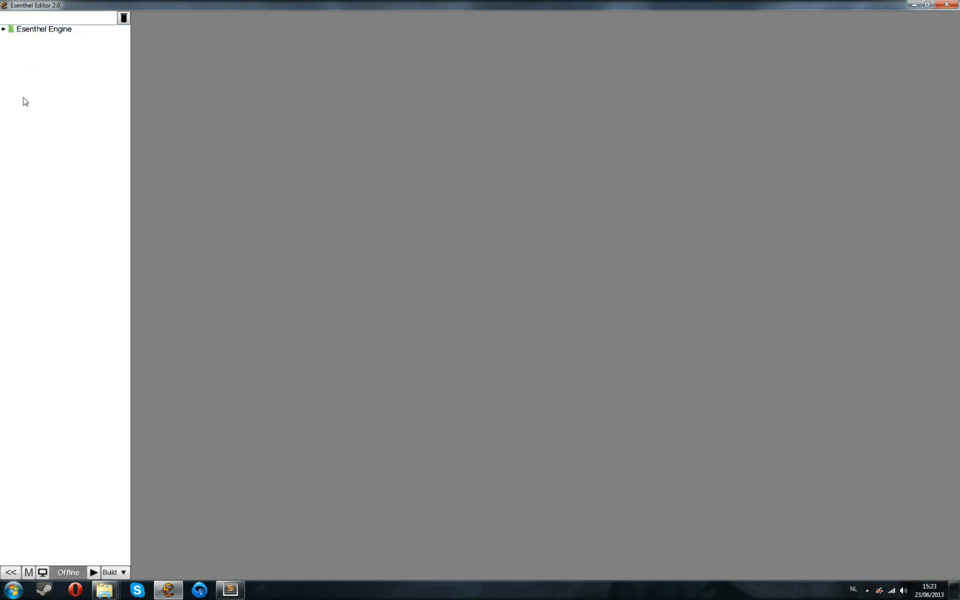
mouse_move(45, 58)
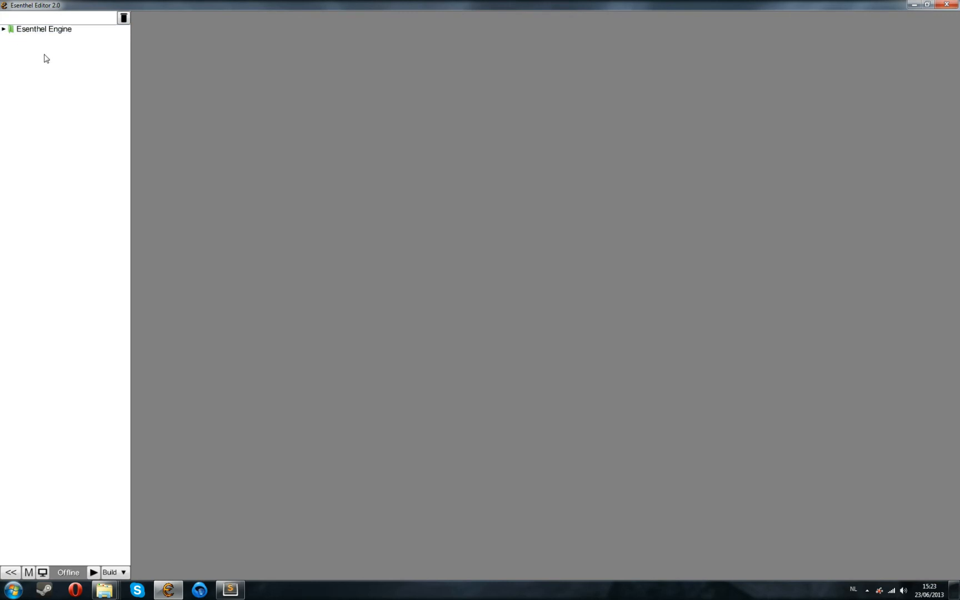
mouse_move(38, 58)
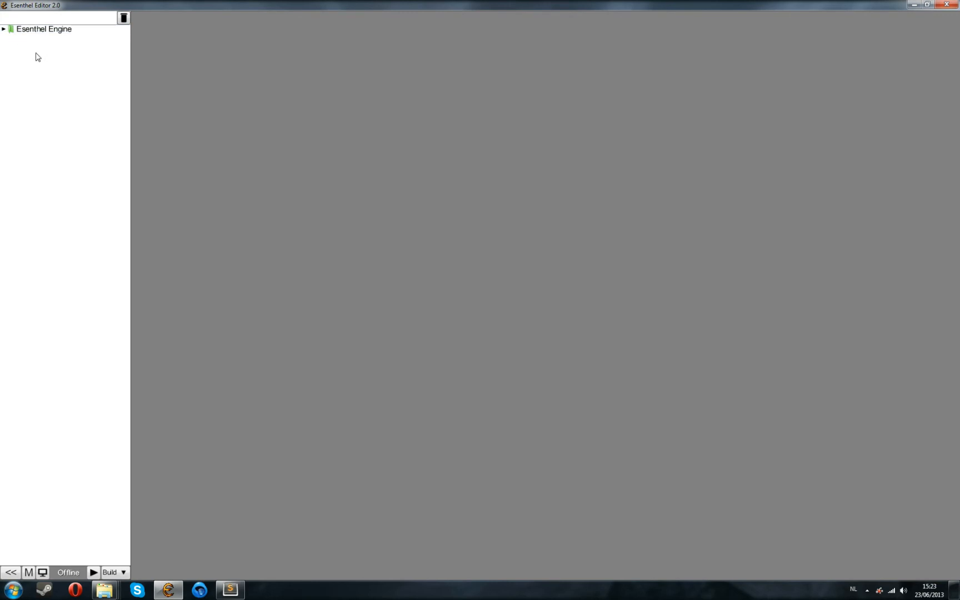
Start a new World element and set its area size to 64 m.
right_click(38, 57)
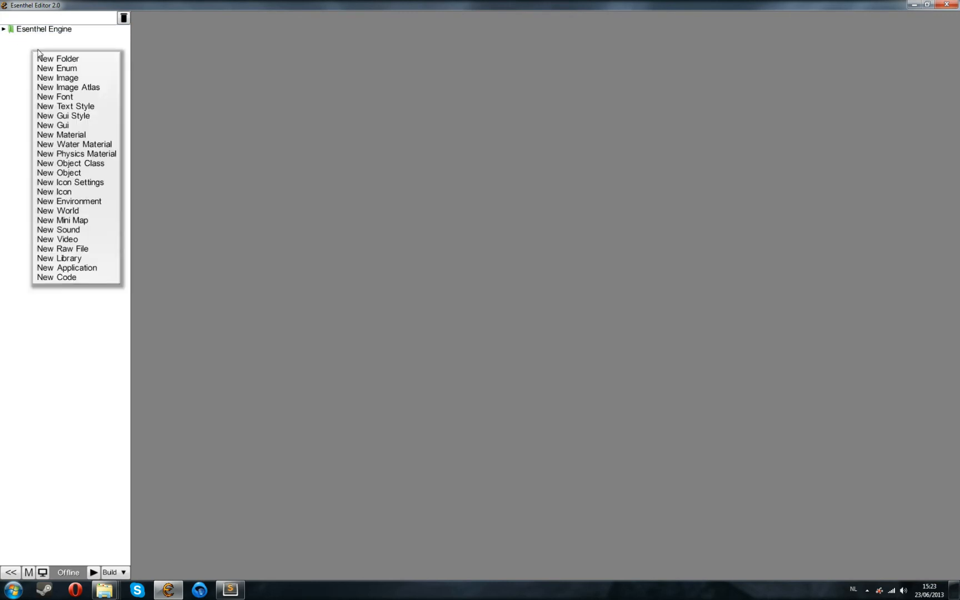
mouse_move(55, 193)
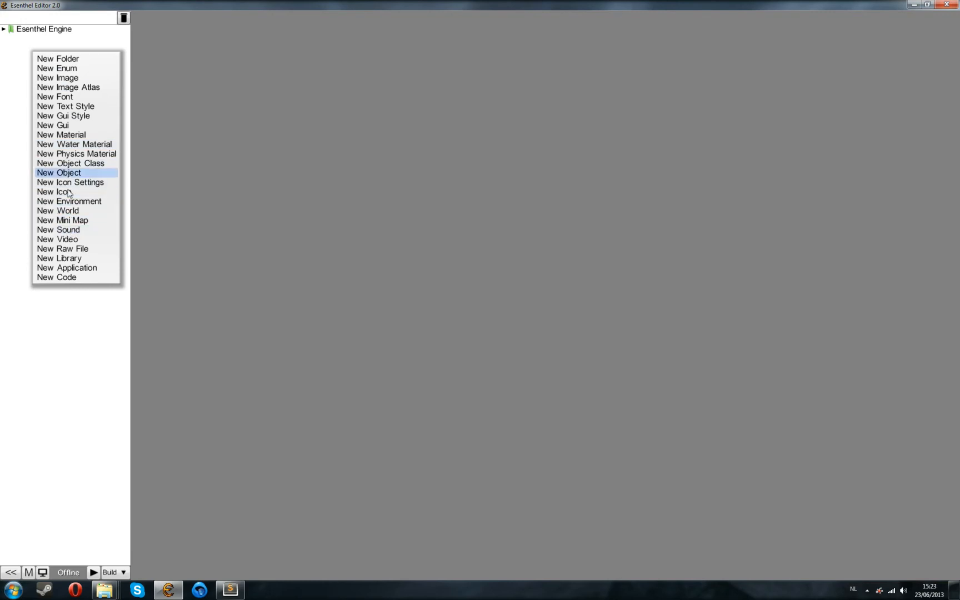
left_click(56, 211)
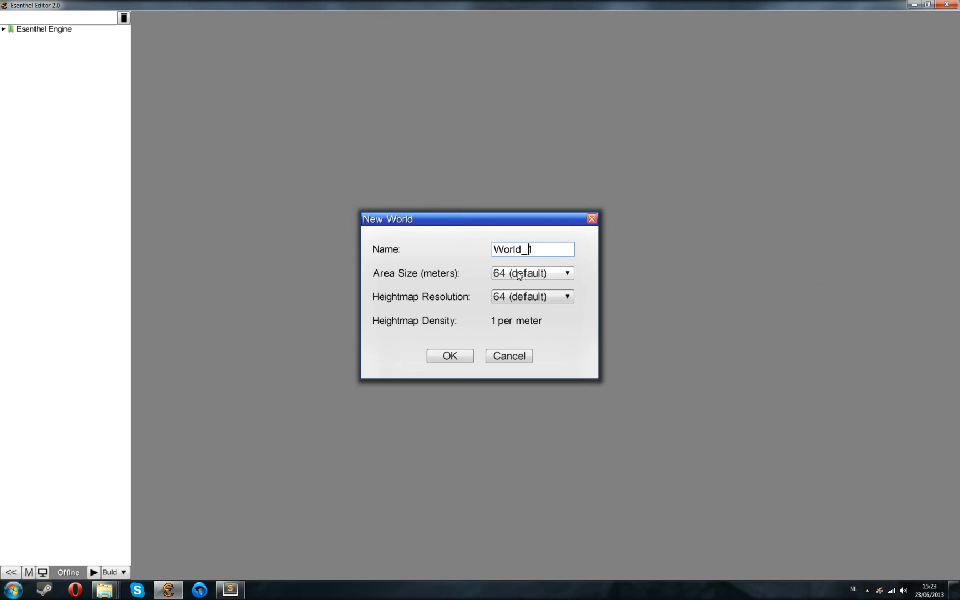
mouse_move(521, 275)
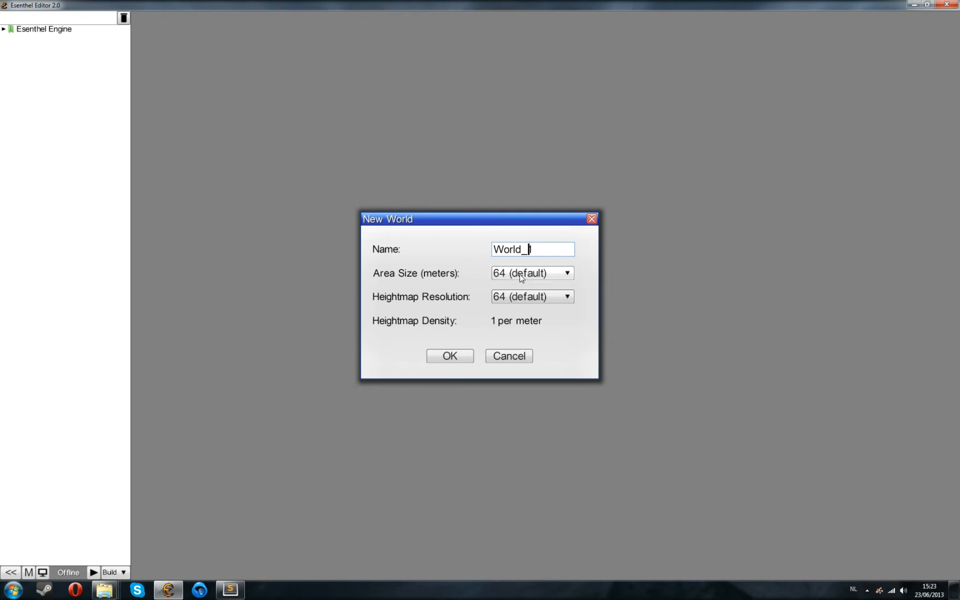
mouse_move(513, 282)
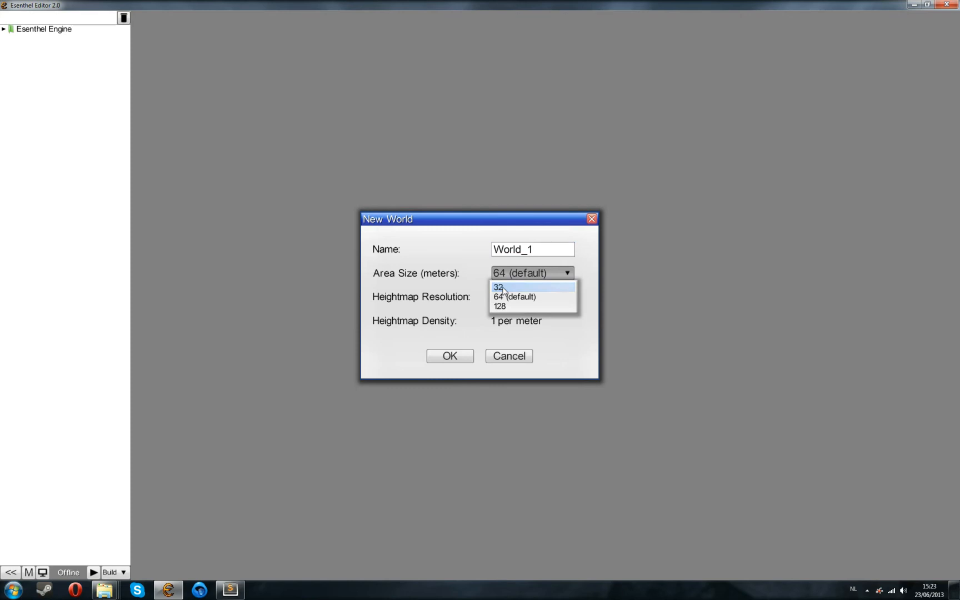
left_click(498, 287)
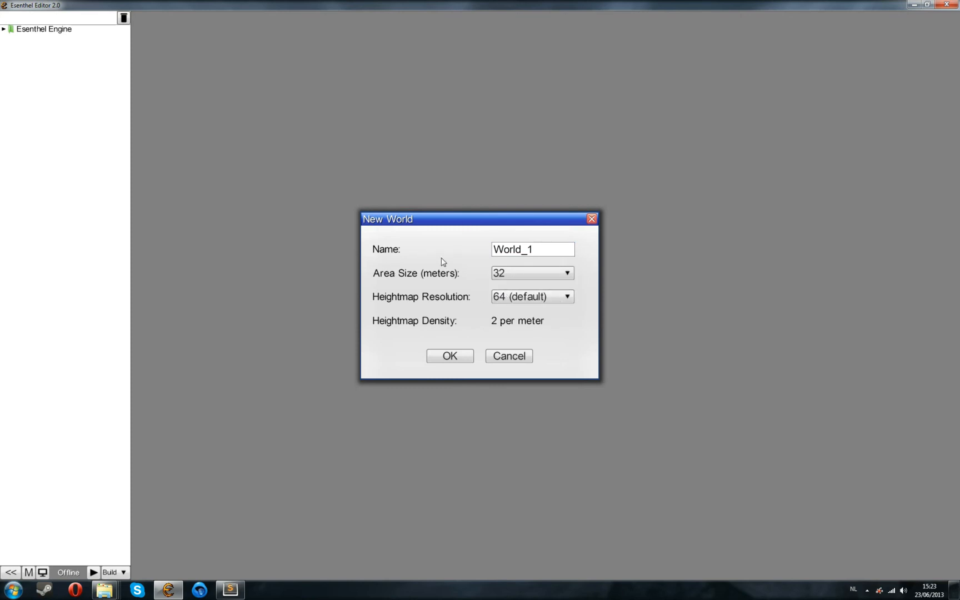
mouse_move(515, 274)
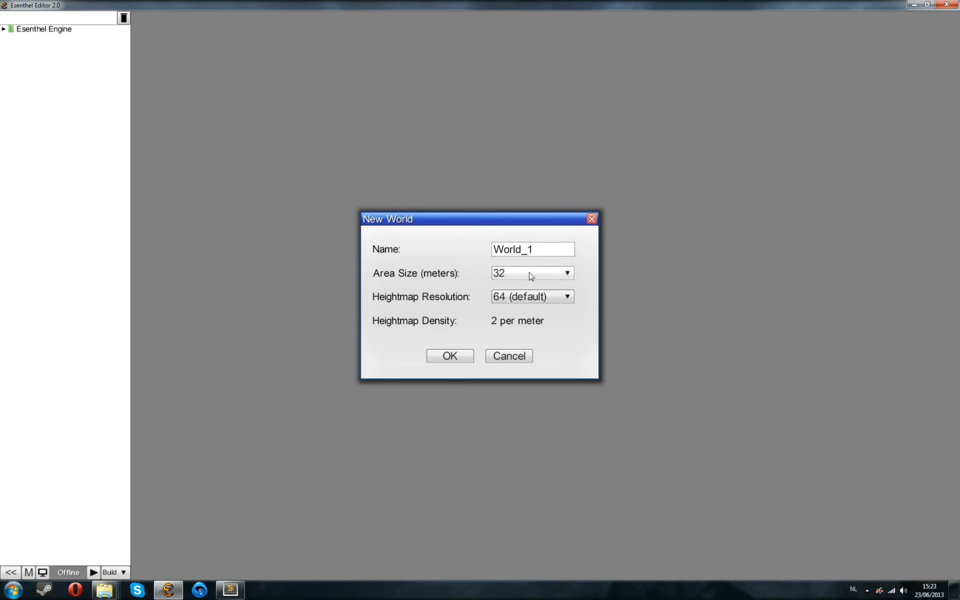
mouse_move(522, 274)
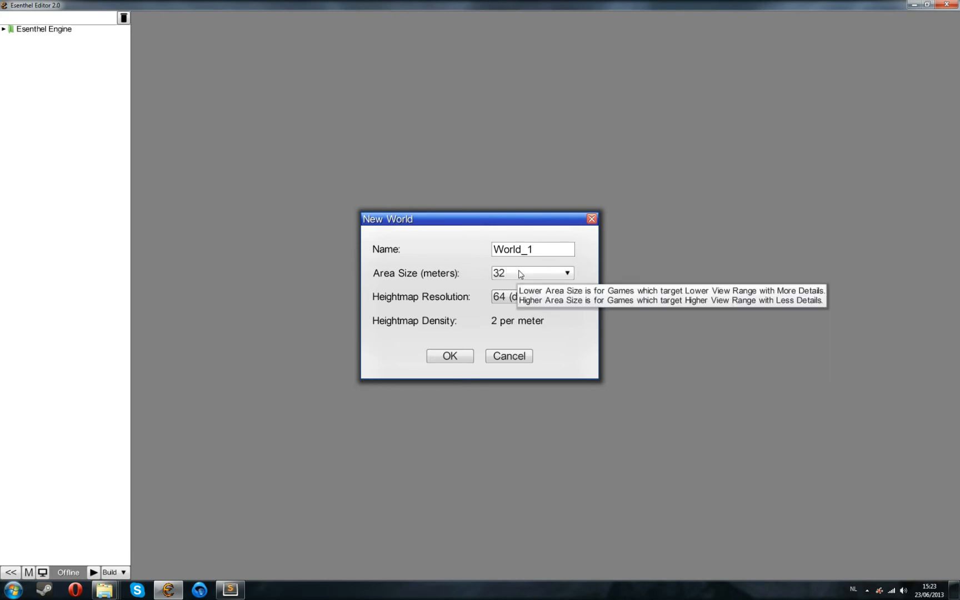
left_click(567, 273)
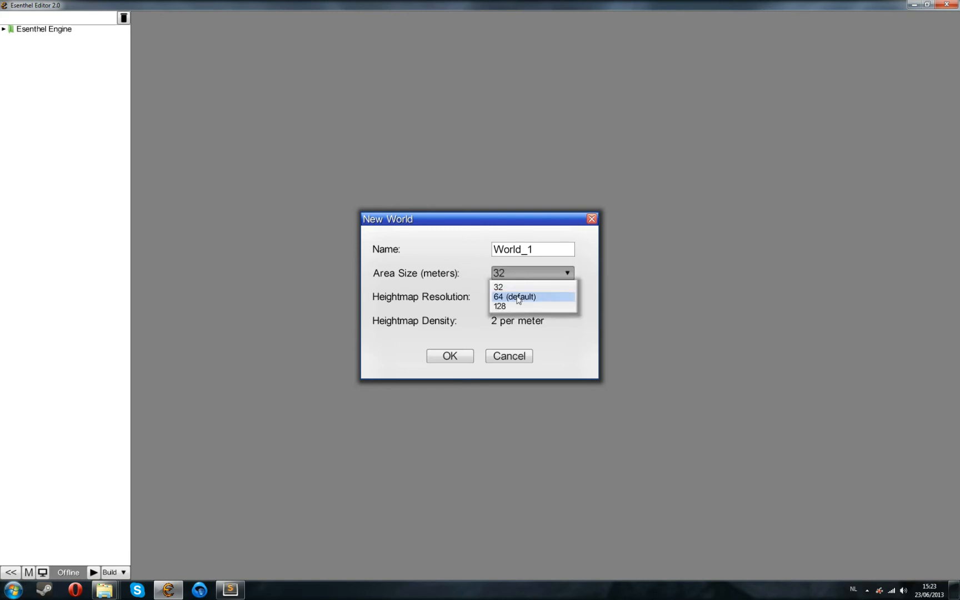
left_click(515, 297)
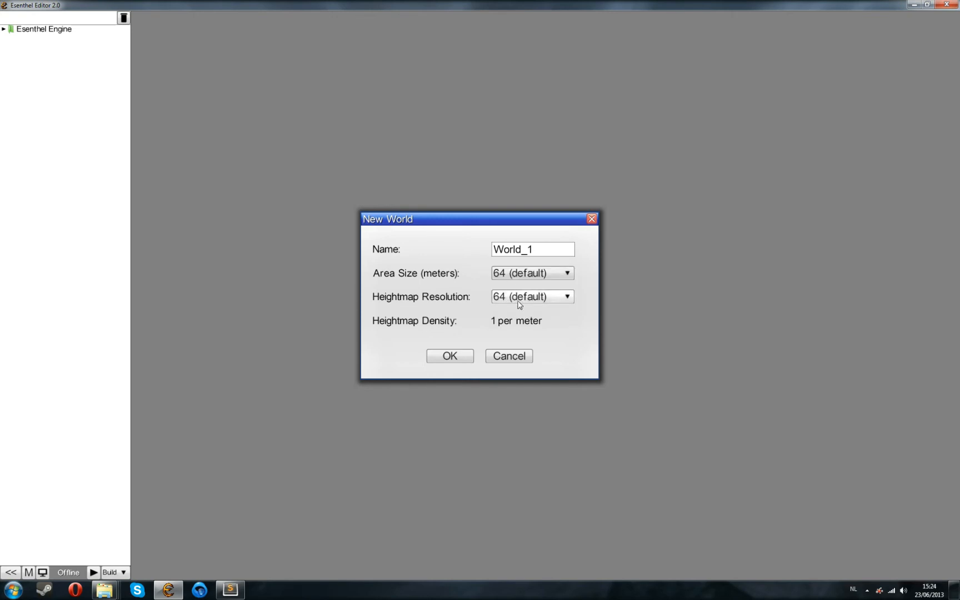
Keep heightmap resolution at 64 and confirm creating World_1.
left_click(567, 296)
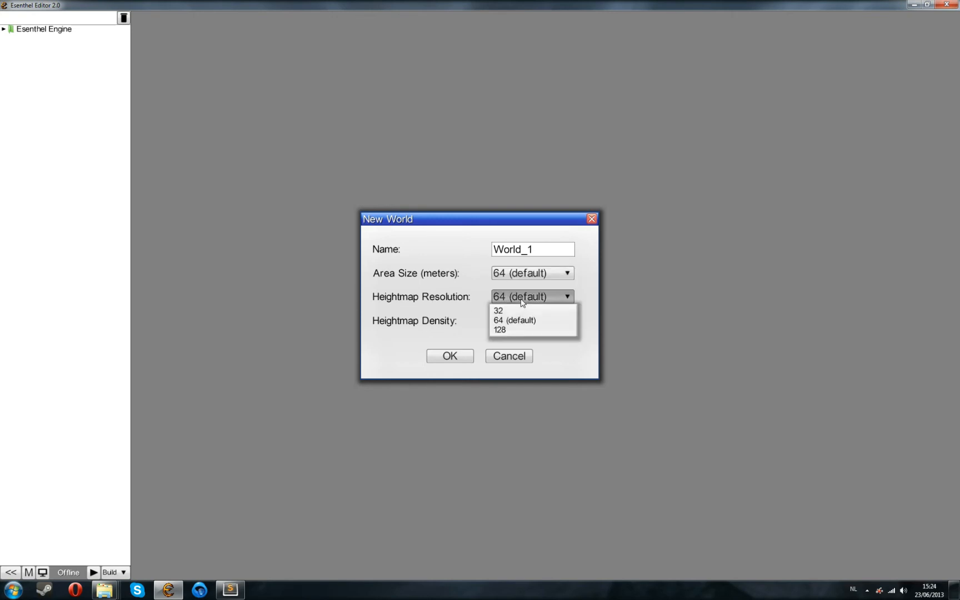
left_click(500, 329)
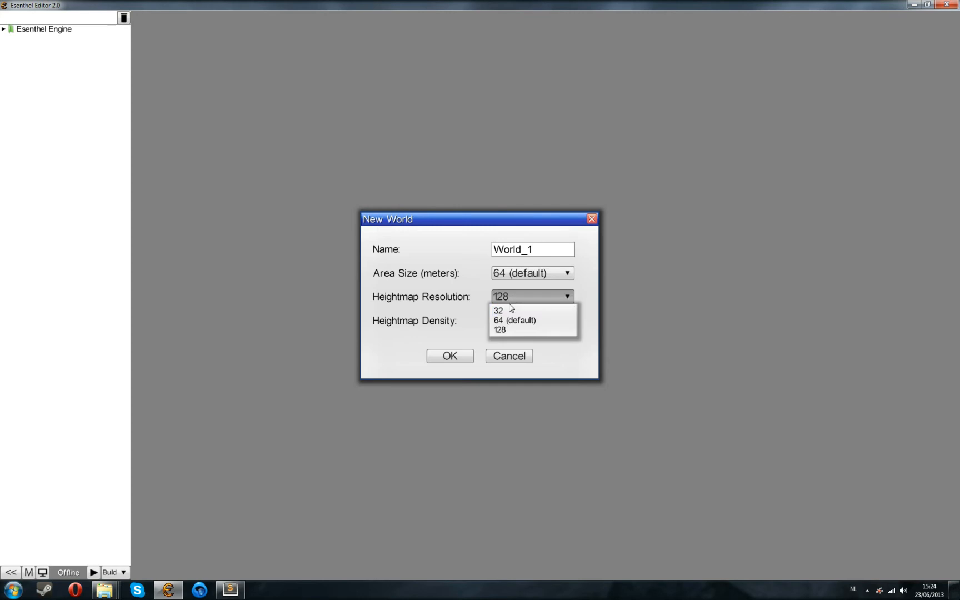
left_click(498, 310)
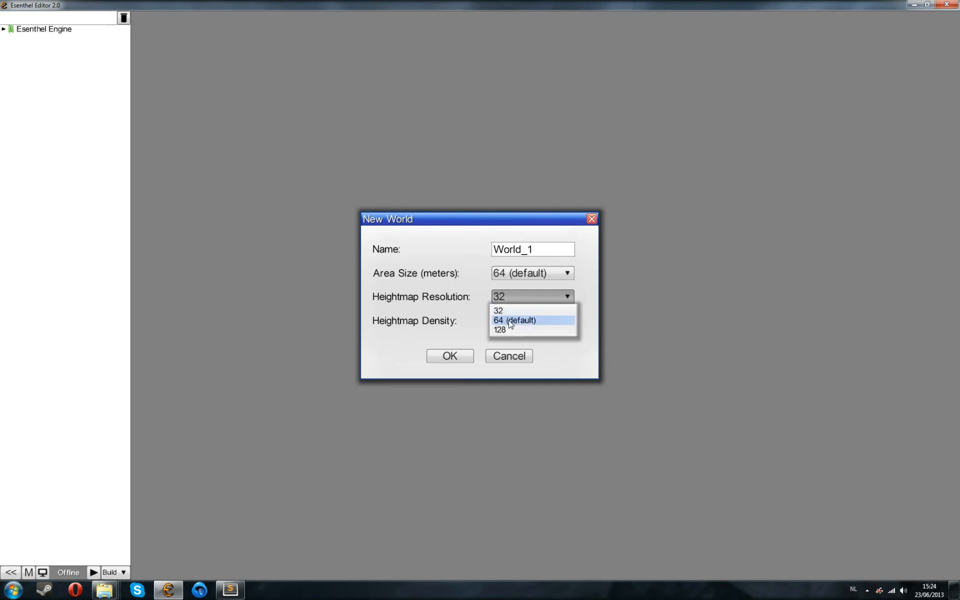
left_click(513, 320)
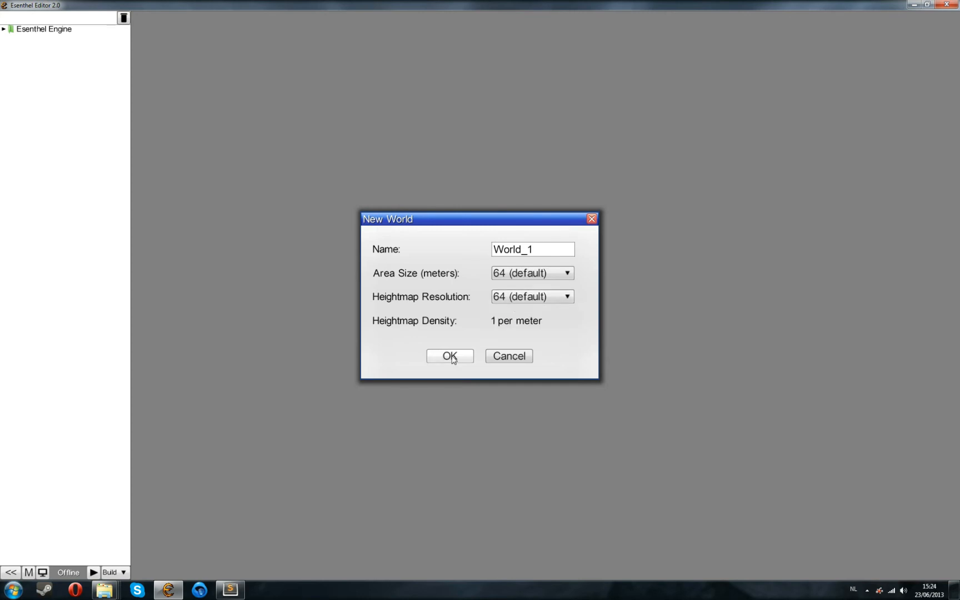
left_click(450, 355)
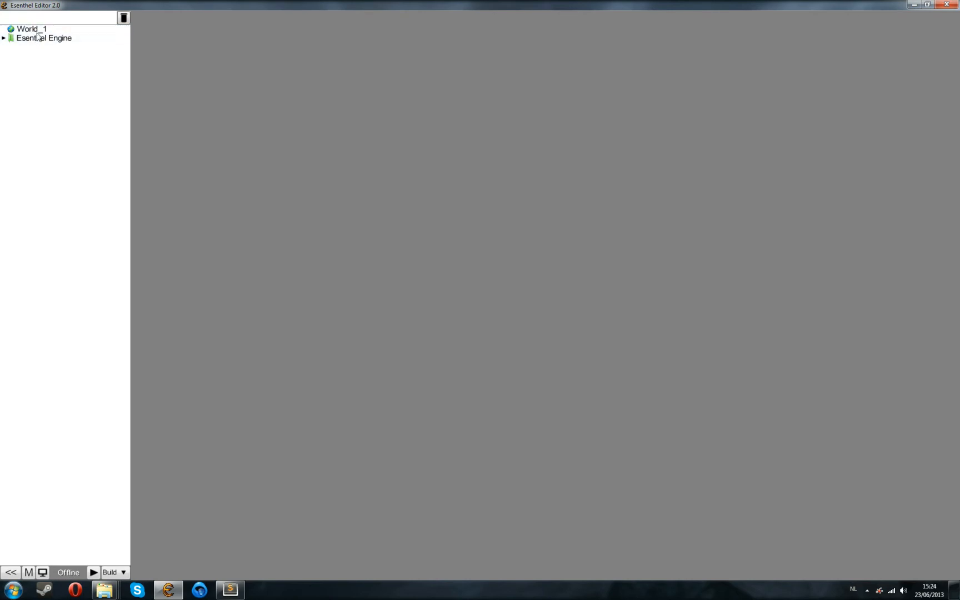
Create a new project folder named Content.
right_click(36, 72)
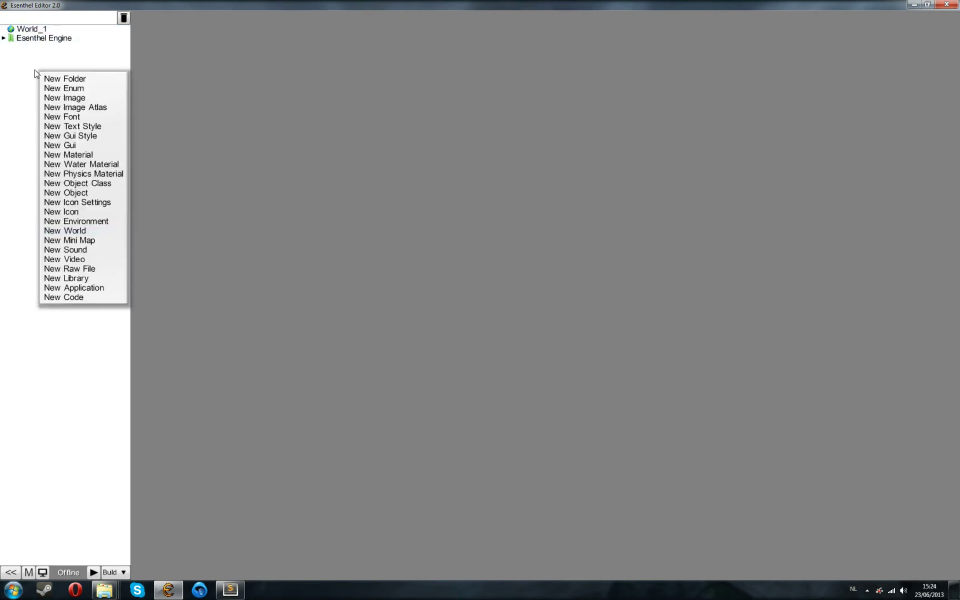
left_click(65, 78)
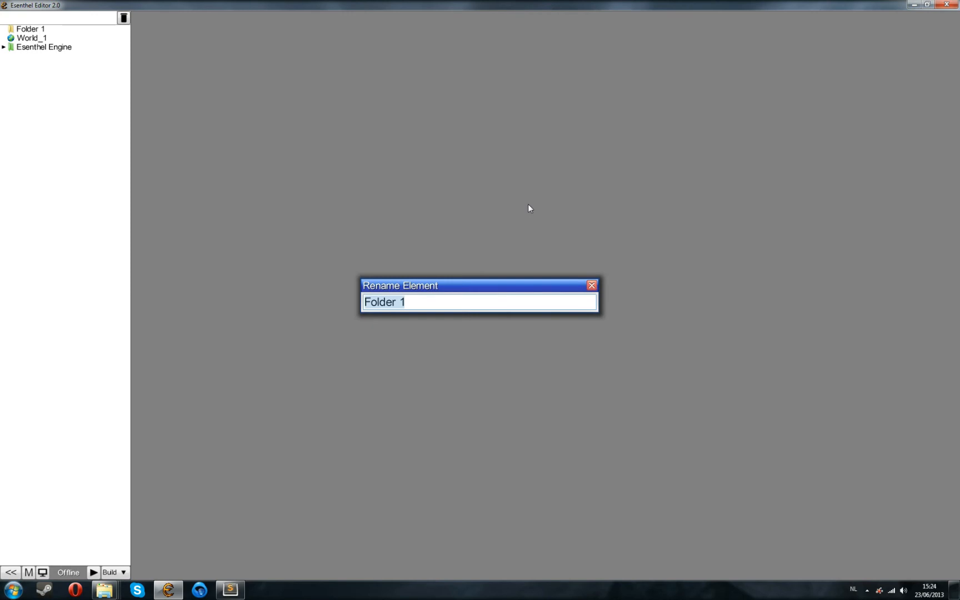
type("Conten")
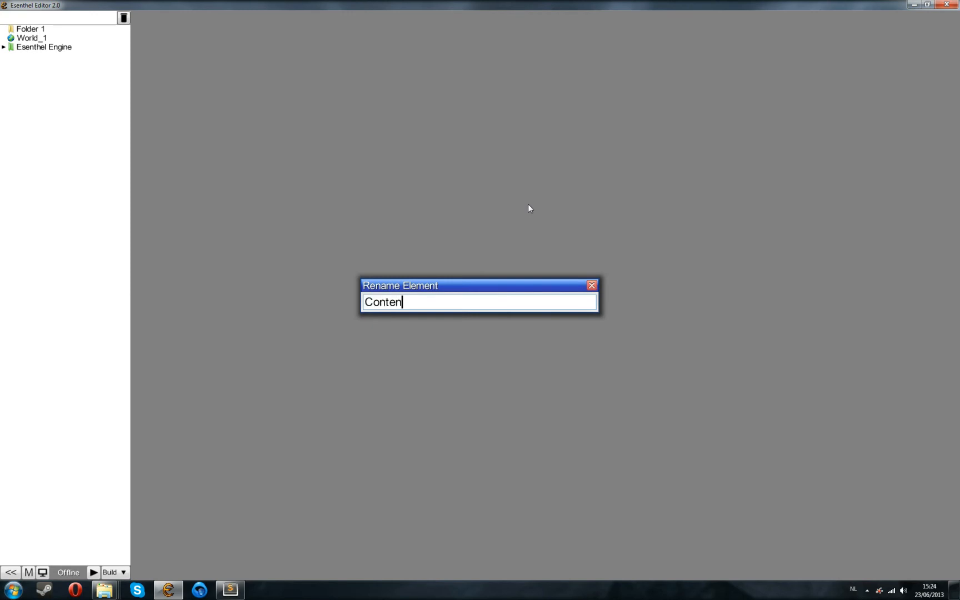
key("Enter")
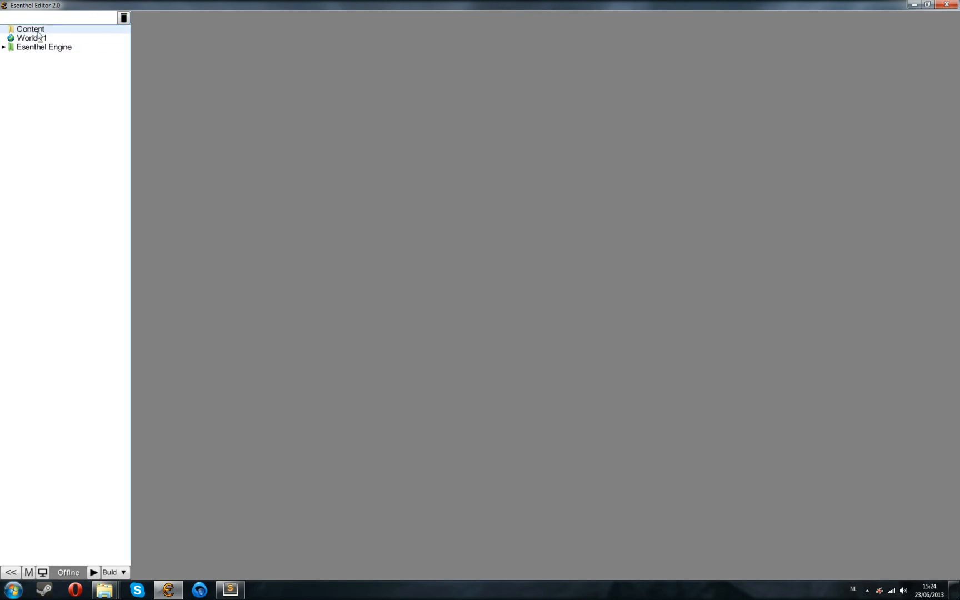
Add a Worlds subfolder and place World_1 inside it.
right_click(29, 29)
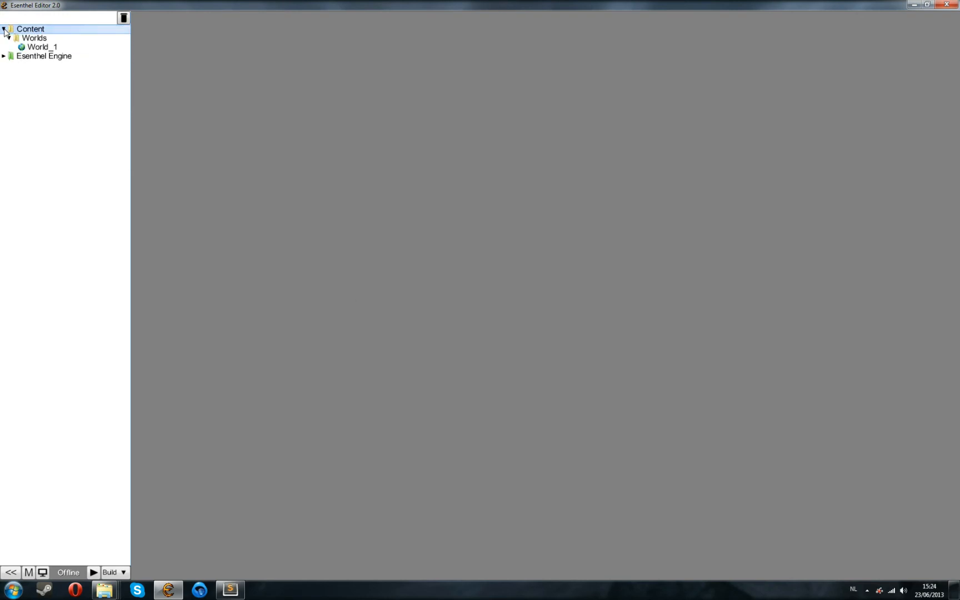
left_click(42, 47)
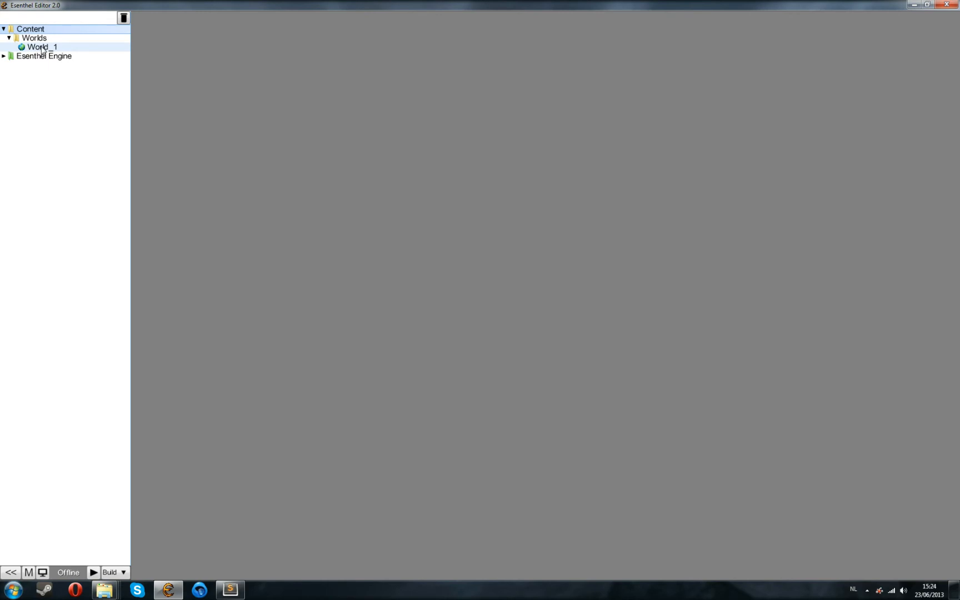
Open World_1 in the world editor and activate Terrain editing mode.
double_click(42, 46)
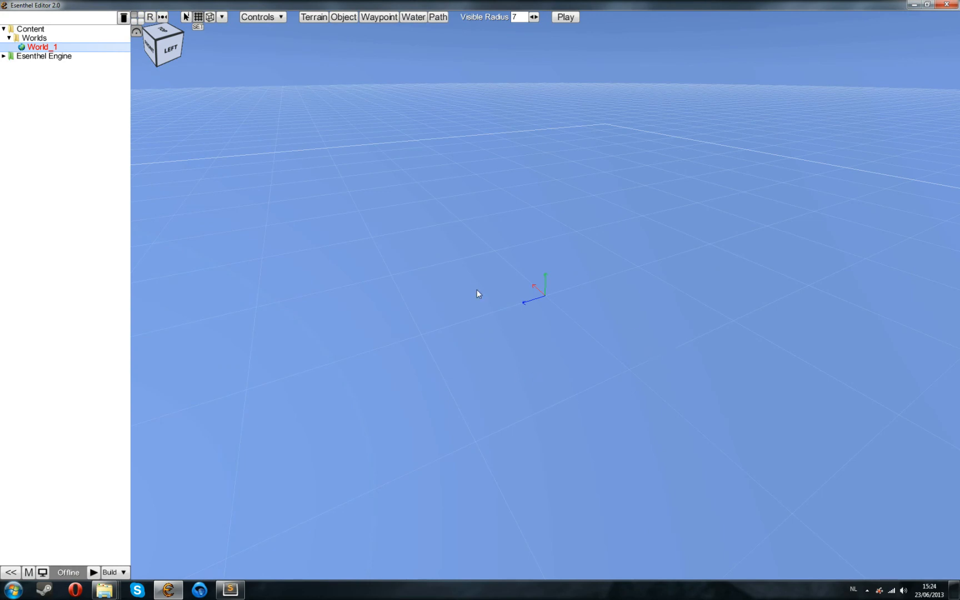
mouse_move(313, 26)
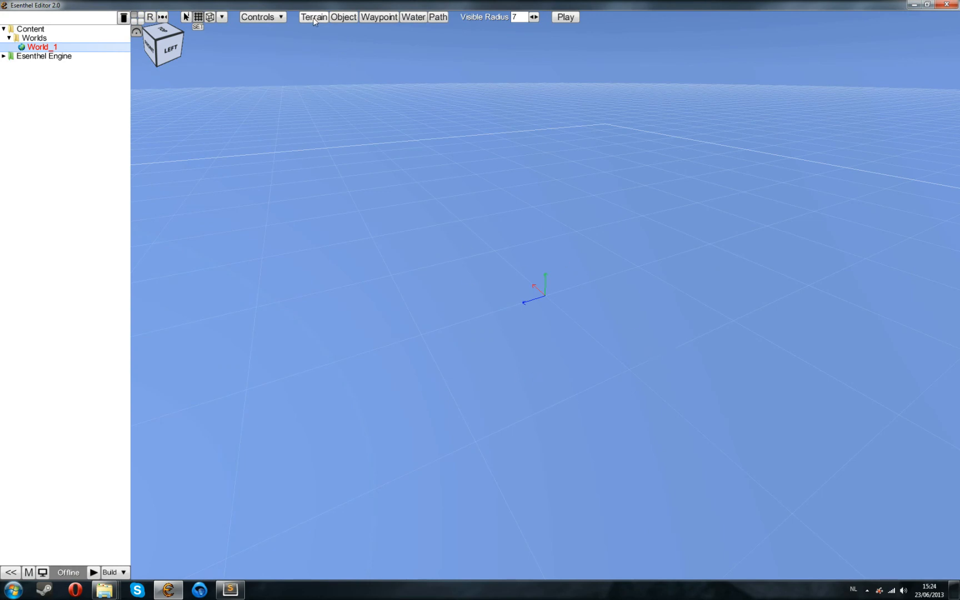
mouse_move(316, 18)
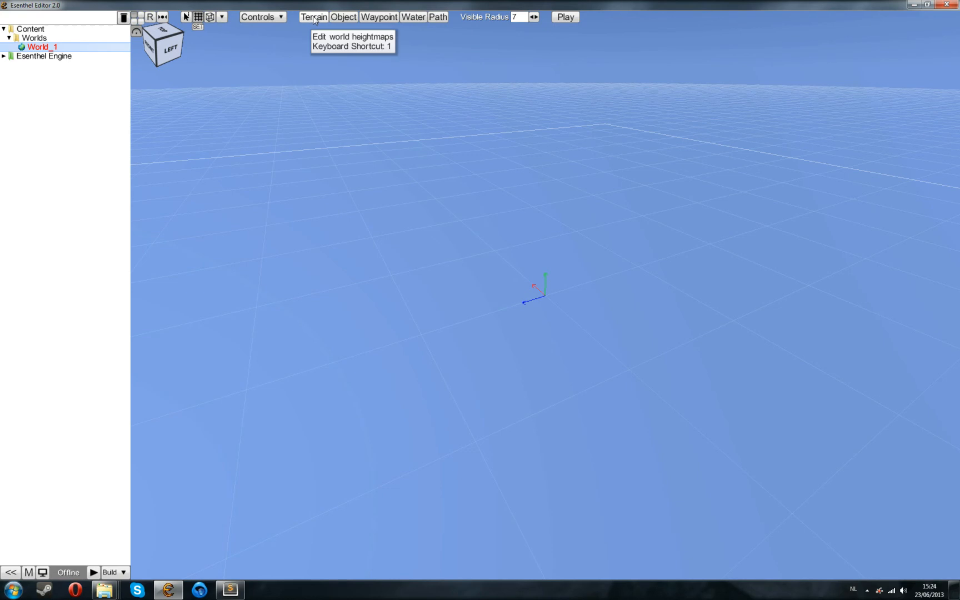
left_click(313, 15)
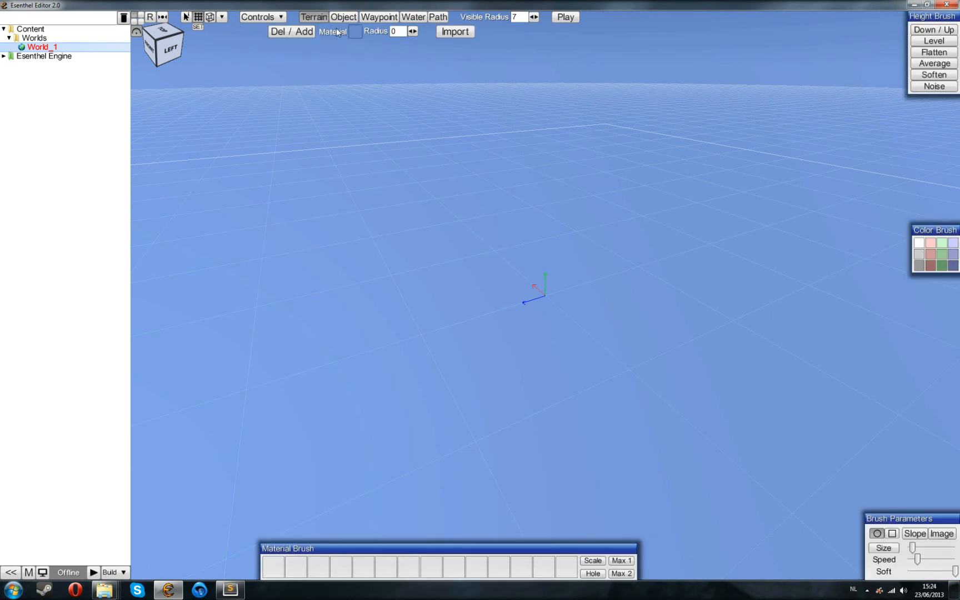
mouse_move(355, 40)
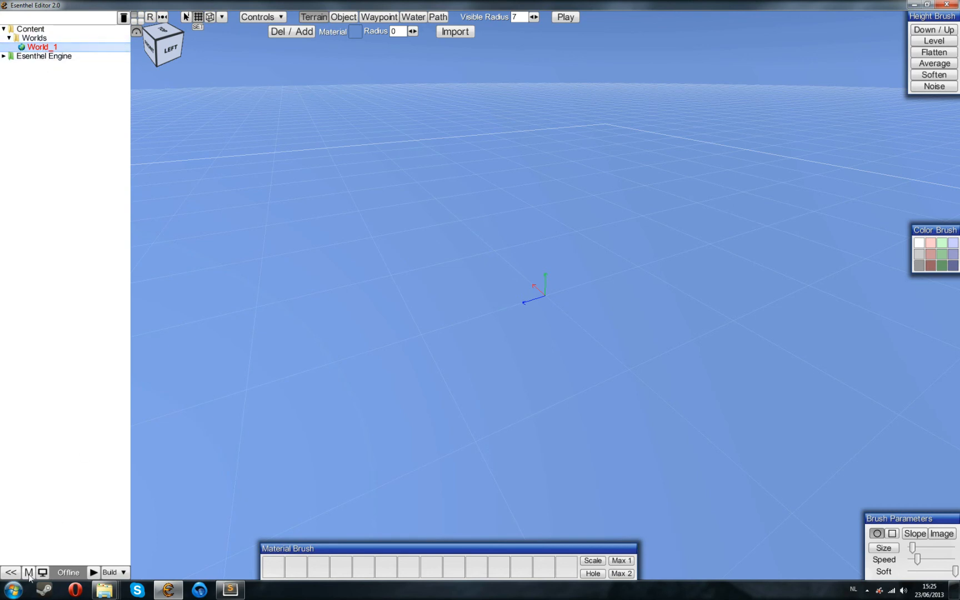
Go back to the project list and reopen the Tutorials project.
left_click(26, 572)
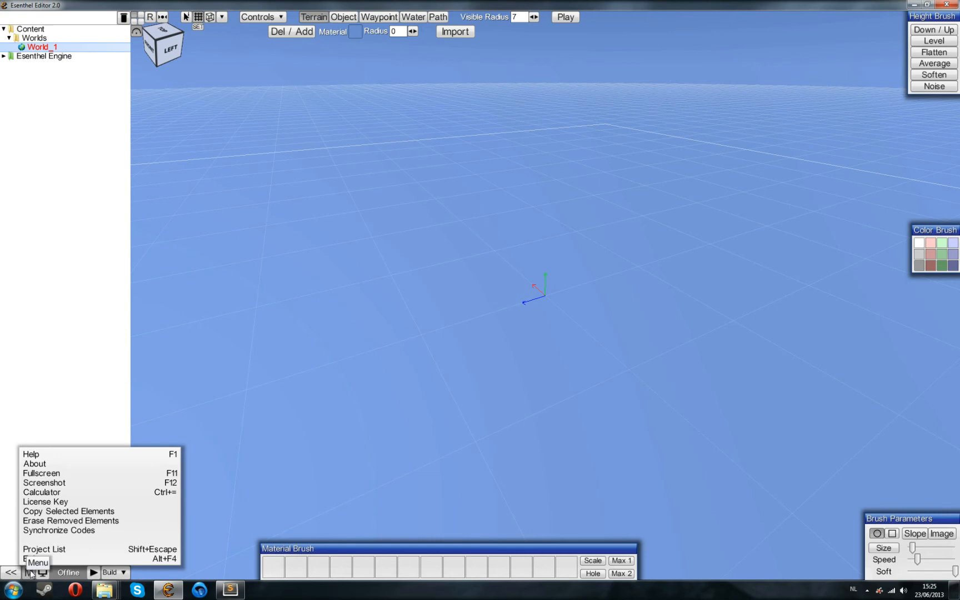
left_click(41, 549)
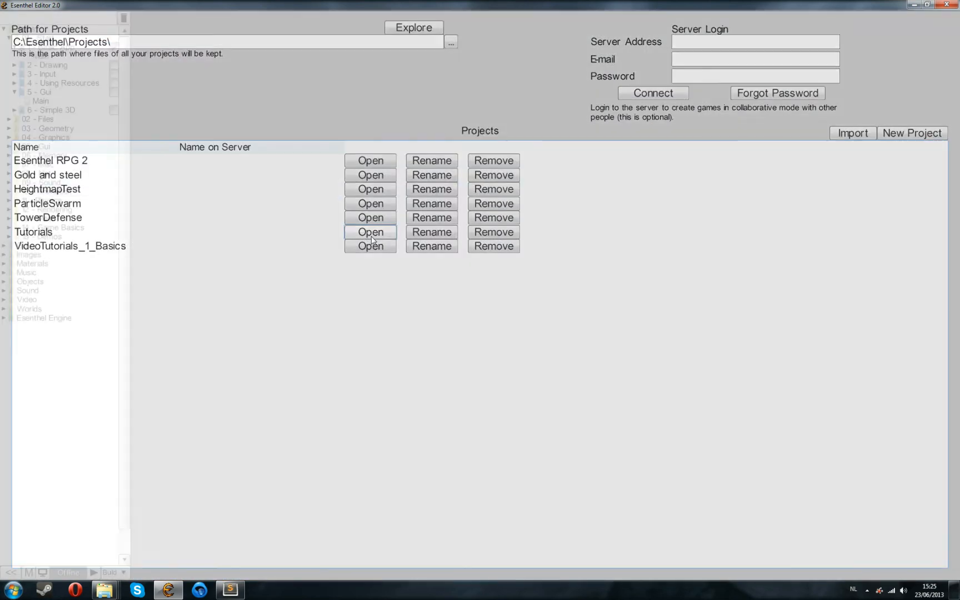
left_click(371, 231)
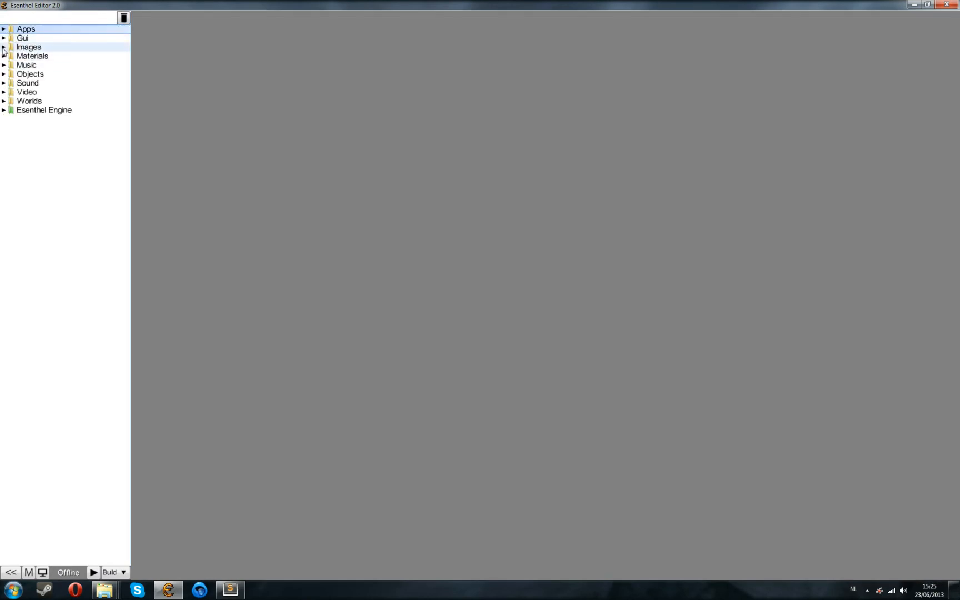
Multi-select Sun, Grass, Anims, OBJ_CHR, Warrior and DRAW_GROUP_CHR from the expanded Images and Objects folders.
left_click(6, 46)
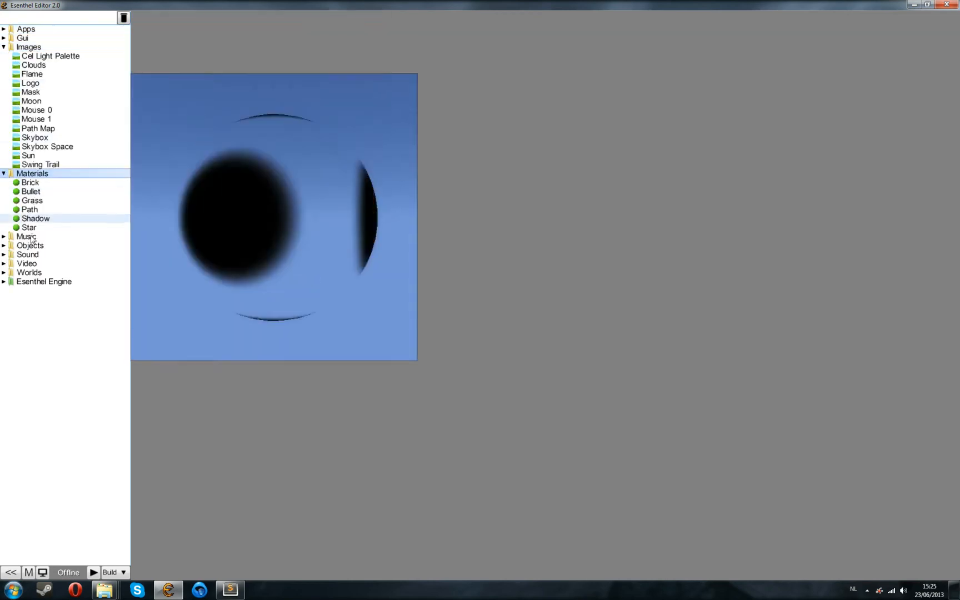
left_click(6, 244)
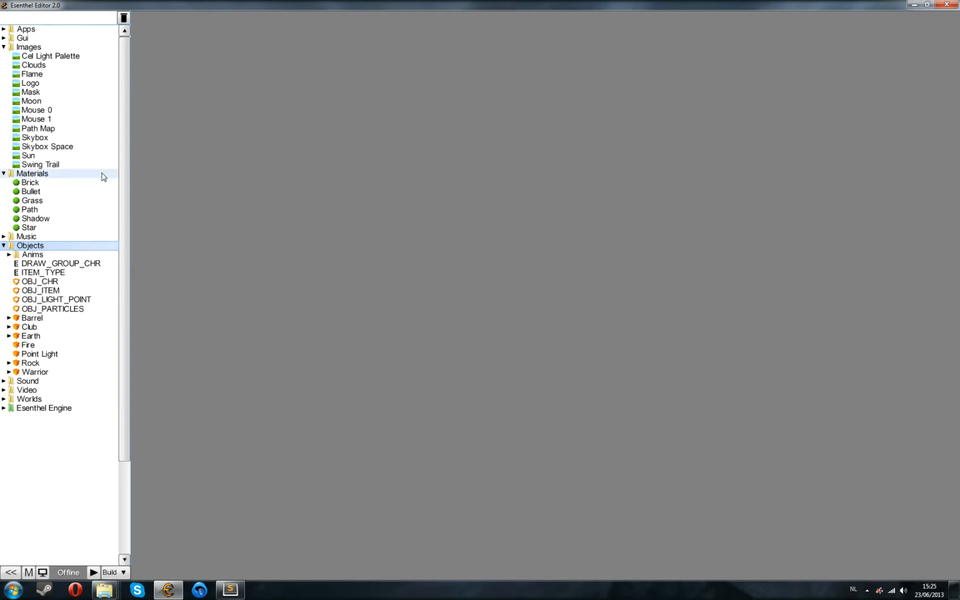
left_click(31, 200)
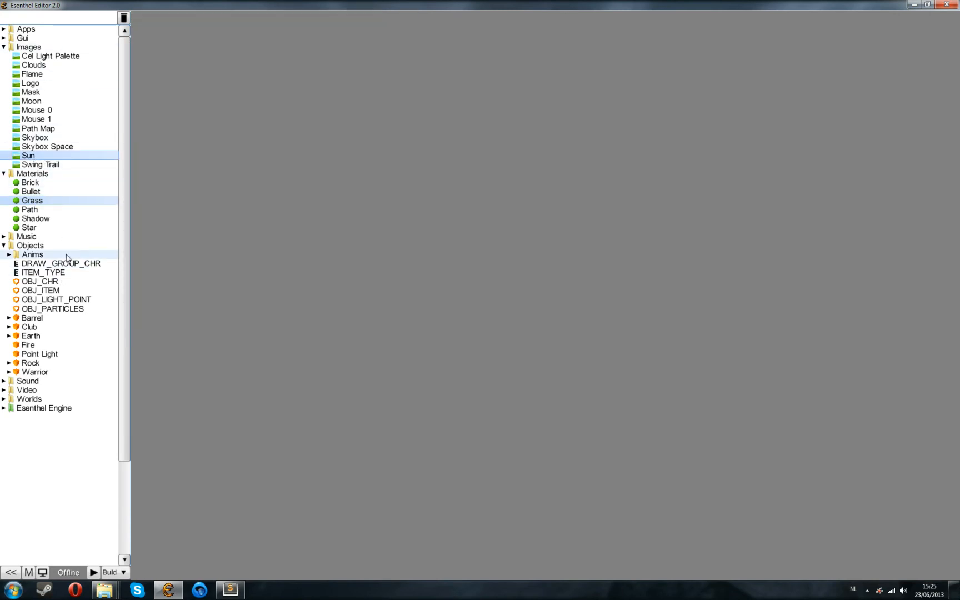
left_click(34, 373)
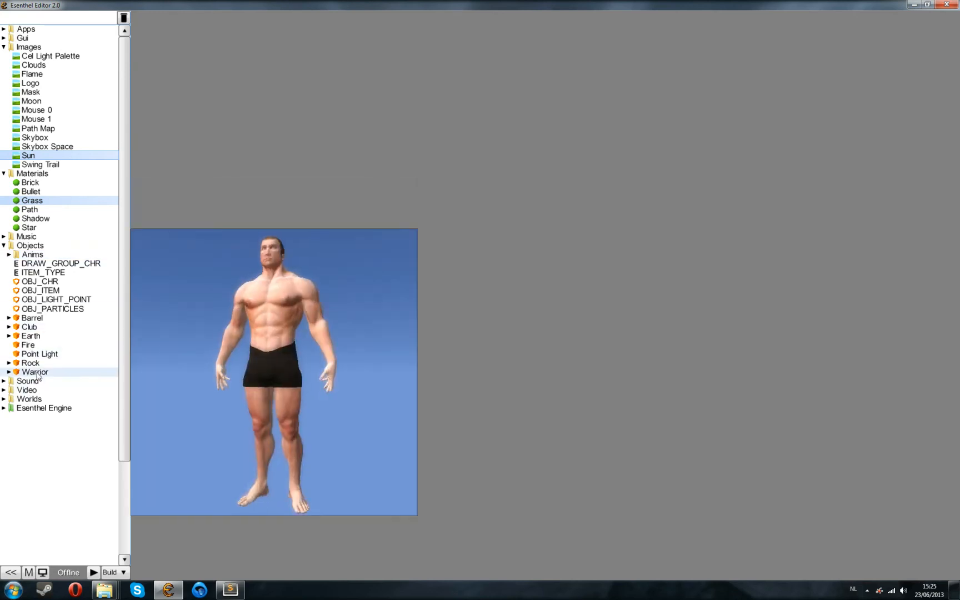
left_click(34, 372)
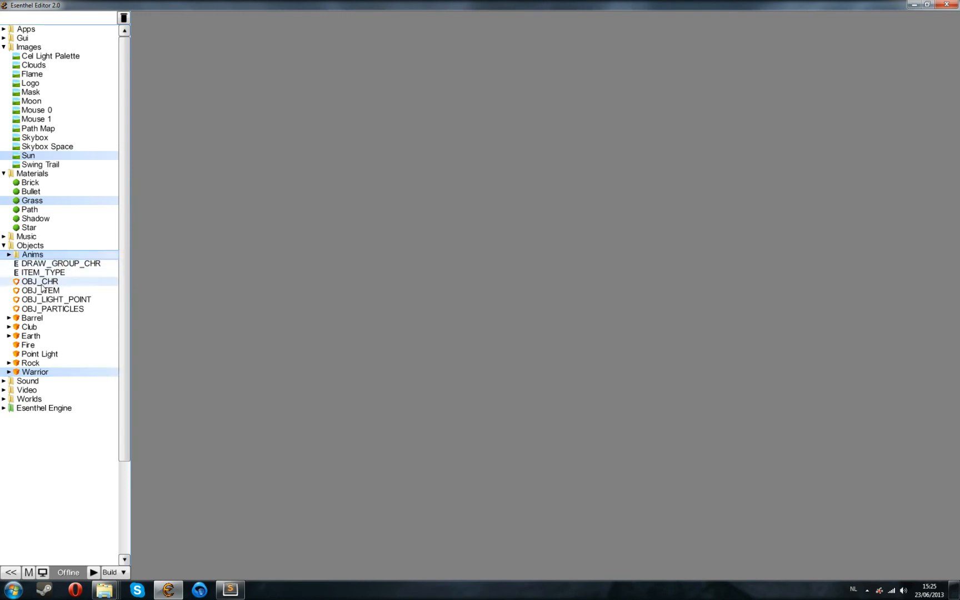
left_click(40, 282)
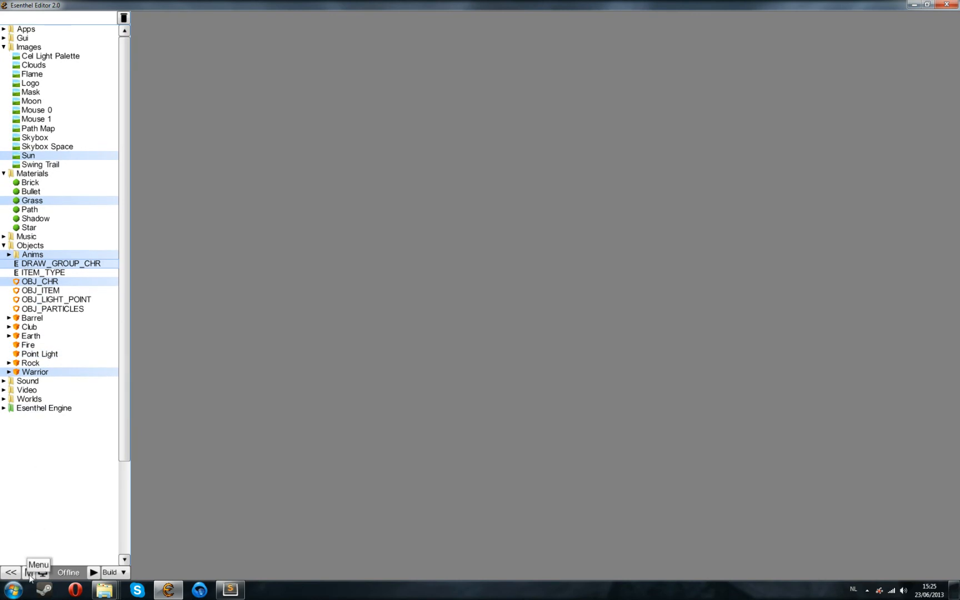
left_click(35, 572)
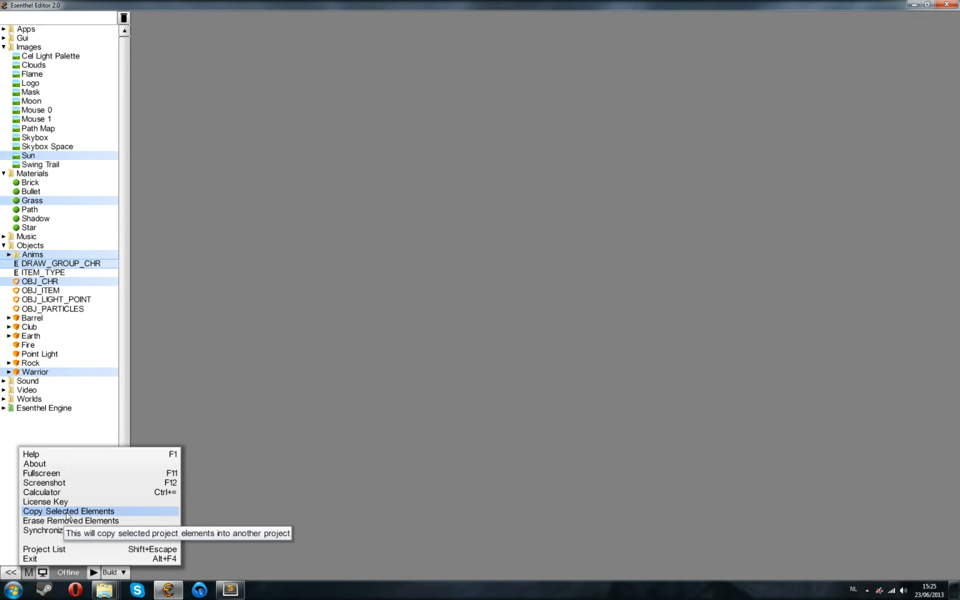
mouse_move(67, 517)
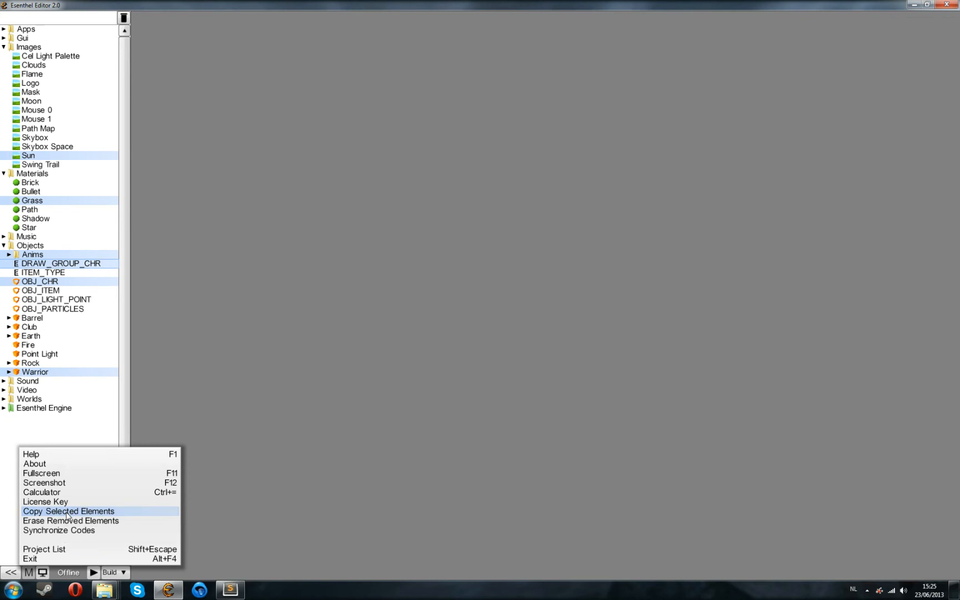
Copy the selected elements into VideoTutorials_1_Basics and open that project.
left_click(69, 511)
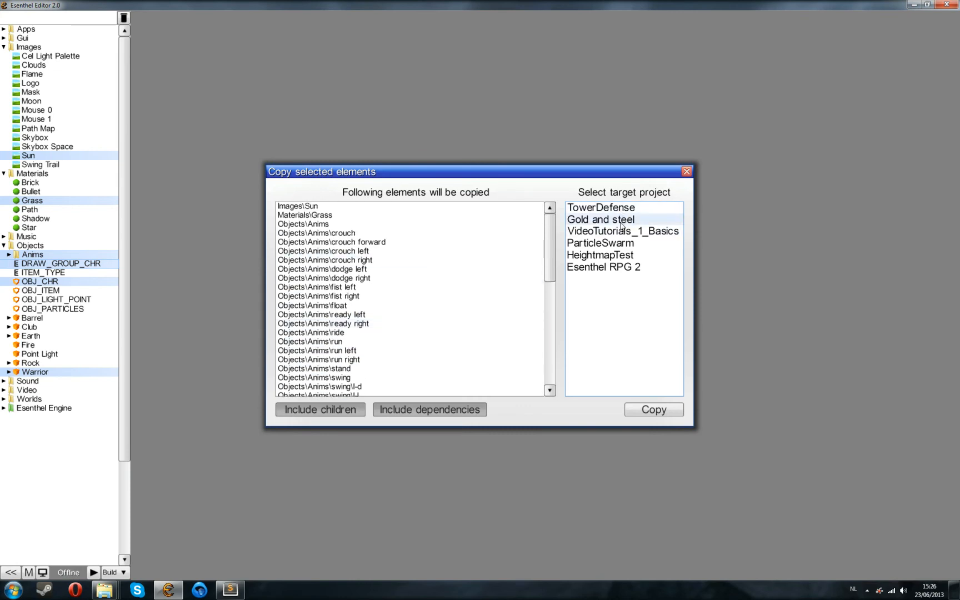
left_click(622, 231)
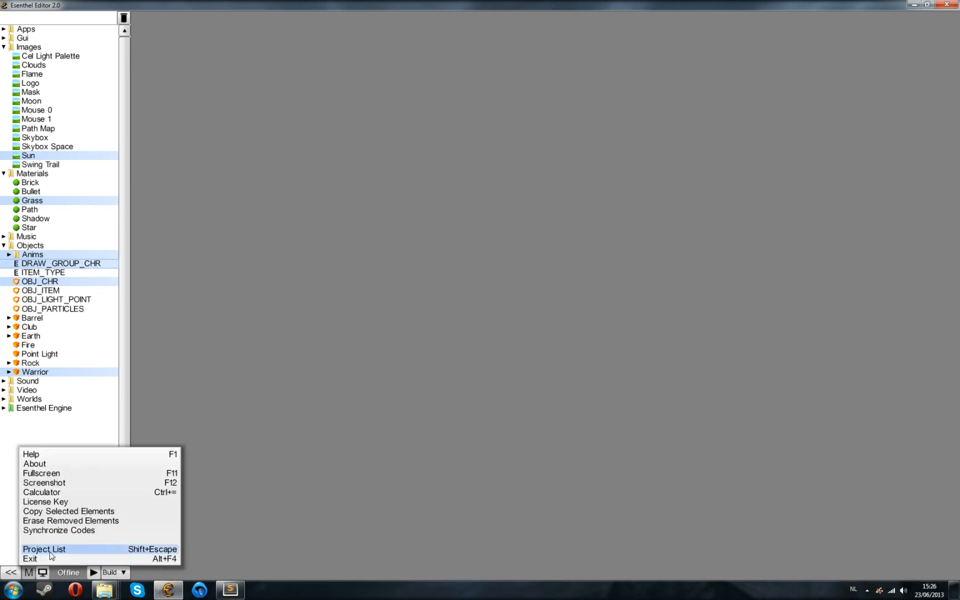
left_click(45, 549)
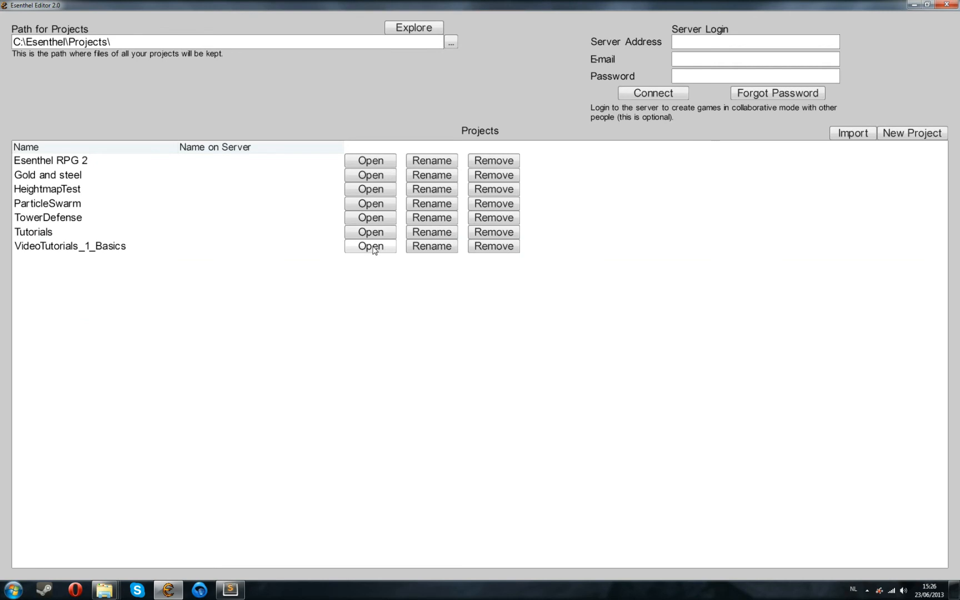
left_click(370, 247)
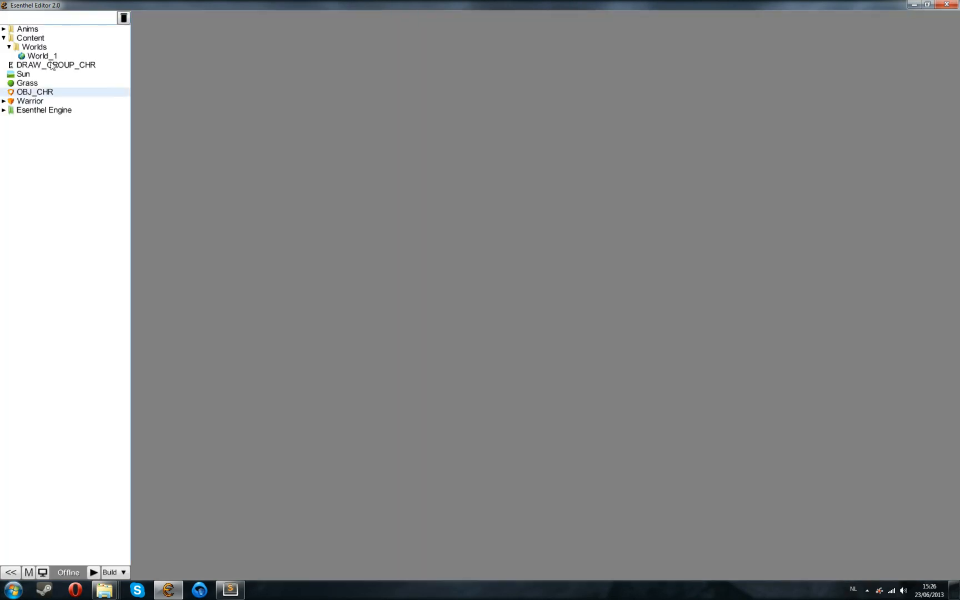
Create Objects and Materials folders in Content and move the character elements and Grass into them.
left_click(32, 47)
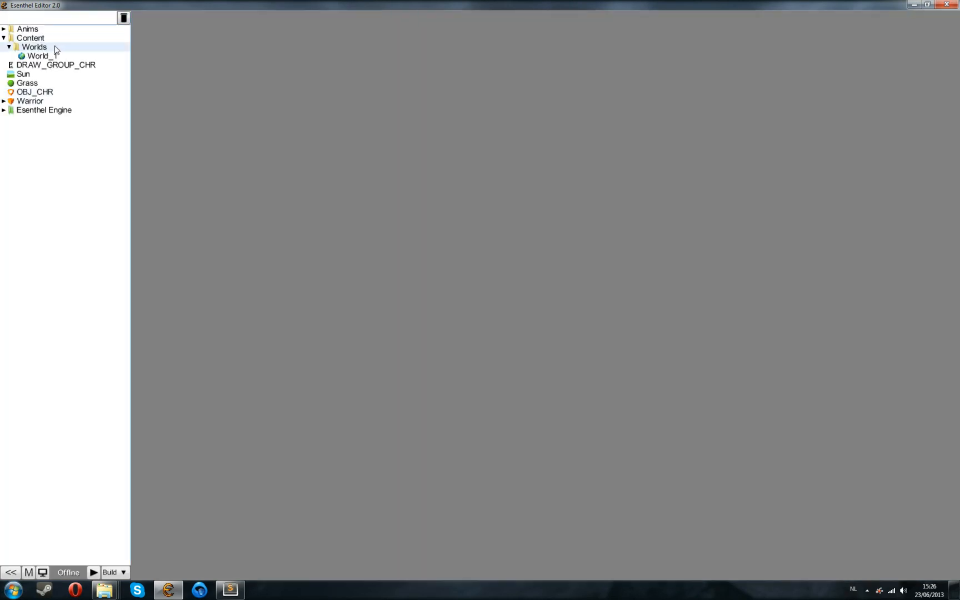
right_click(31, 38)
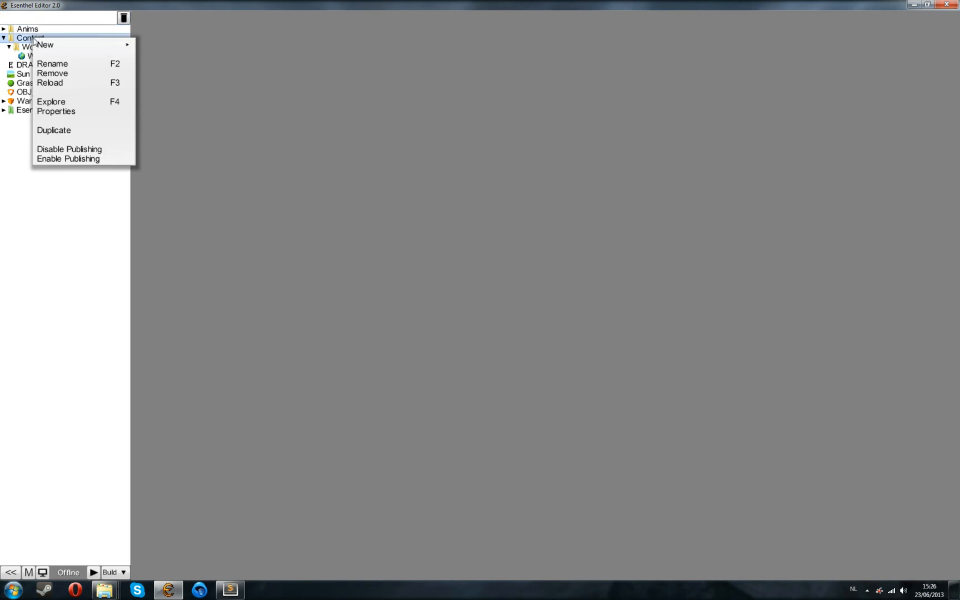
left_click(53, 63)
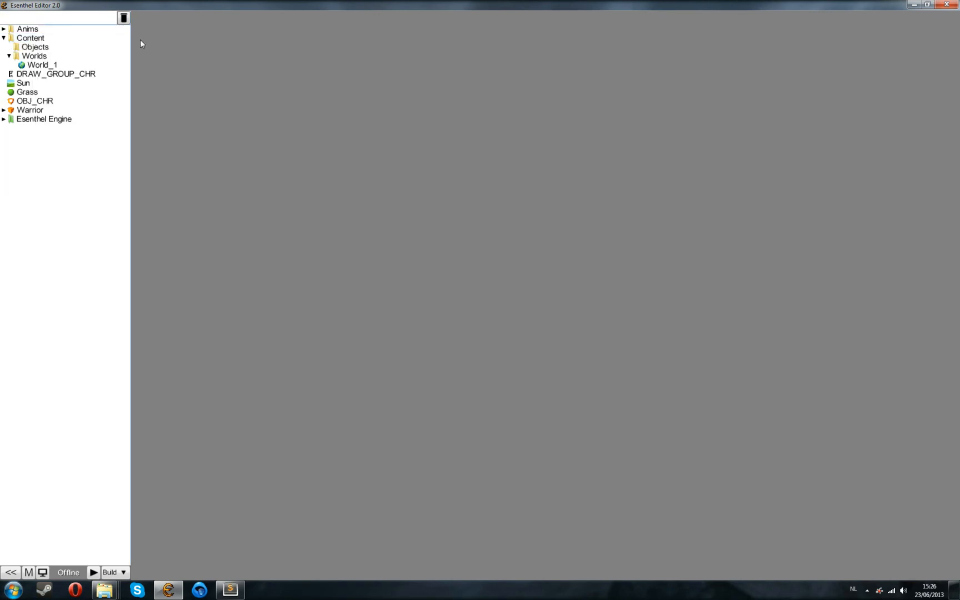
left_click(29, 28)
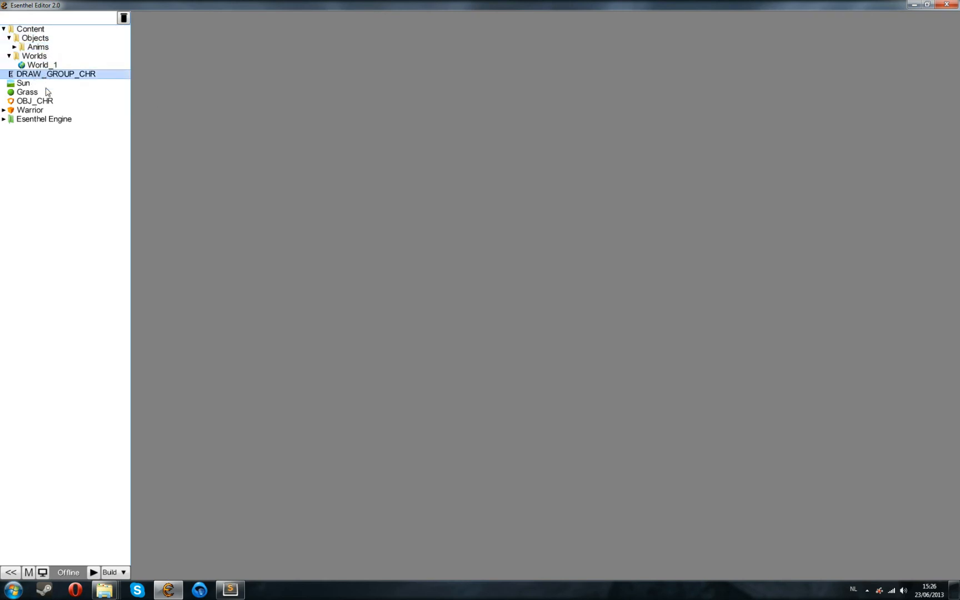
left_click(31, 101)
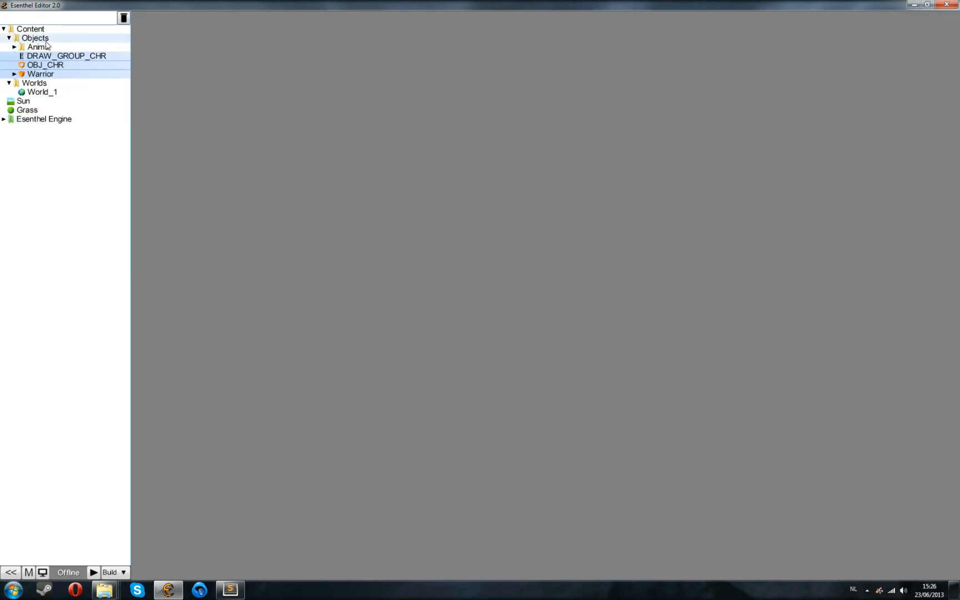
left_click(12, 37)
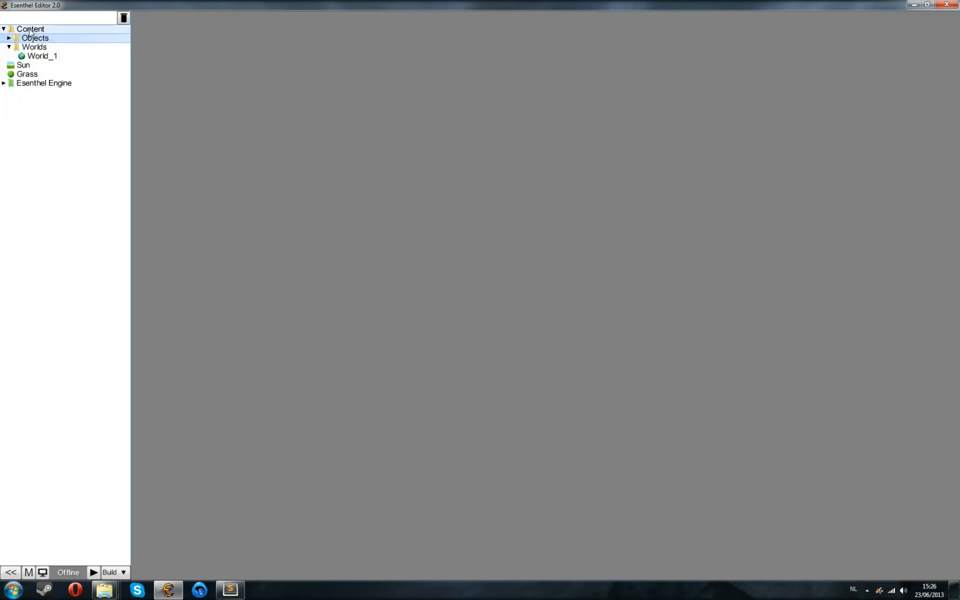
left_click(31, 29)
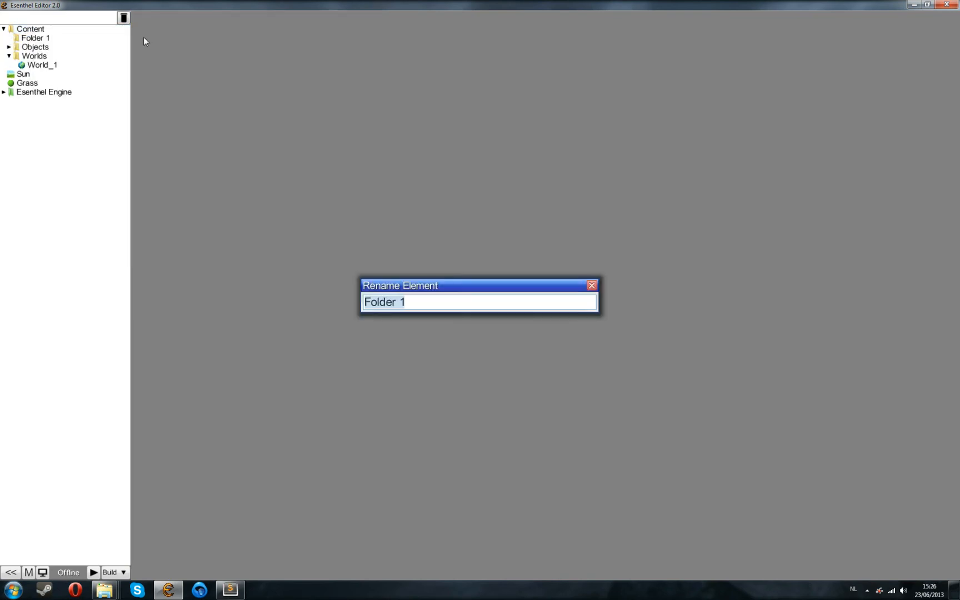
type("Materials")
key("Enter")
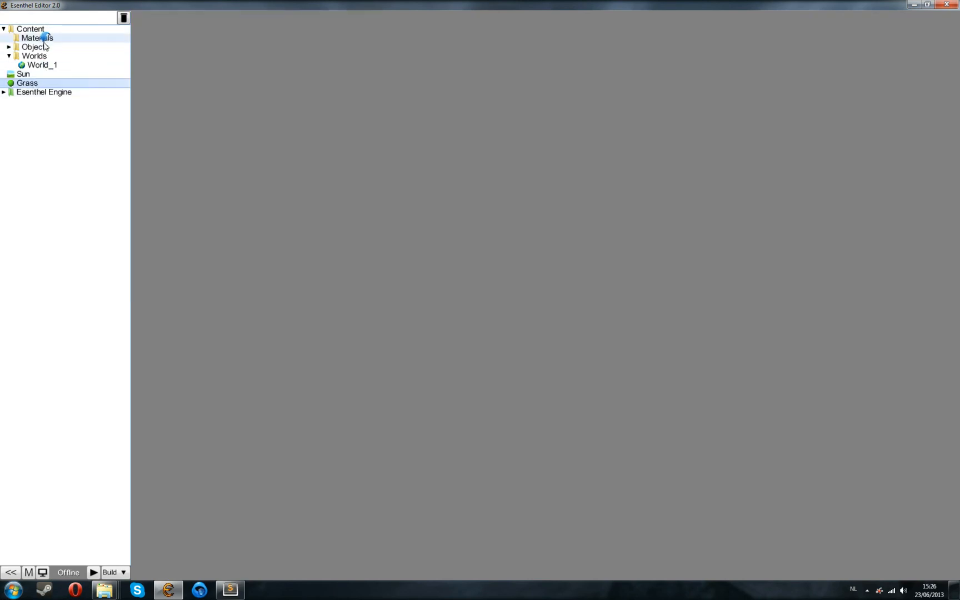
Create a Textures folder in Content and move the Sun image into it.
right_click(29, 28)
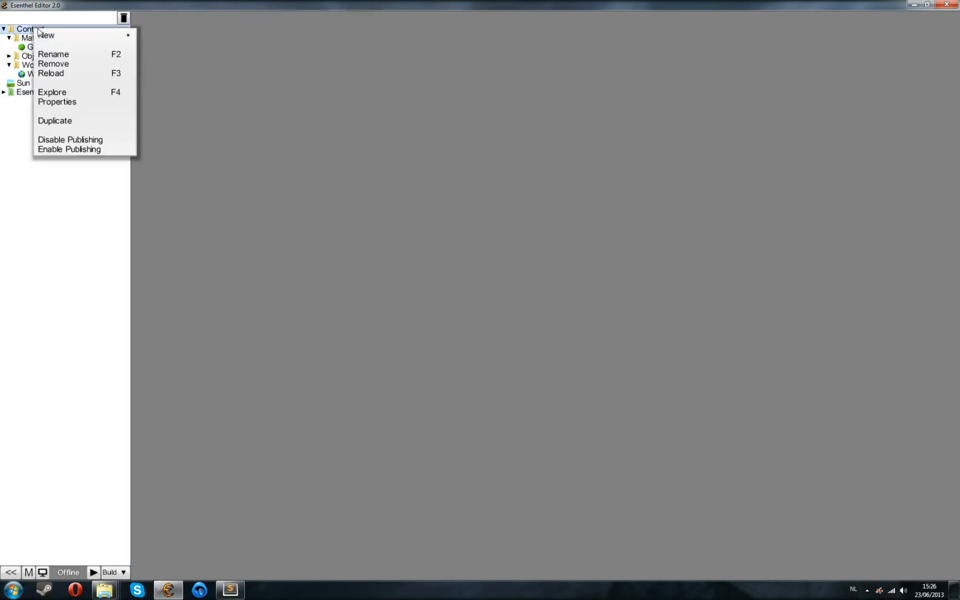
left_click(56, 55)
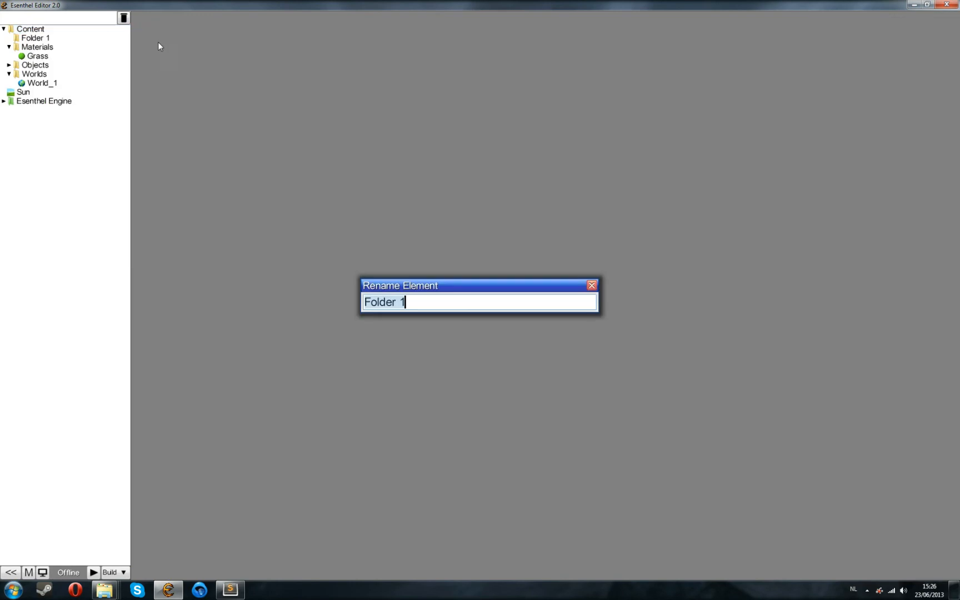
type("Tex")
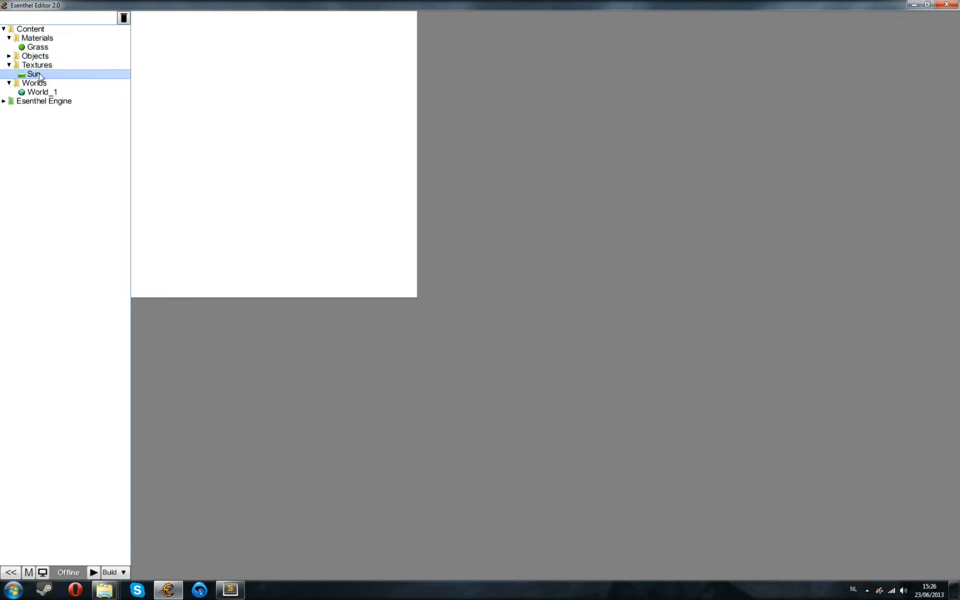
left_click(35, 46)
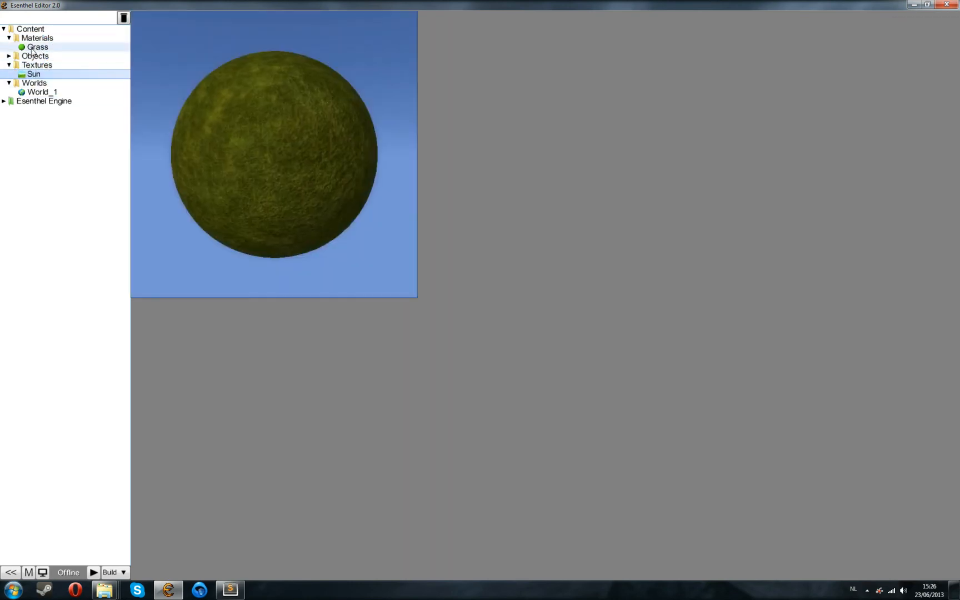
left_click(32, 73)
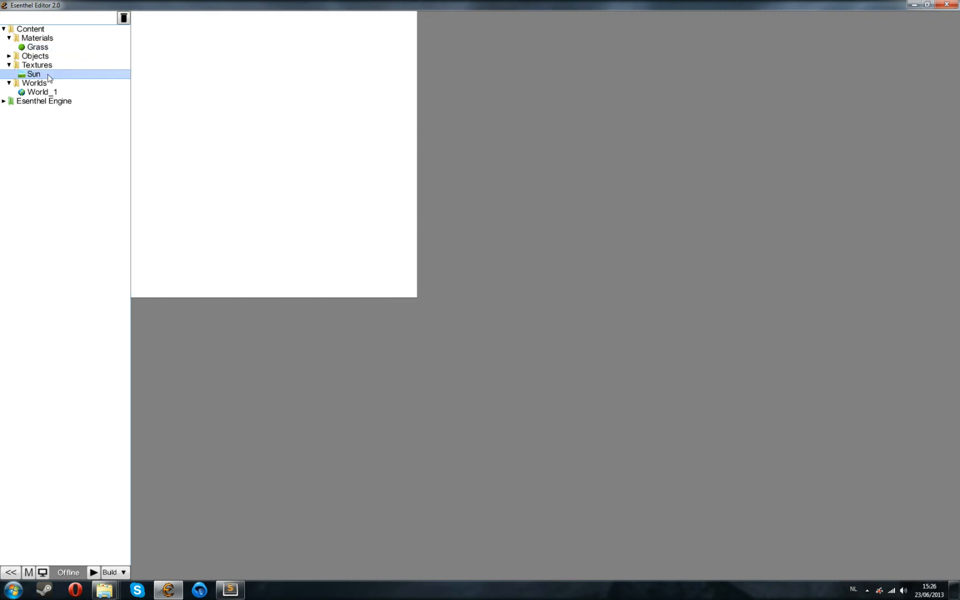
left_click(35, 47)
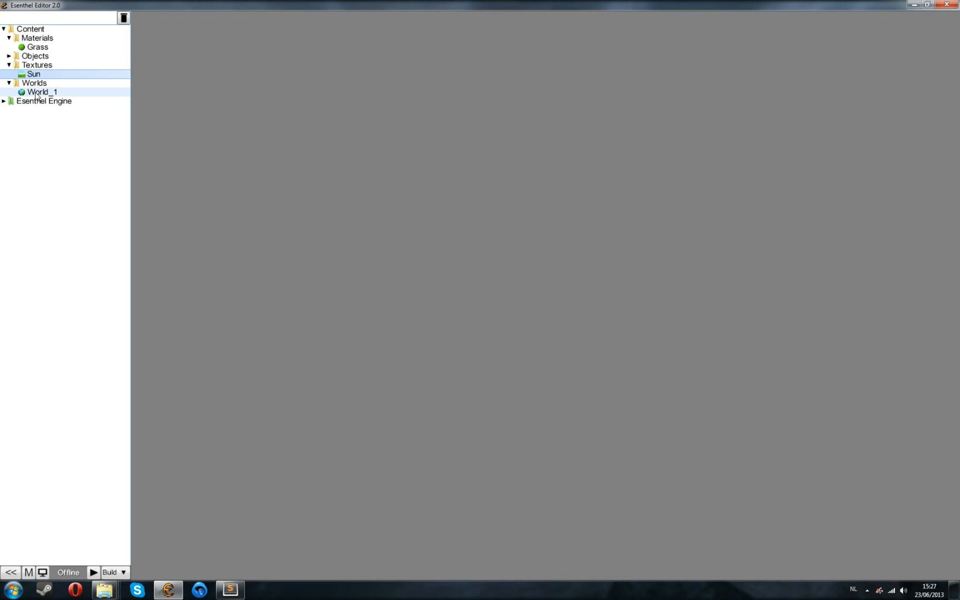
Open World_1, set Grass as the terrain material and add one terrain area at the centre.
double_click(42, 91)
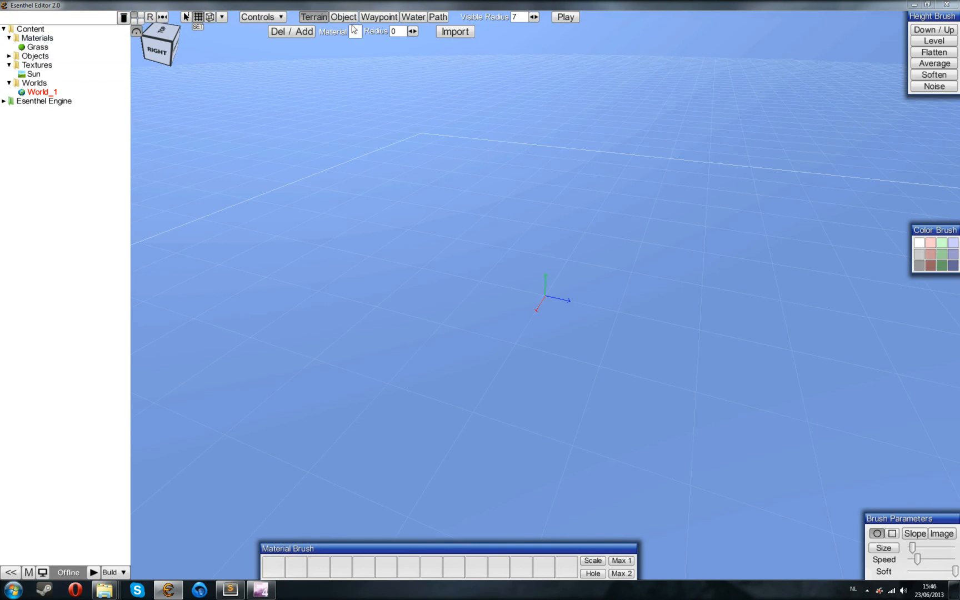
mouse_move(354, 35)
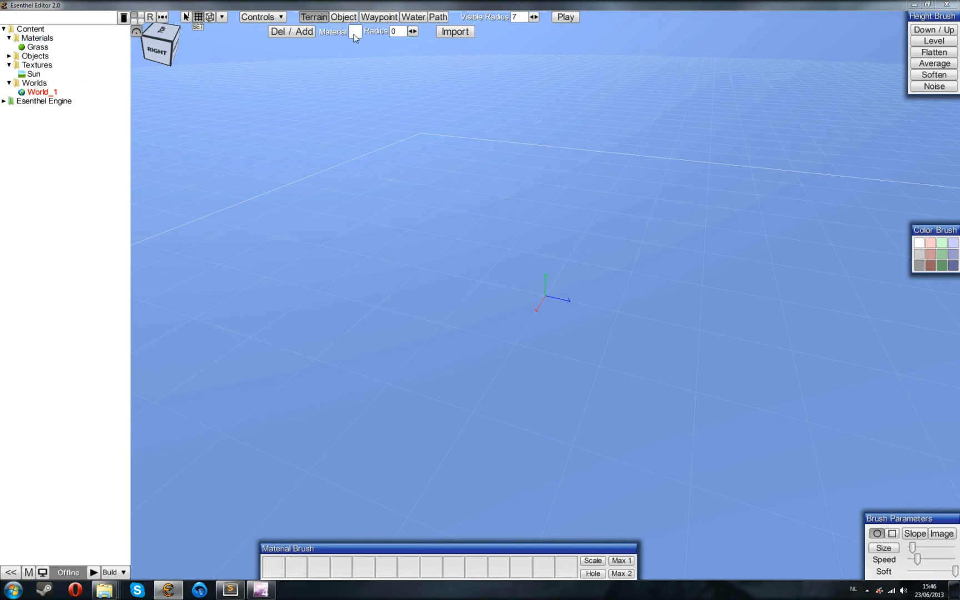
left_click(33, 47)
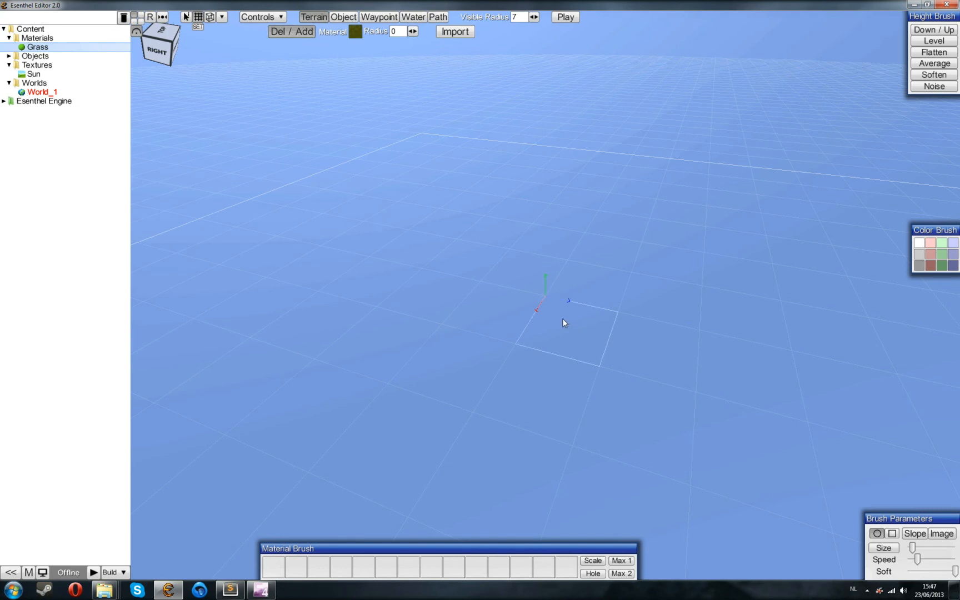
left_click(561, 324)
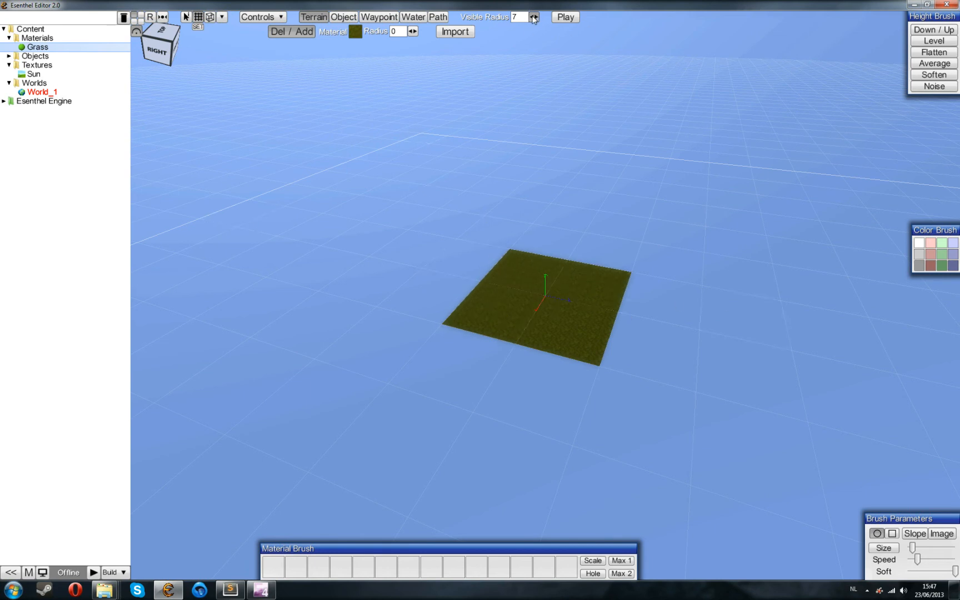
Set the terrain Visible Radius to 3 and the brush Radius to 1 for adding larger areas.
left_click(533, 16)
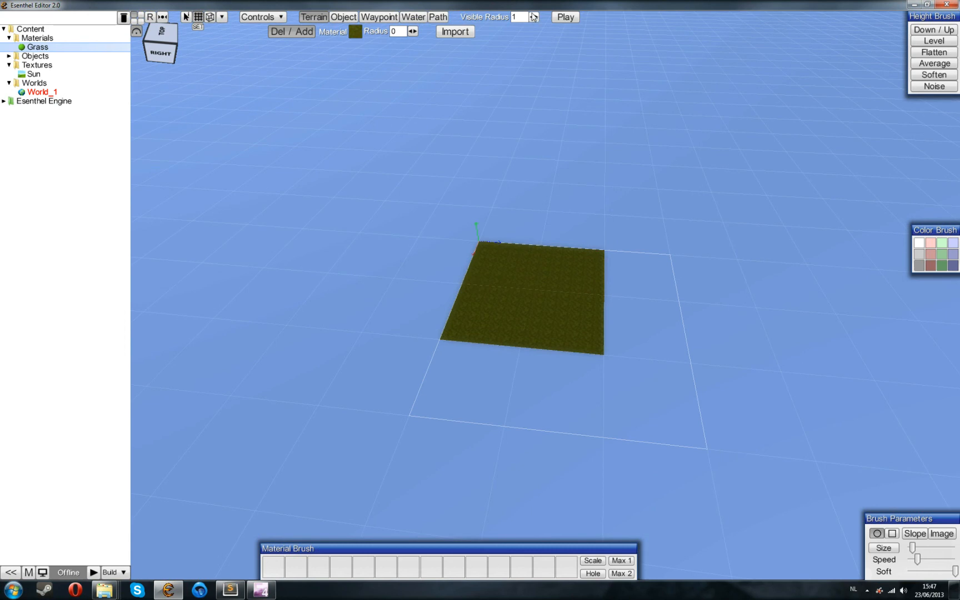
left_click(533, 17)
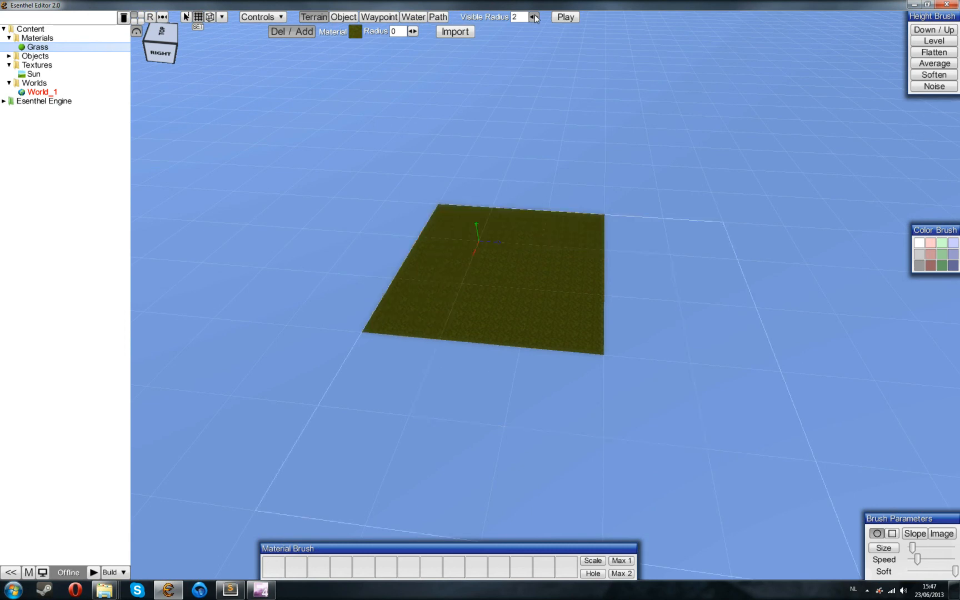
left_click(538, 15)
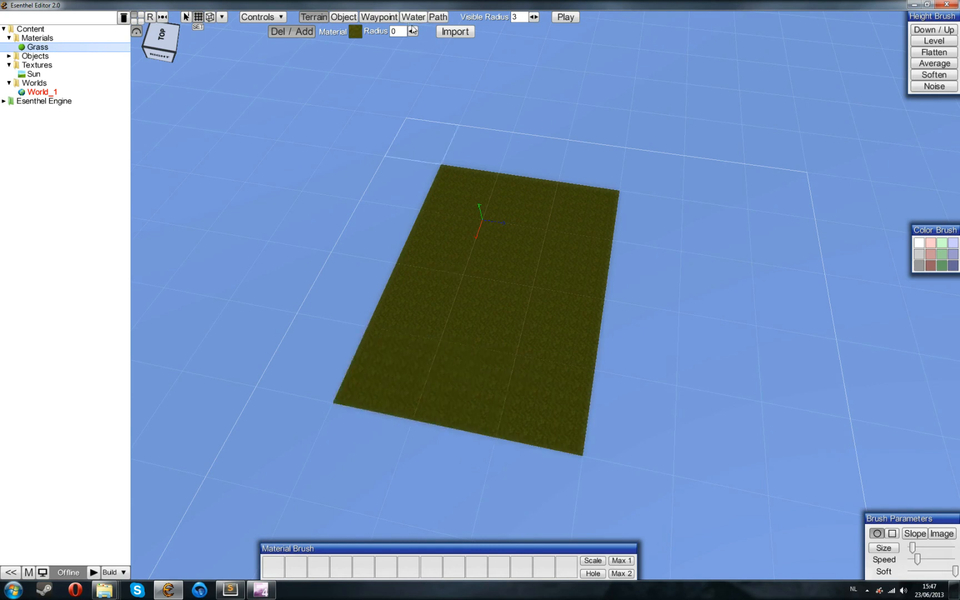
left_click(411, 32)
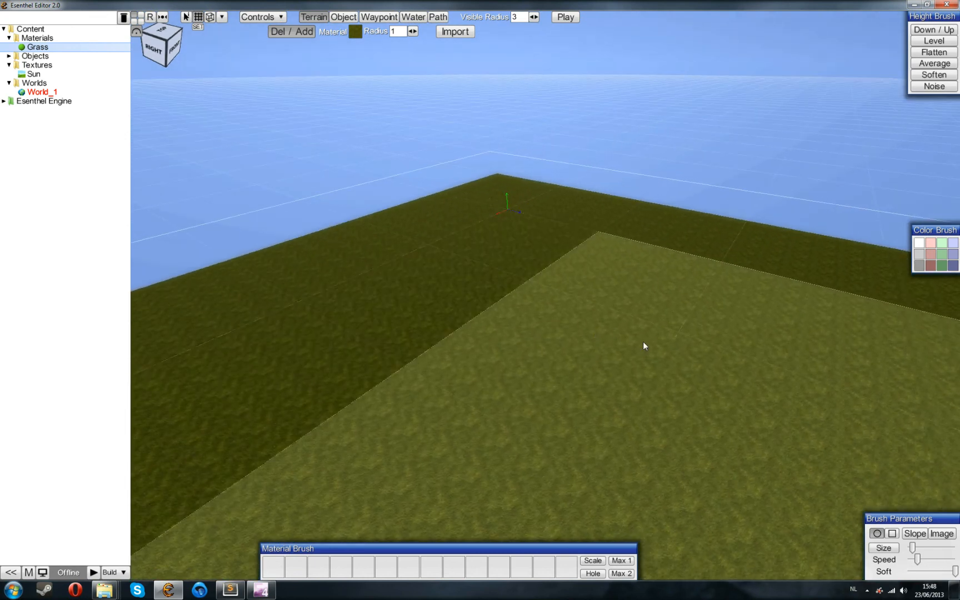
Add more grass terrain, switch to Object mode and center the camera on the Warrior.
left_click(13, 56)
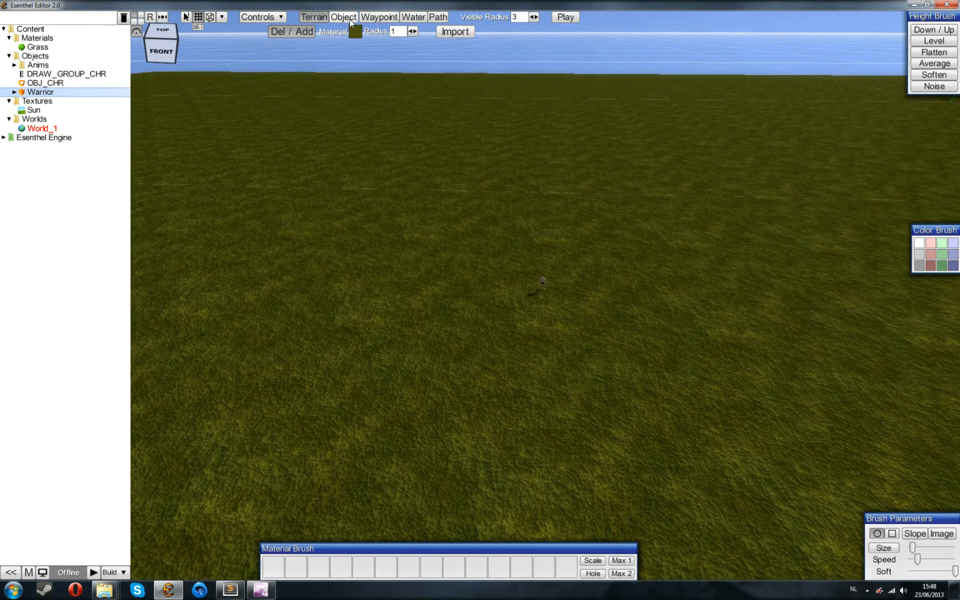
left_click(344, 16)
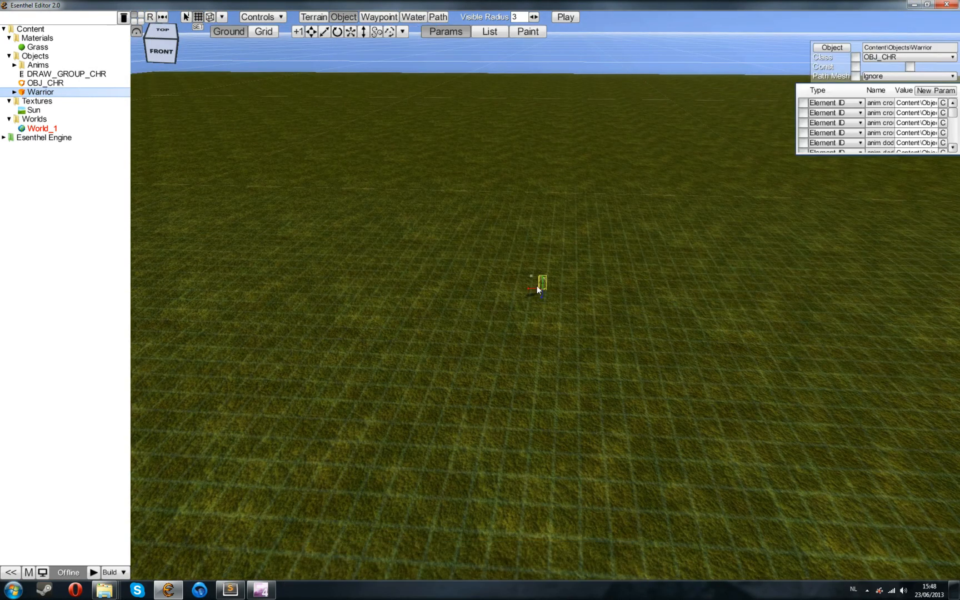
mouse_move(587, 282)
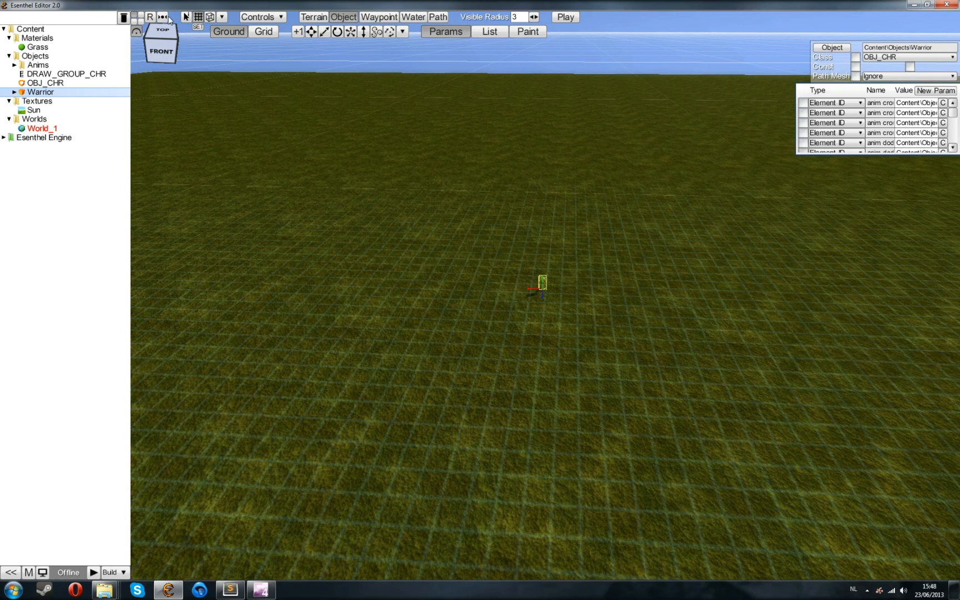
mouse_move(164, 16)
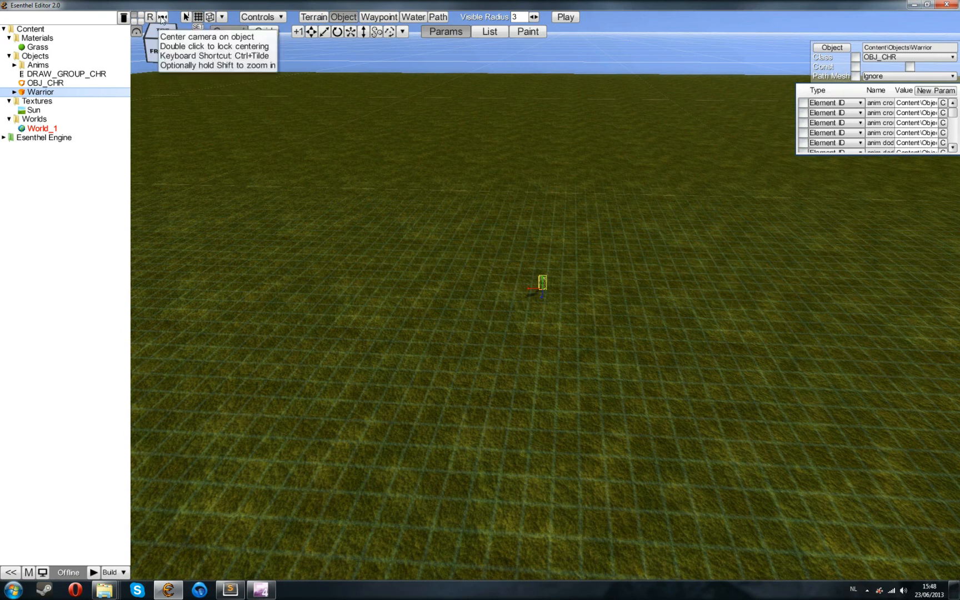
left_click(162, 15)
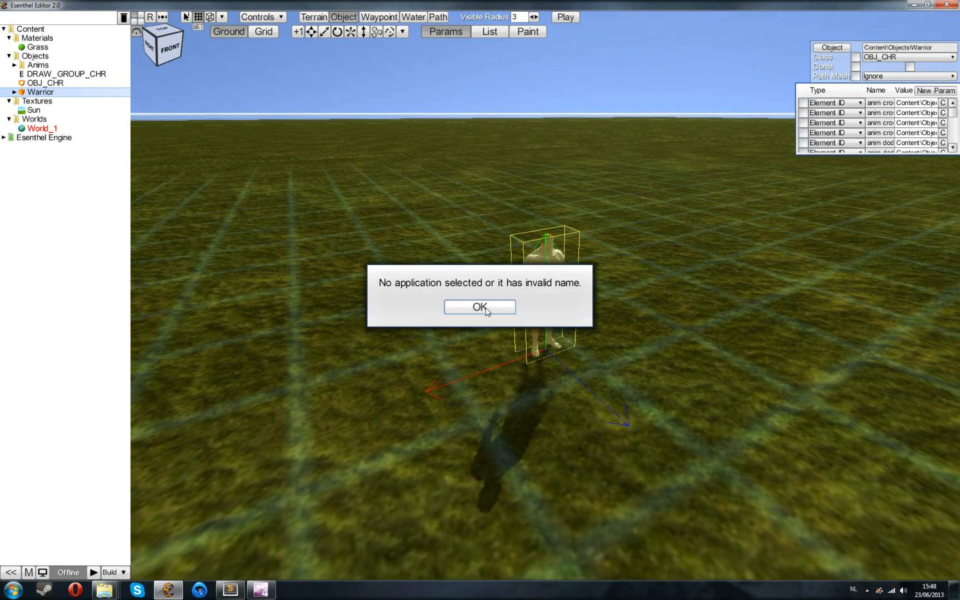
Dismiss the no-application warning and create a new application named Tutorials.
left_click(480, 306)
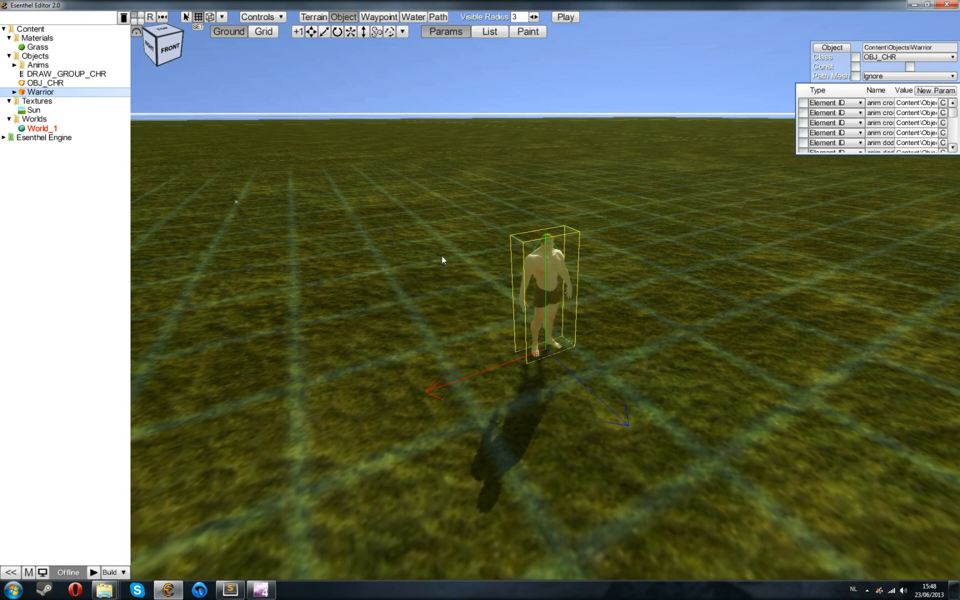
mouse_move(35, 187)
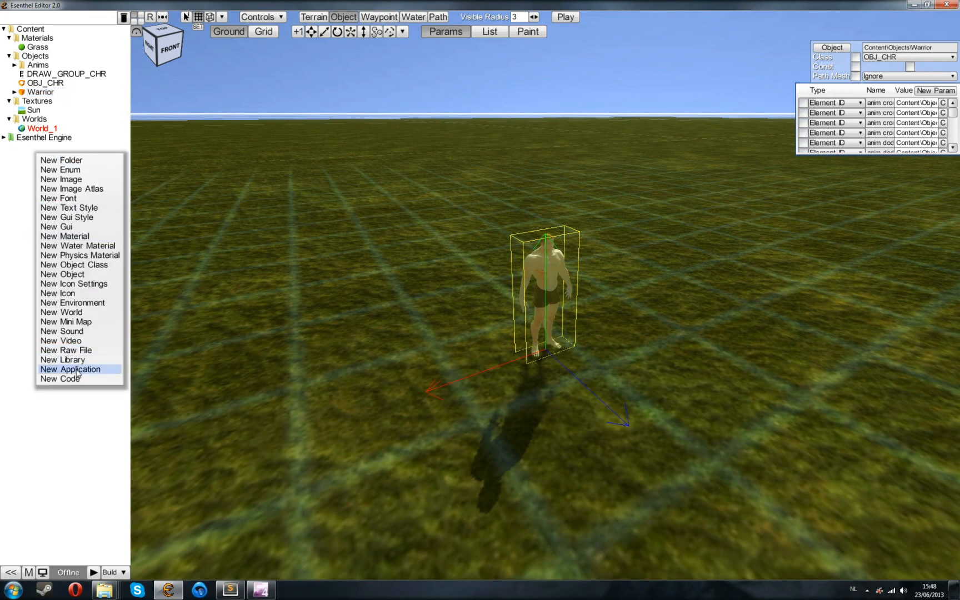
left_click(71, 368)
type("Tutorials")
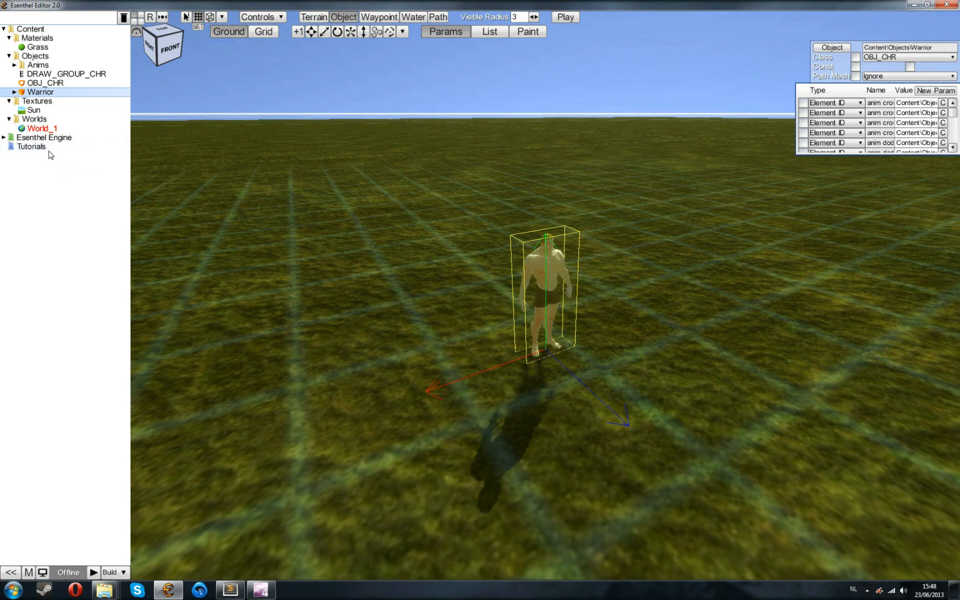
left_click(31, 146)
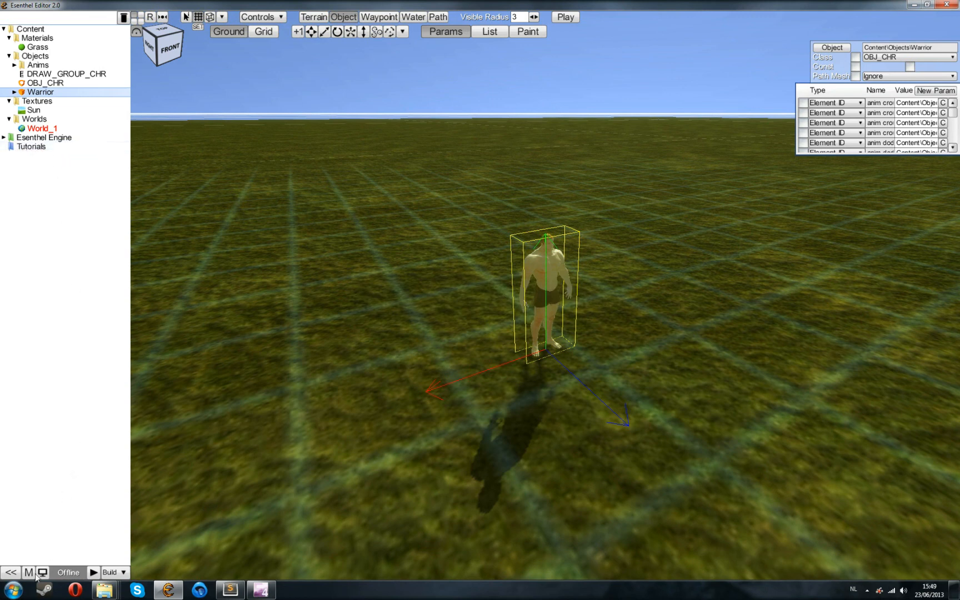
mouse_move(31, 572)
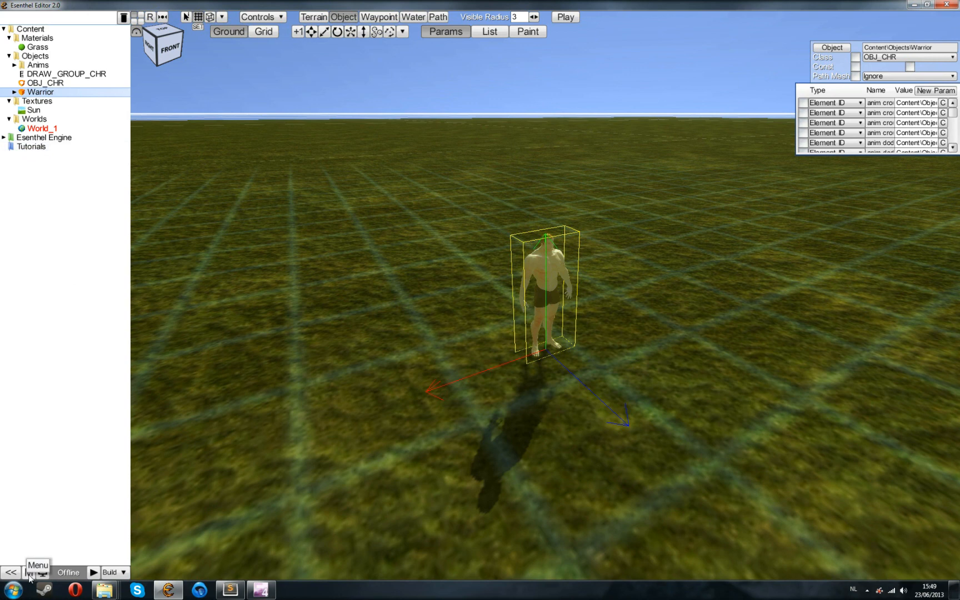
Return to the tutorials project via Project List and expand 14 - Game Basics to reach Camera Modes' Main.
left_click(31, 573)
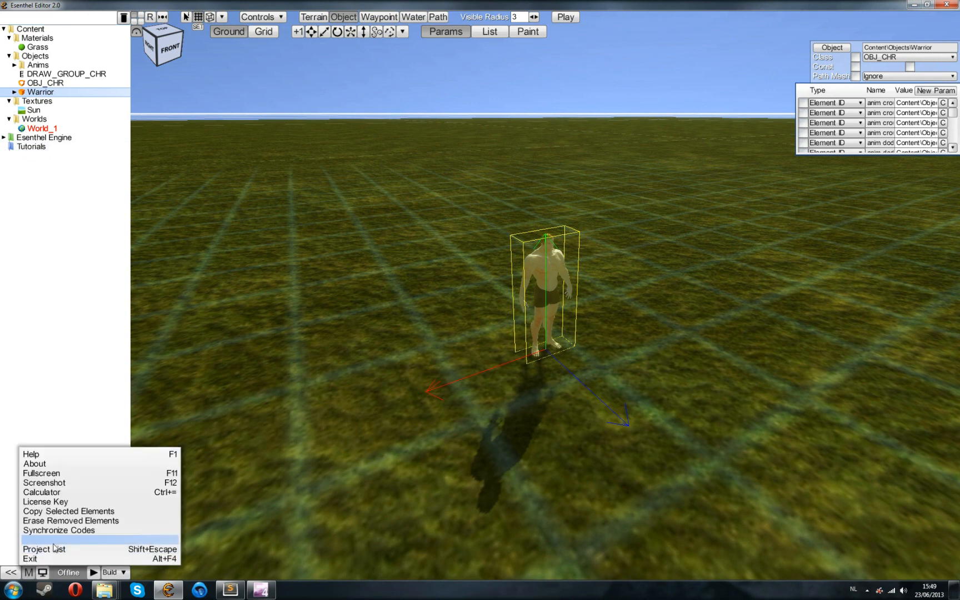
left_click(41, 549)
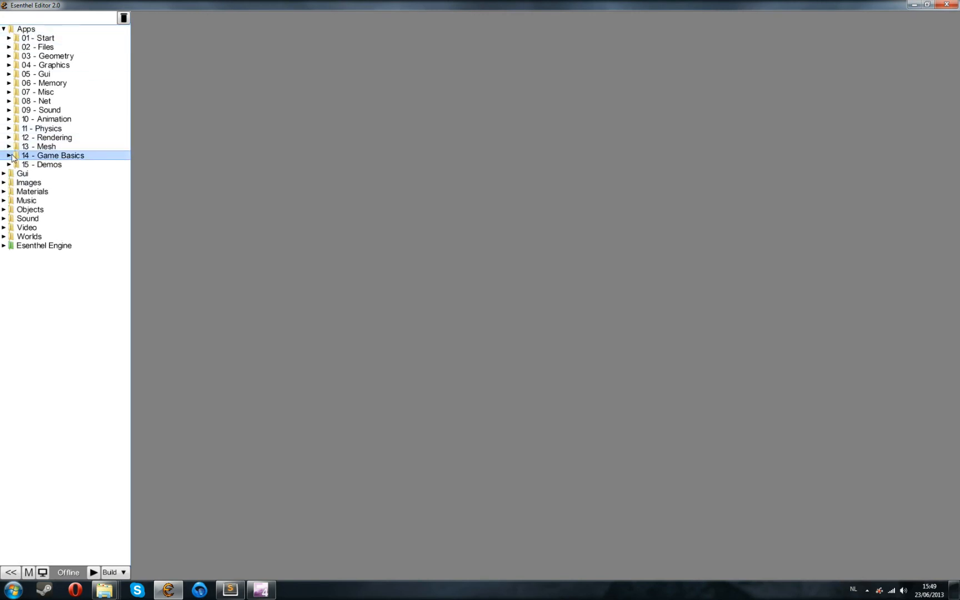
left_click(13, 156)
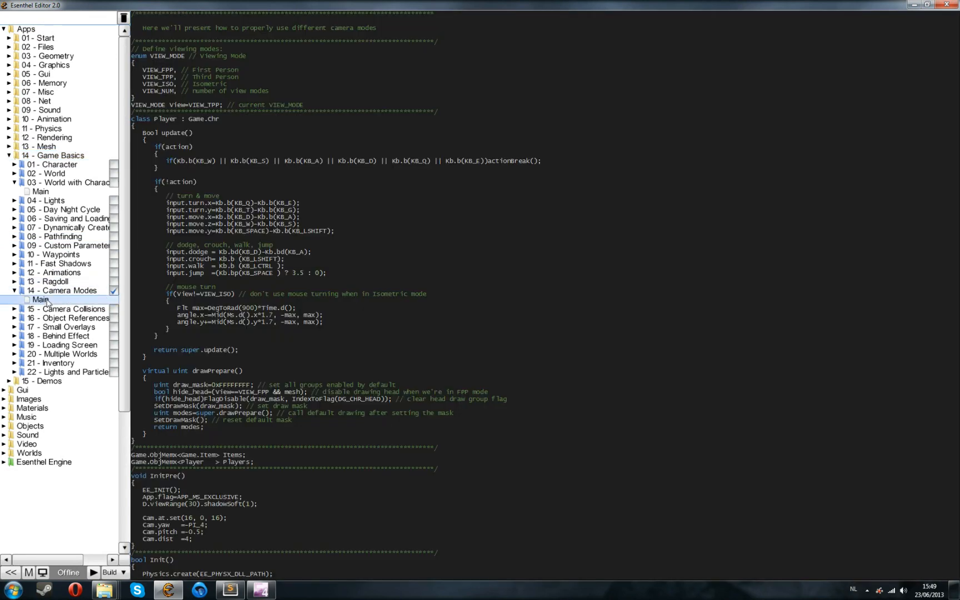
left_click(35, 572)
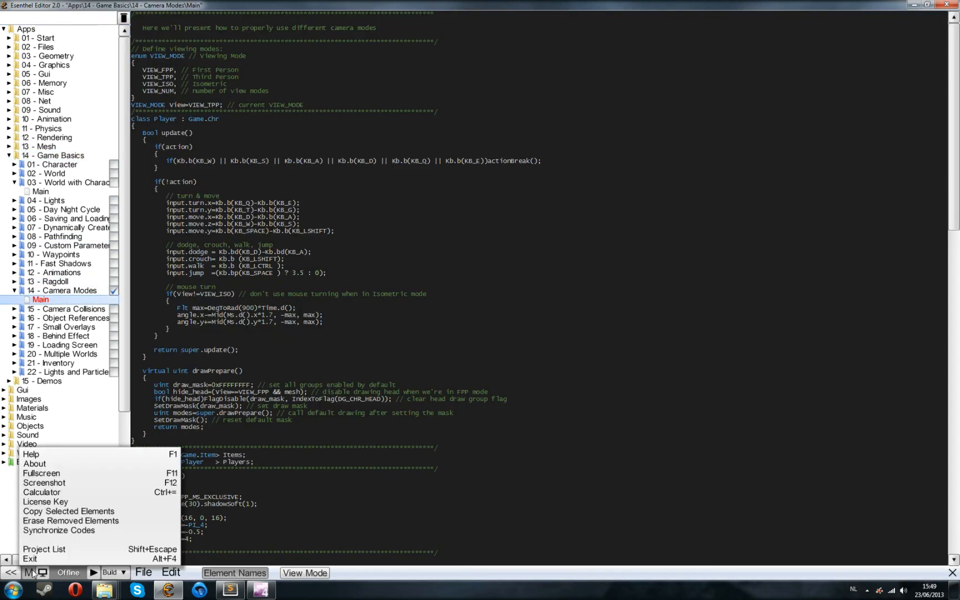
Copy the Camera Modes Main code into VideoTutorials_1_Basics and go back to the Project List.
left_click(68, 511)
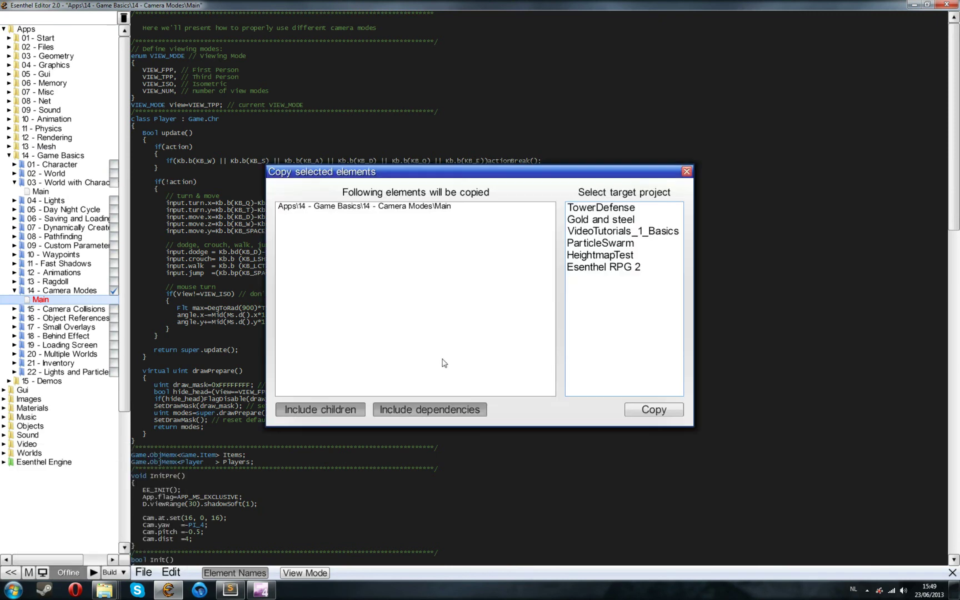
left_click(622, 231)
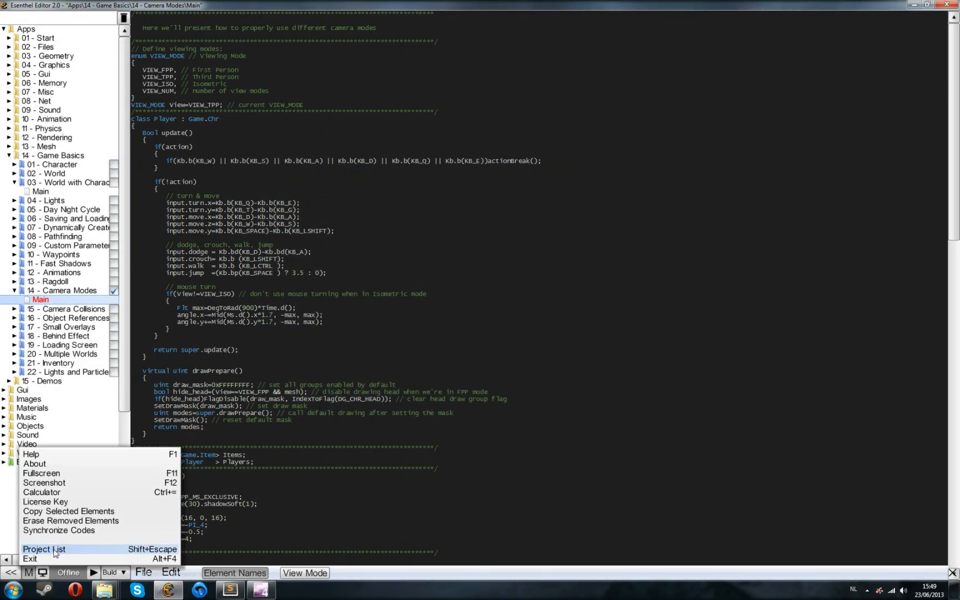
left_click(48, 548)
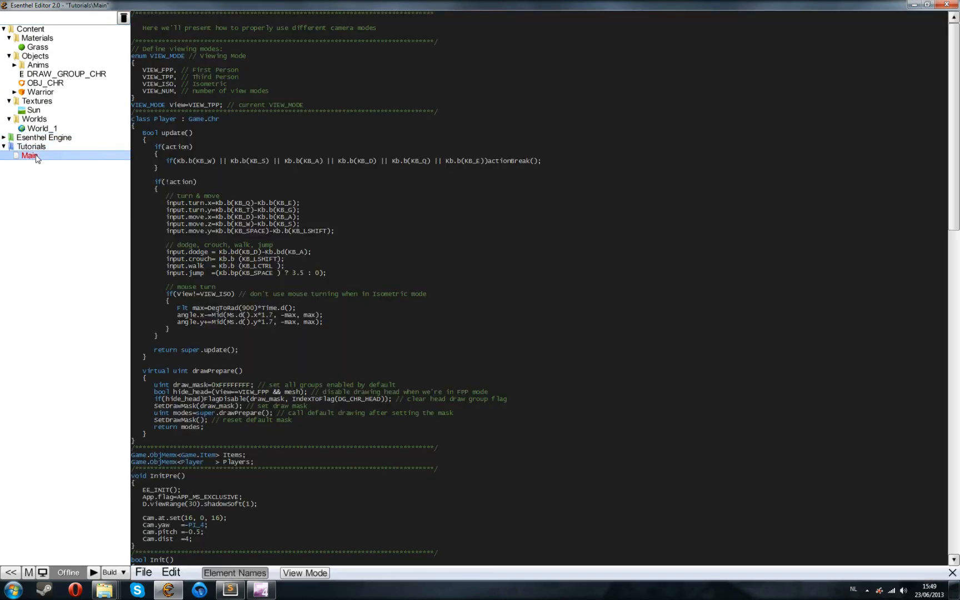
Scroll to Init in the copied Main code and select the world UID inside Game.world.New().
scroll("down", 3)
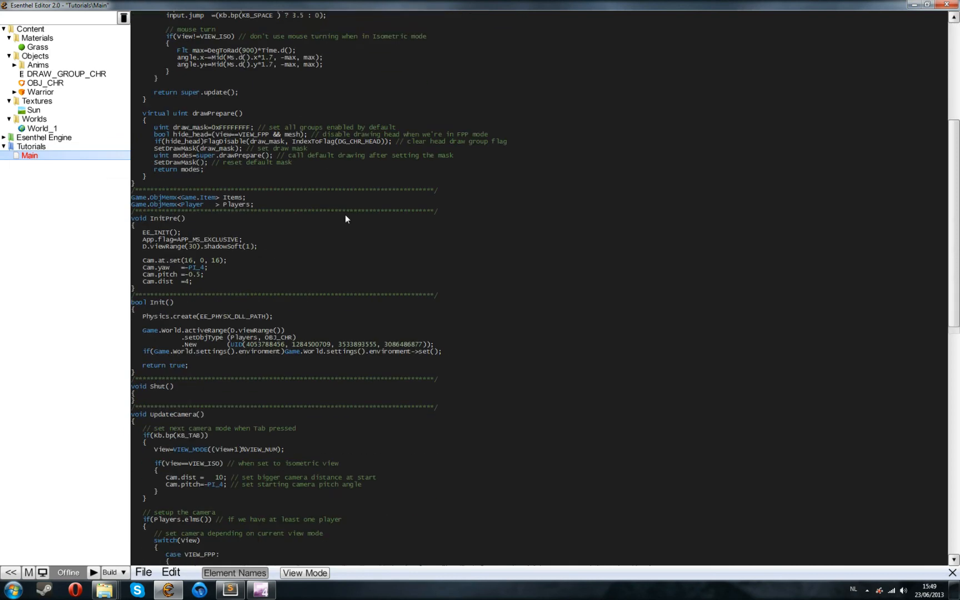
scroll("down", 3)
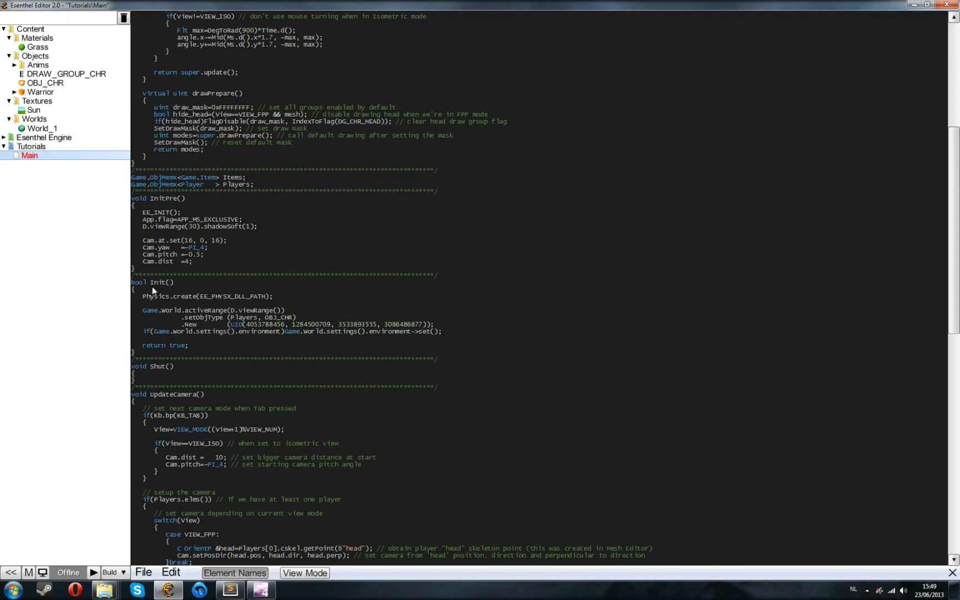
double_click(155, 297)
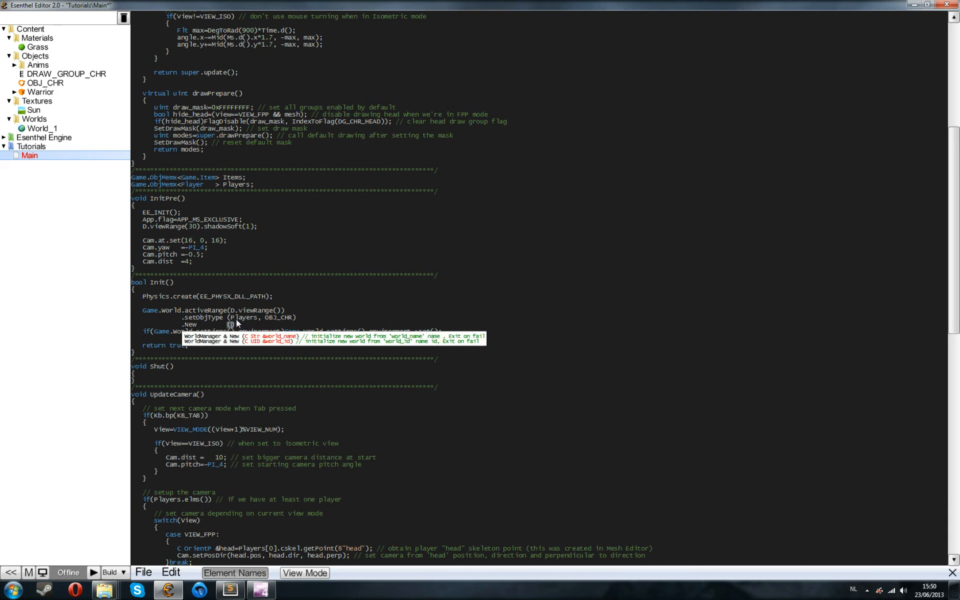
mouse_move(268, 326)
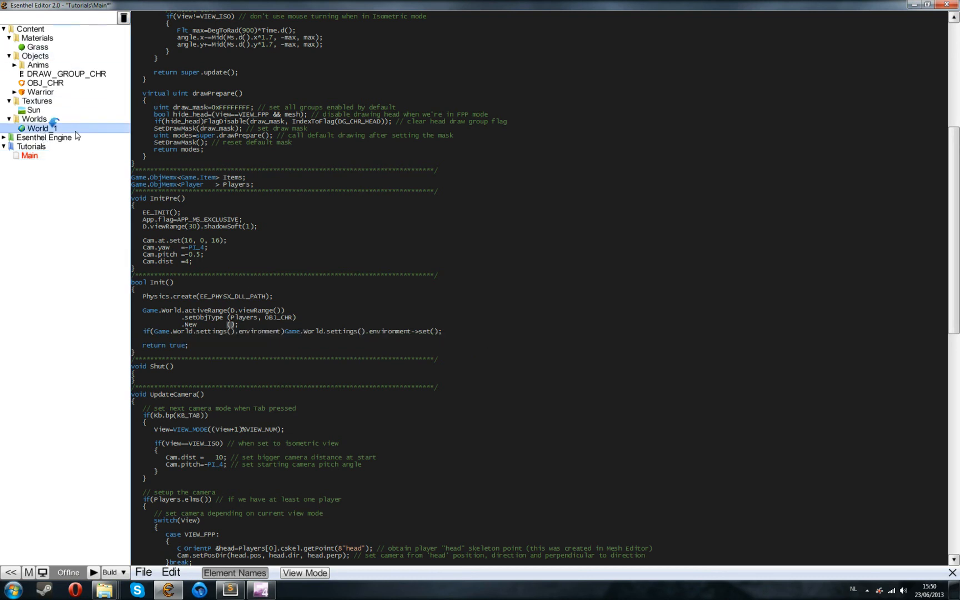
mouse_move(233, 325)
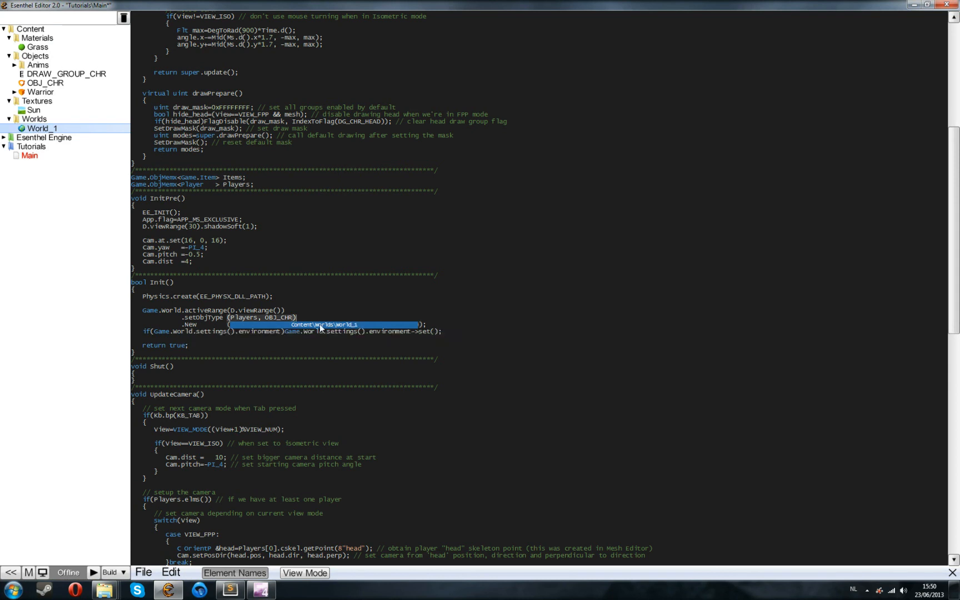
mouse_move(416, 343)
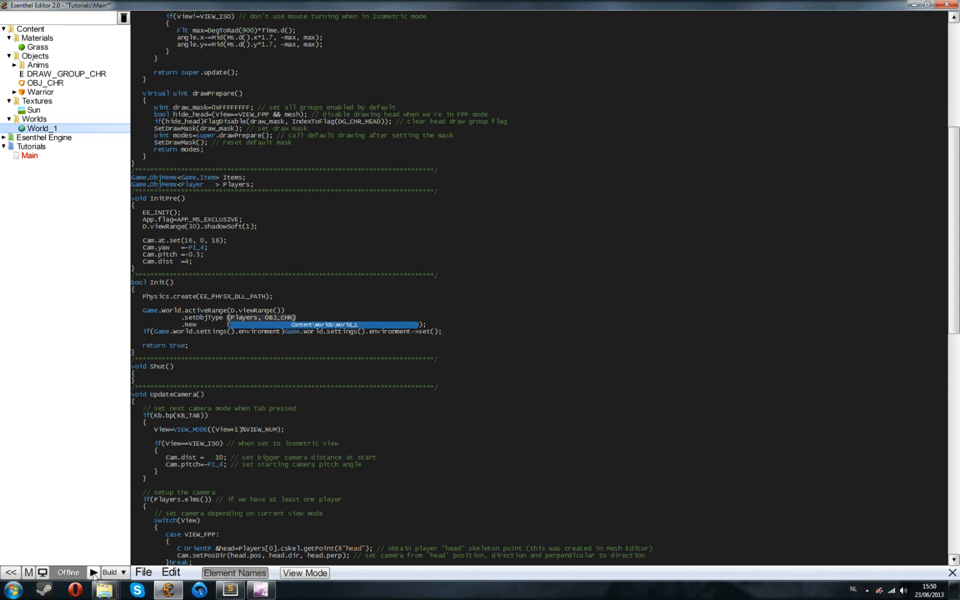
Build and run Tutorials, cycle the camera mode with Tab, then close the game window.
left_click(109, 572)
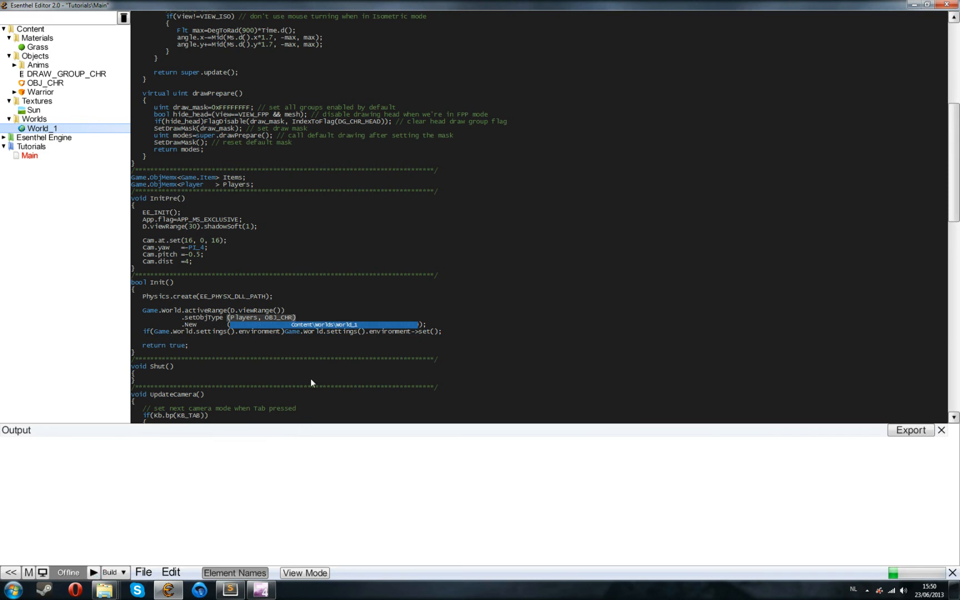
left_click(100, 573)
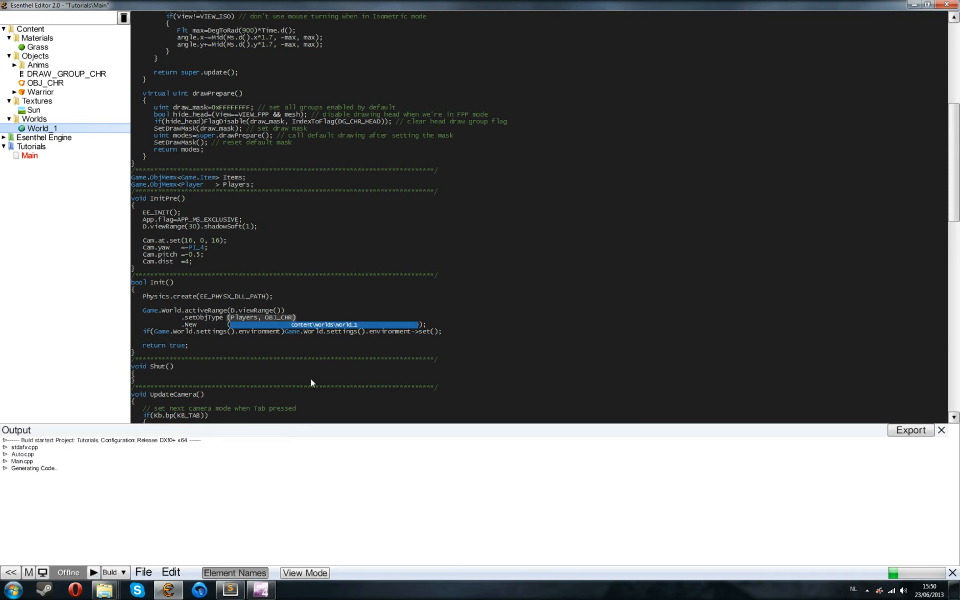
left_click(98, 573)
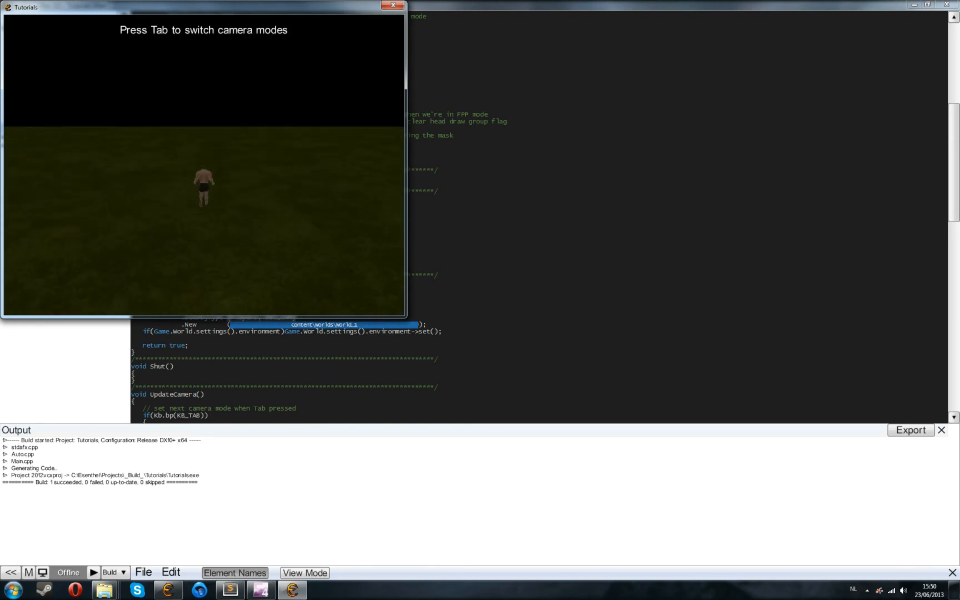
key("Tab")
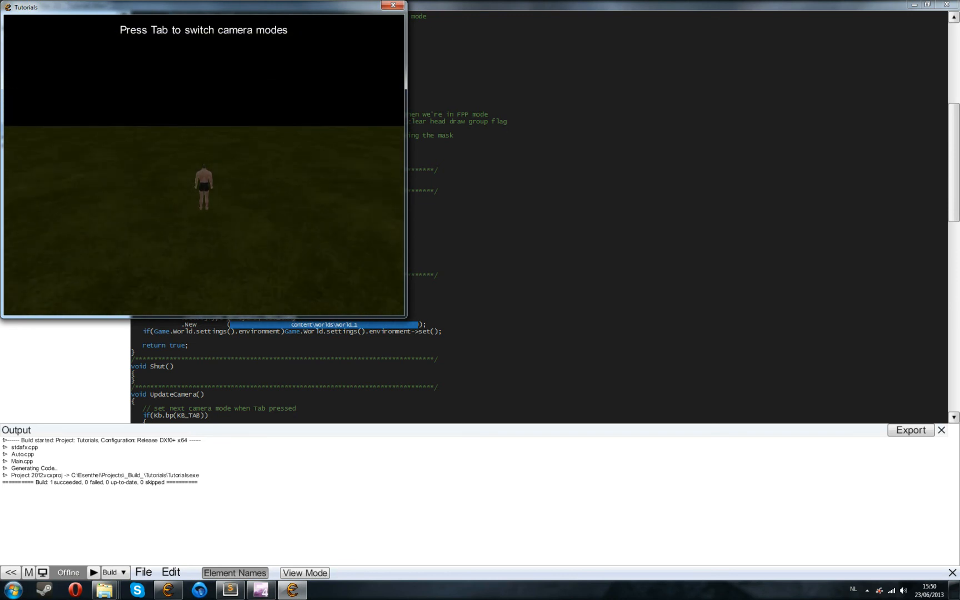
left_click(390, 6)
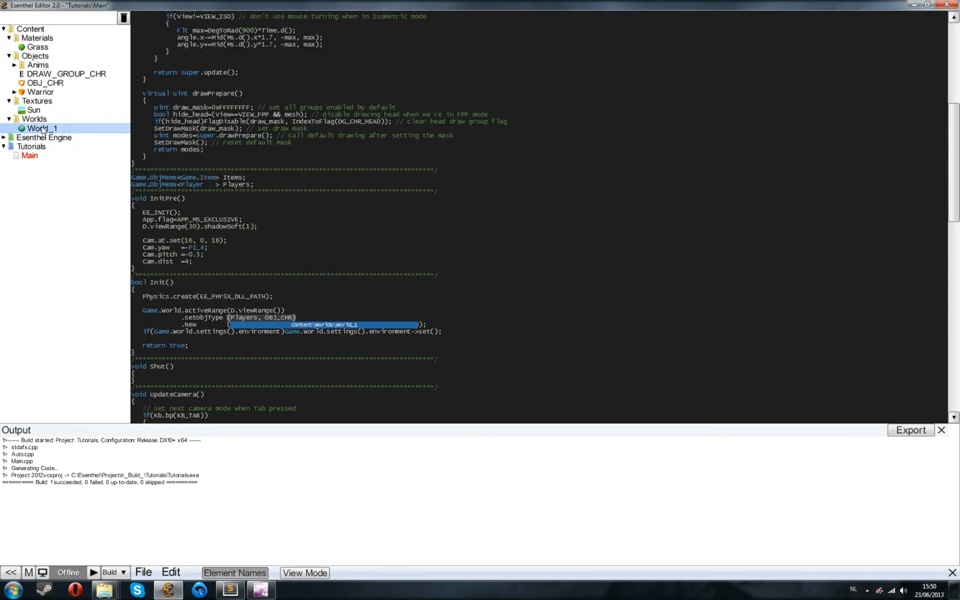
Create a new Environment element in the Worlds folder named World_1_ENV.
double_click(38, 129)
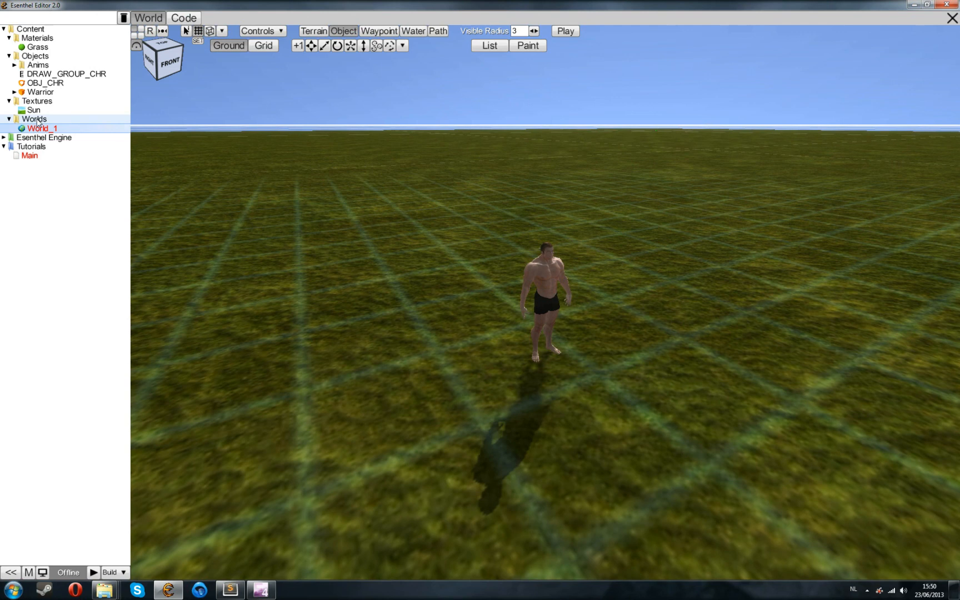
right_click(40, 128)
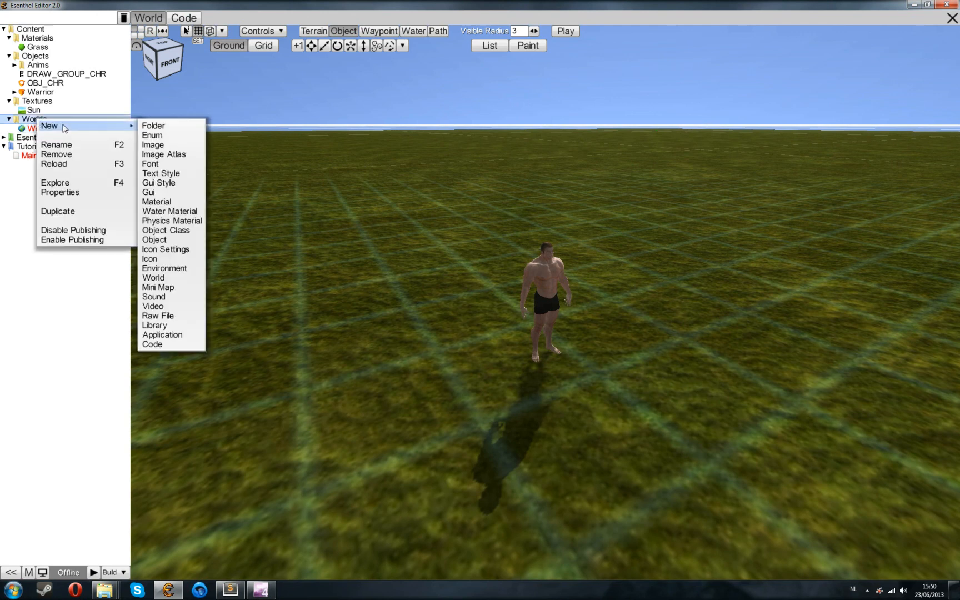
left_click(164, 269)
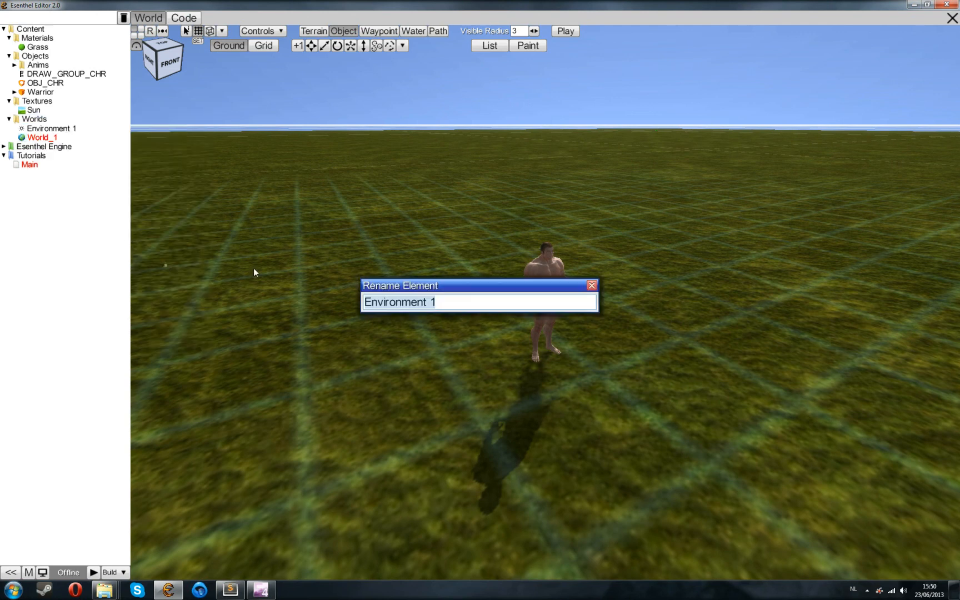
type("World_1")
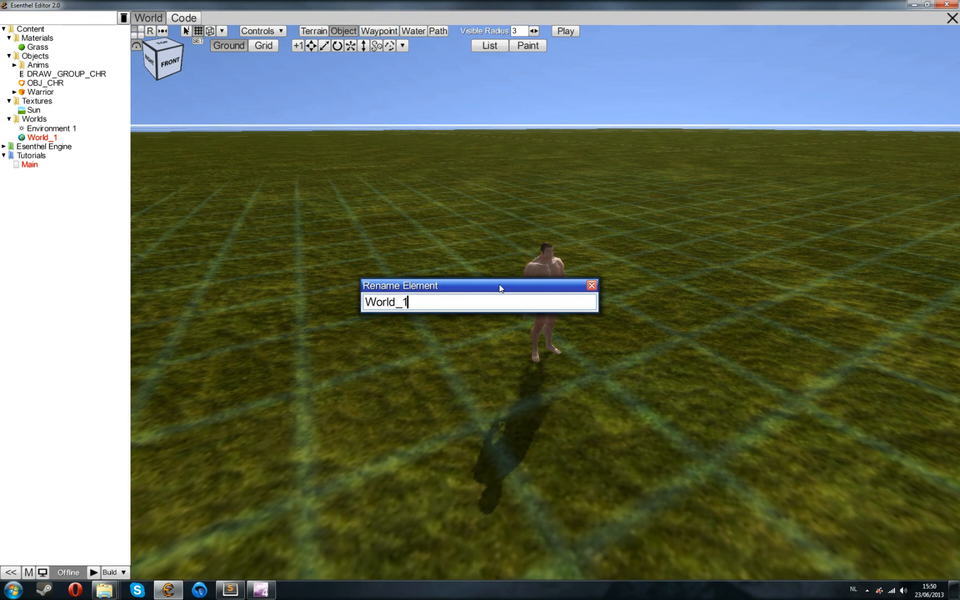
type("_ENV")
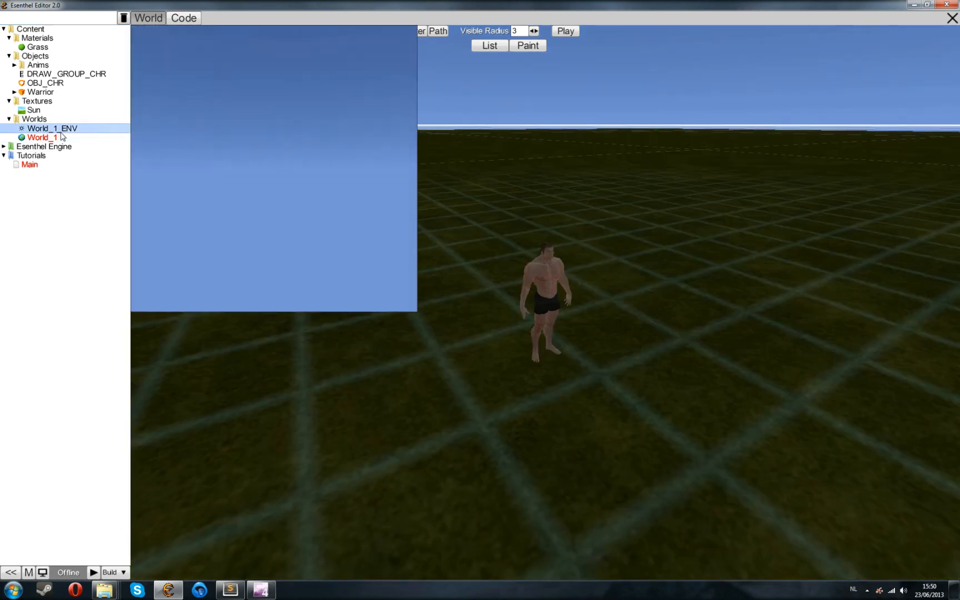
left_click(37, 137)
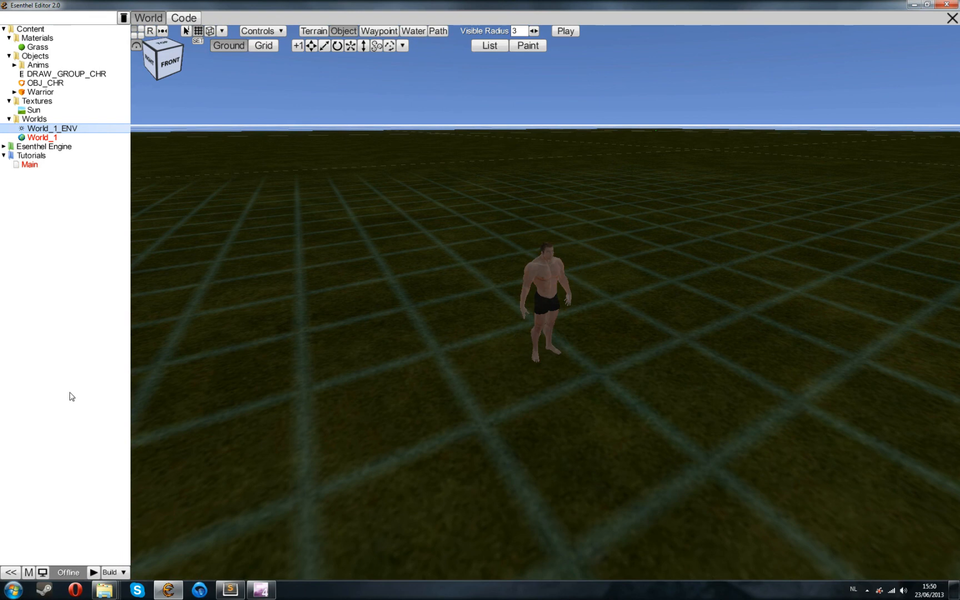
mouse_move(93, 572)
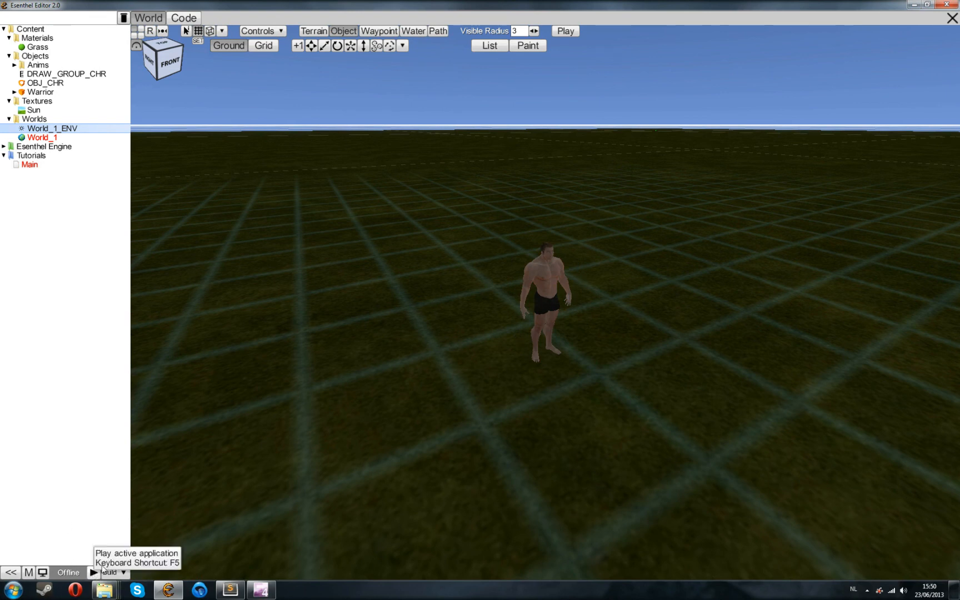
Run the application, then show World_1_ENV's Environment panel with sun and sky enabled.
left_click(90, 573)
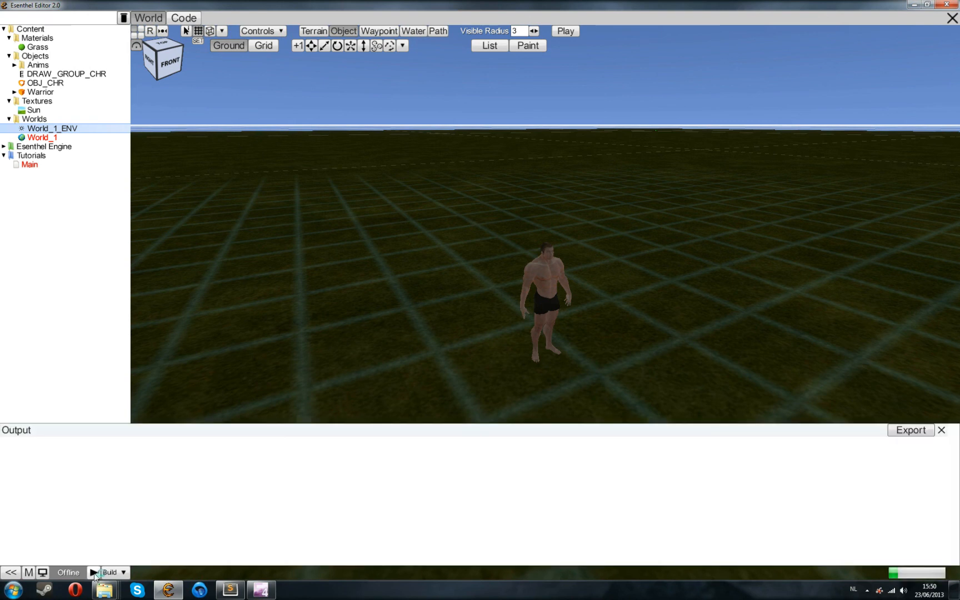
left_click(96, 573)
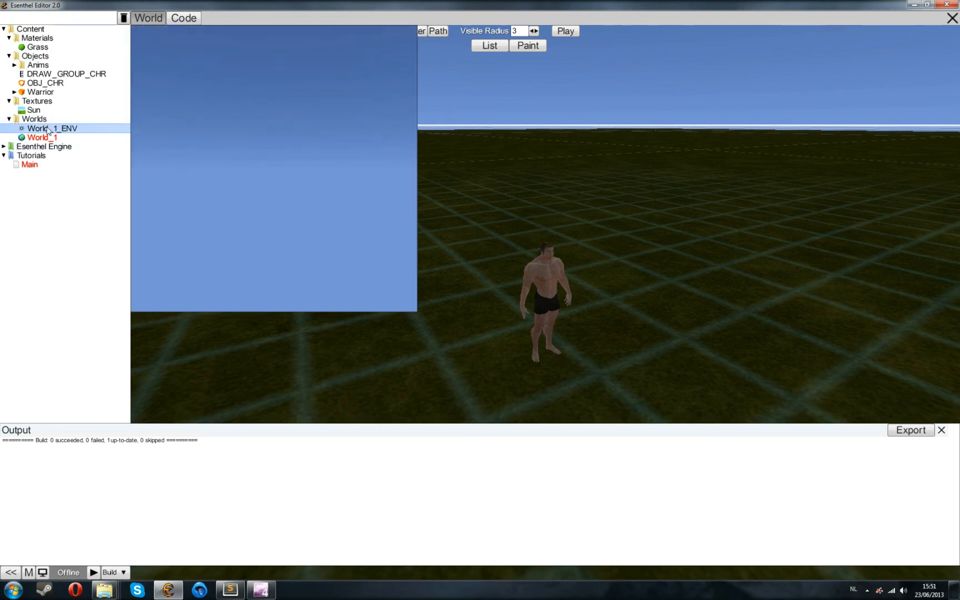
left_click(47, 129)
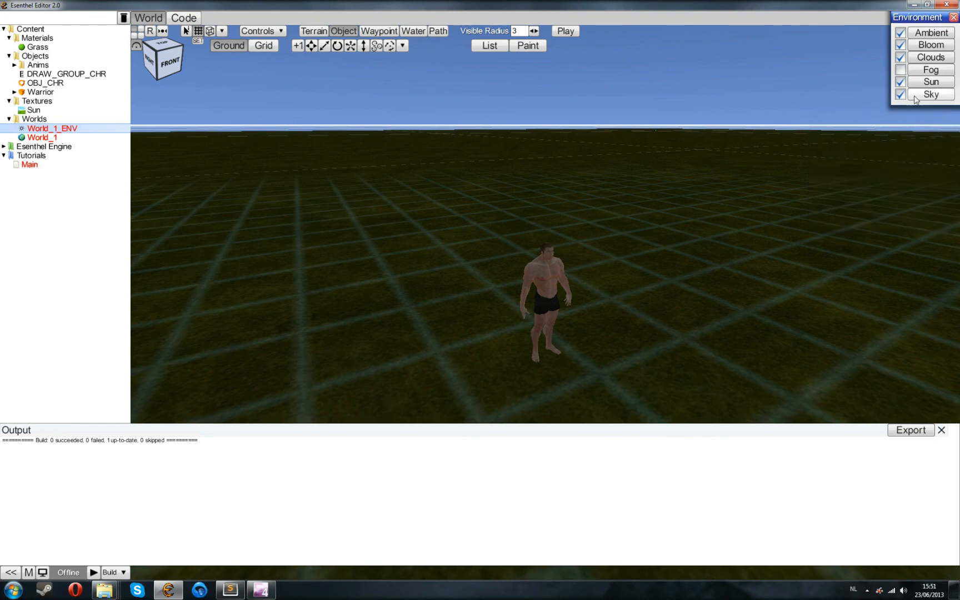
mouse_move(102, 584)
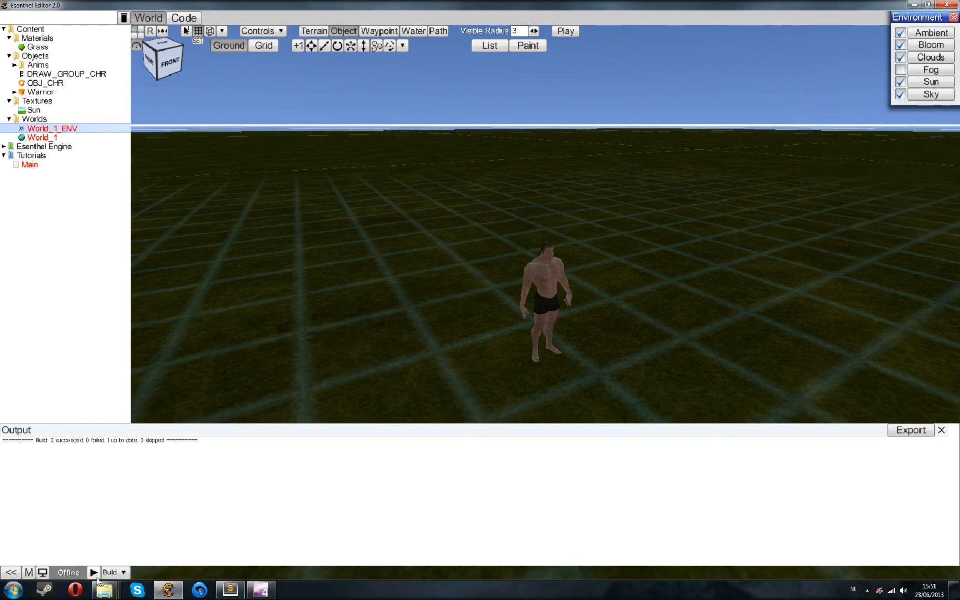
mouse_move(618, 306)
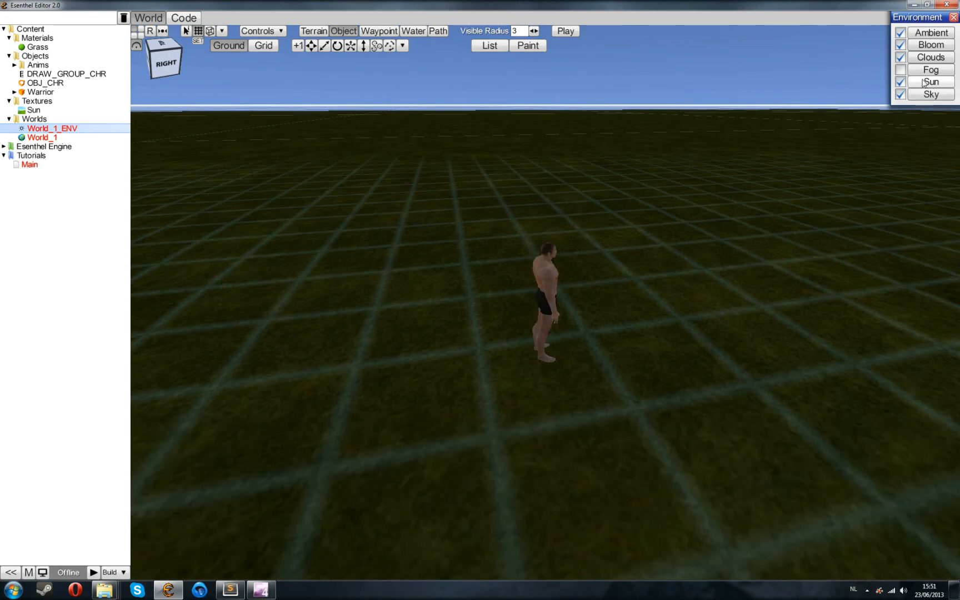
Set the environment sun's Image to the Sun texture and start a build to test it.
left_click(931, 82)
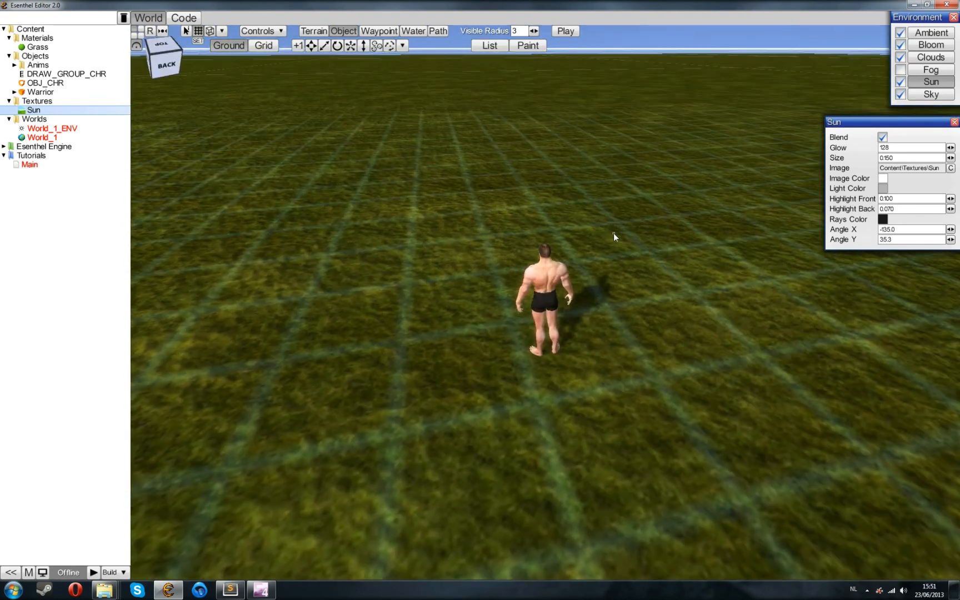
left_click(98, 572)
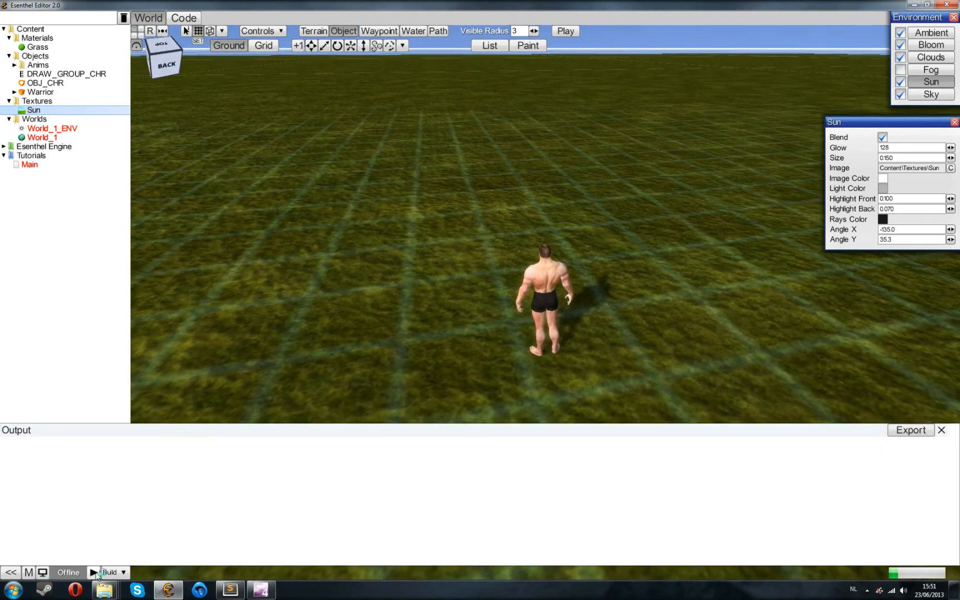
left_click(101, 573)
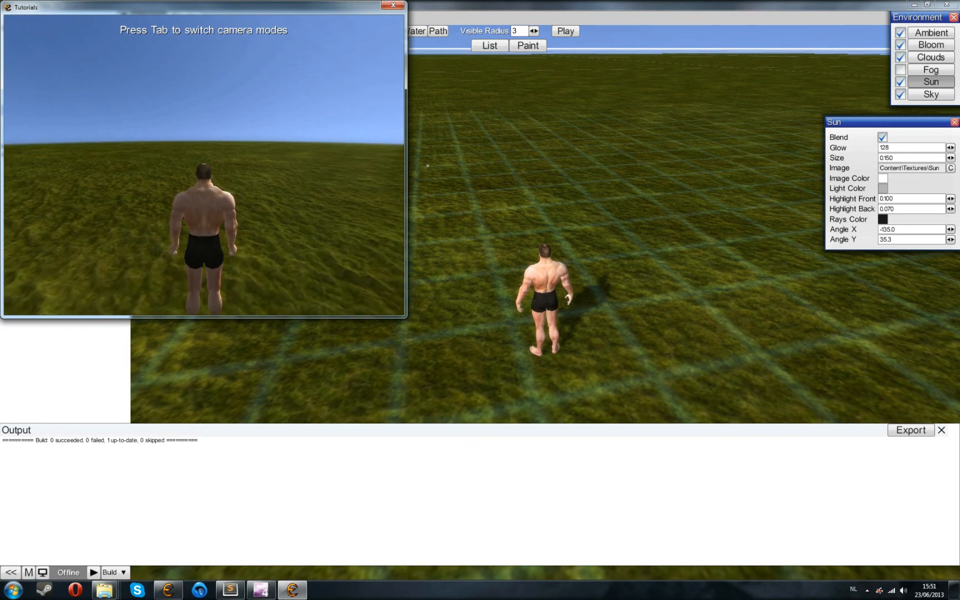
left_click(389, 5)
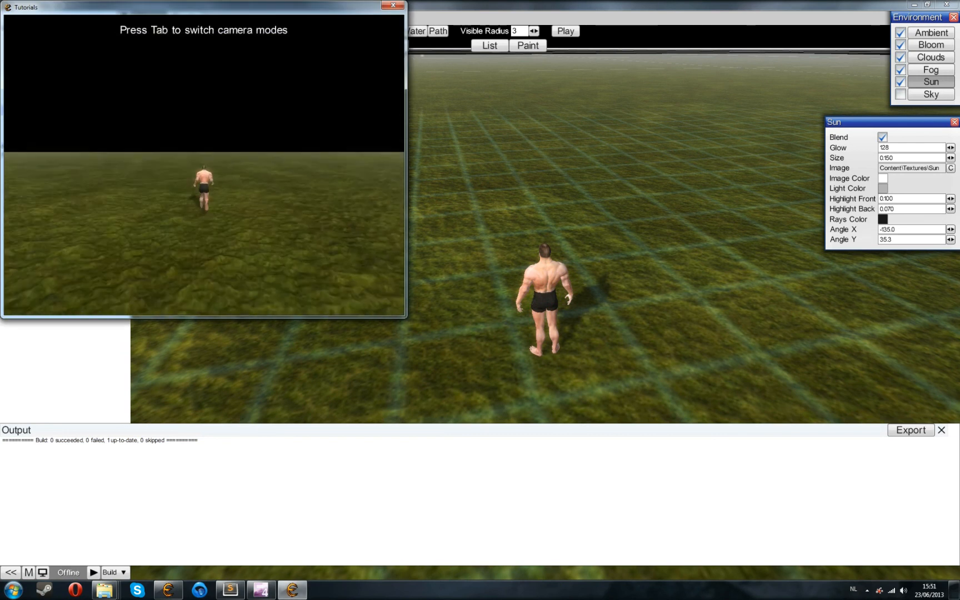
left_click(392, 6)
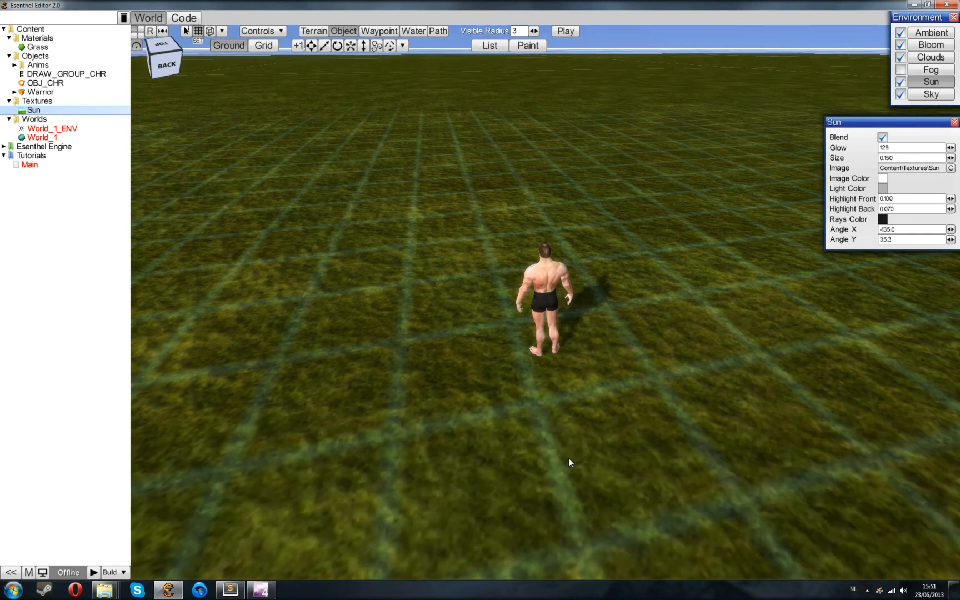
left_click(39, 137)
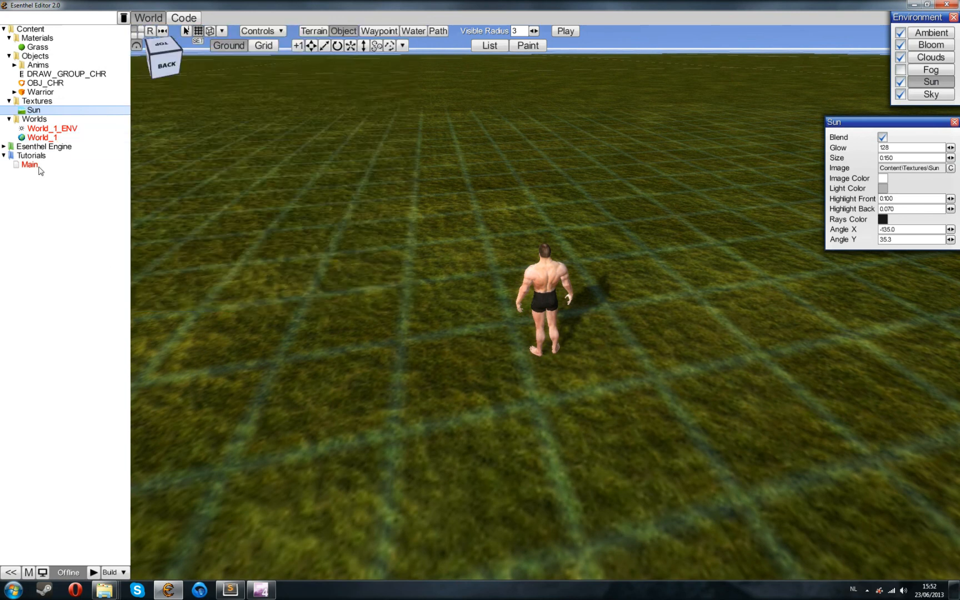
Change D.viewRange to 500 in Main's InitPre, rebuild and launch the game.
left_click(183, 18)
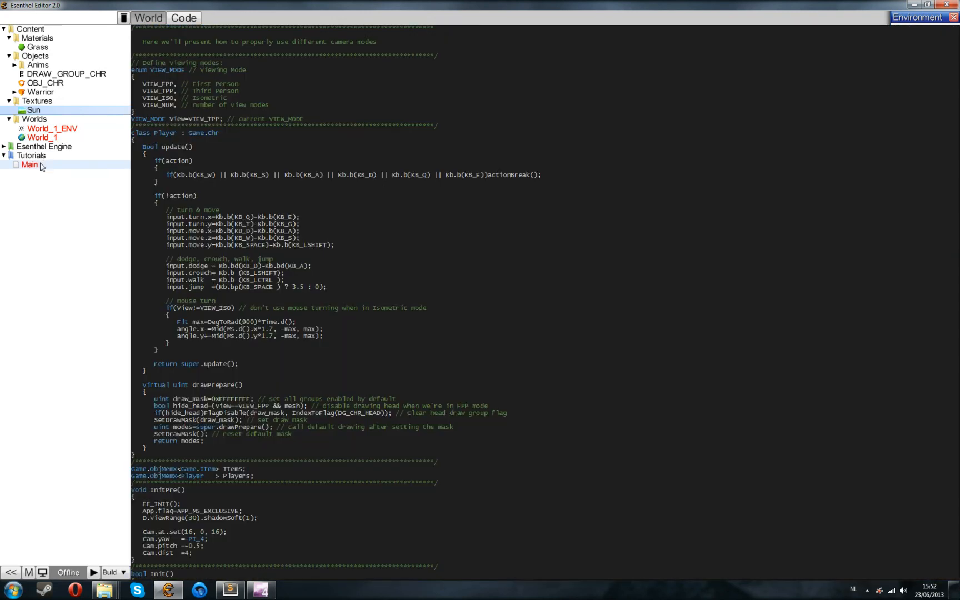
left_click(163, 18)
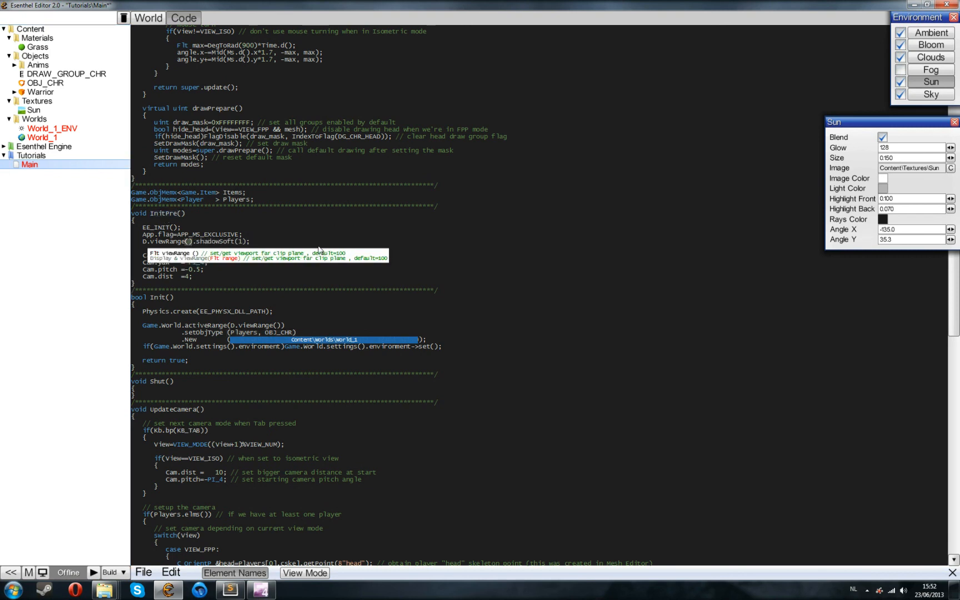
type("500")
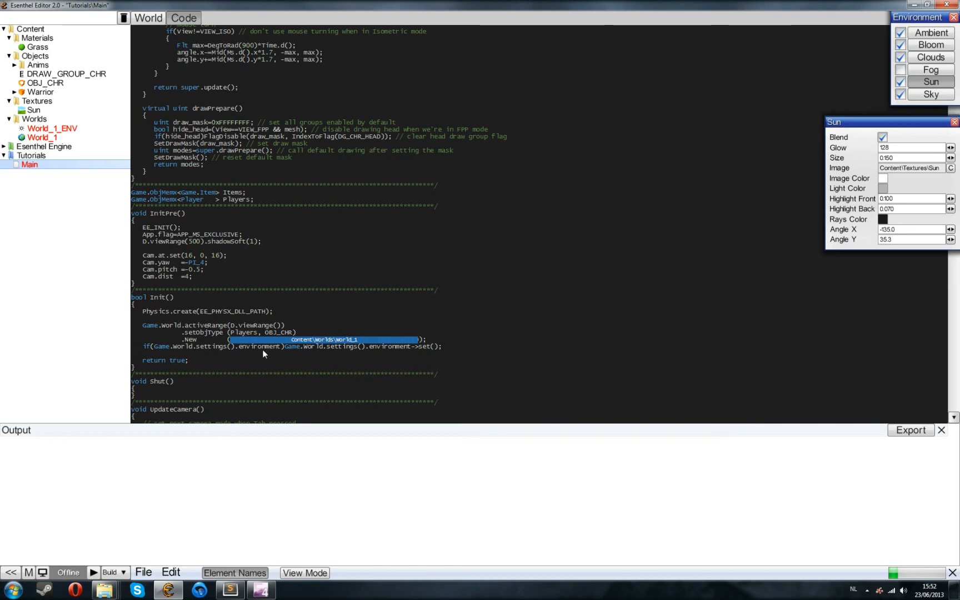
left_click(107, 573)
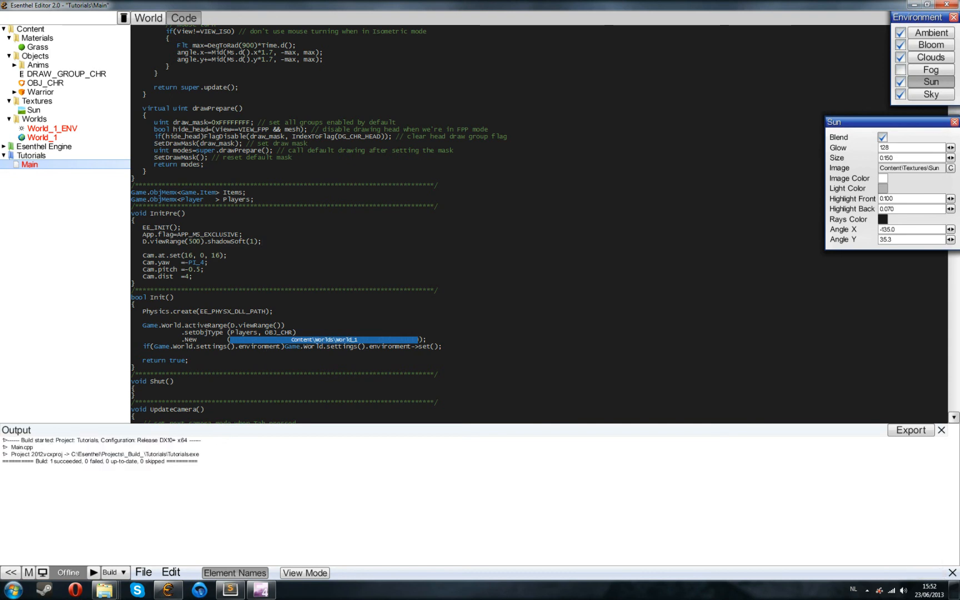
left_click(104, 588)
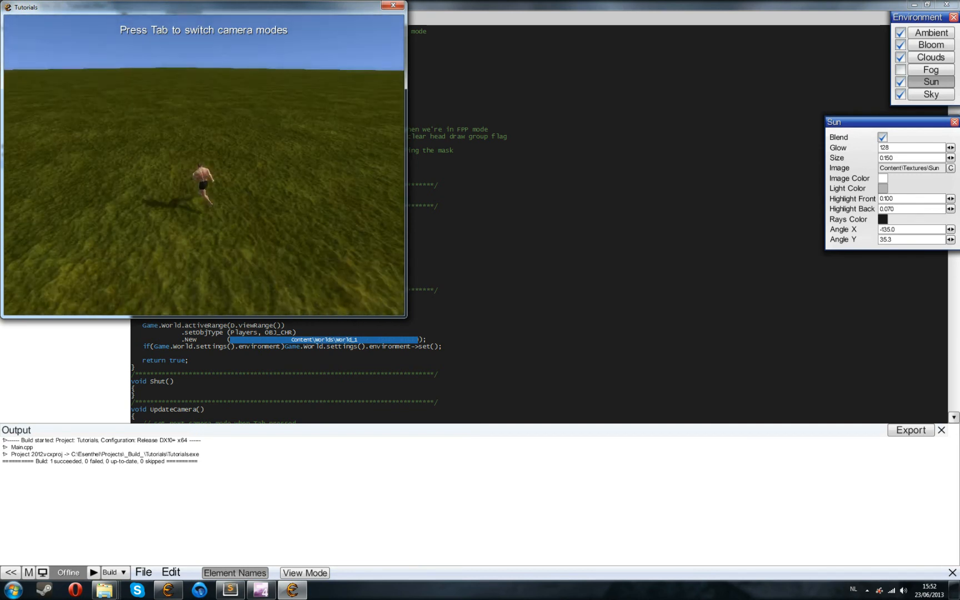
Close the test game and return to the World_1 scene editor.
left_click(392, 6)
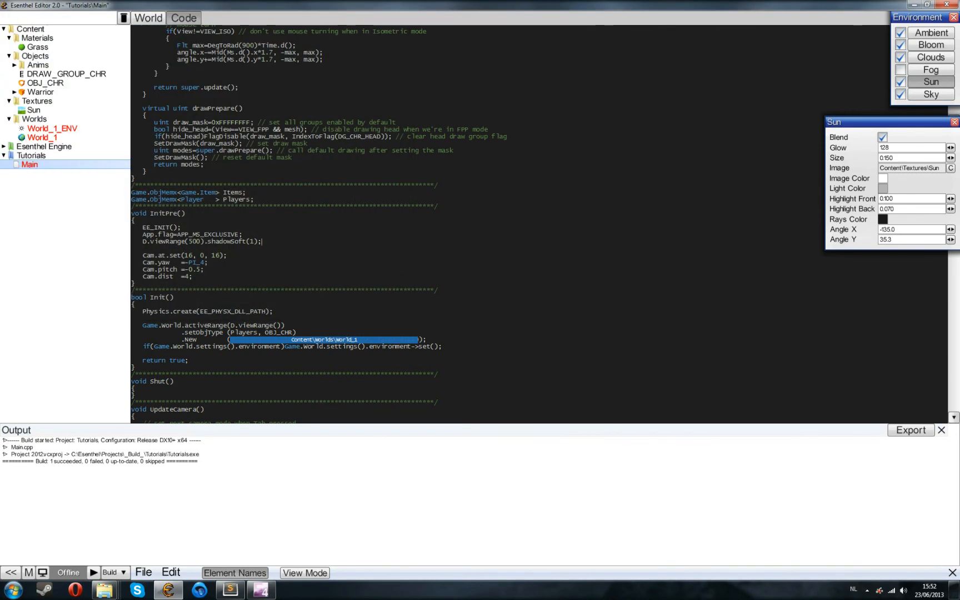
left_click(149, 18)
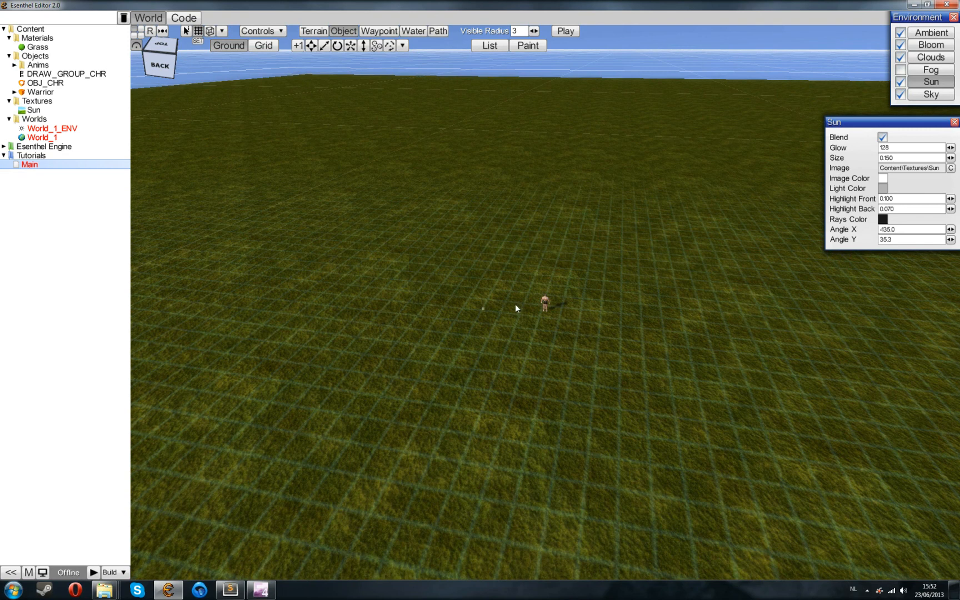
mouse_move(567, 280)
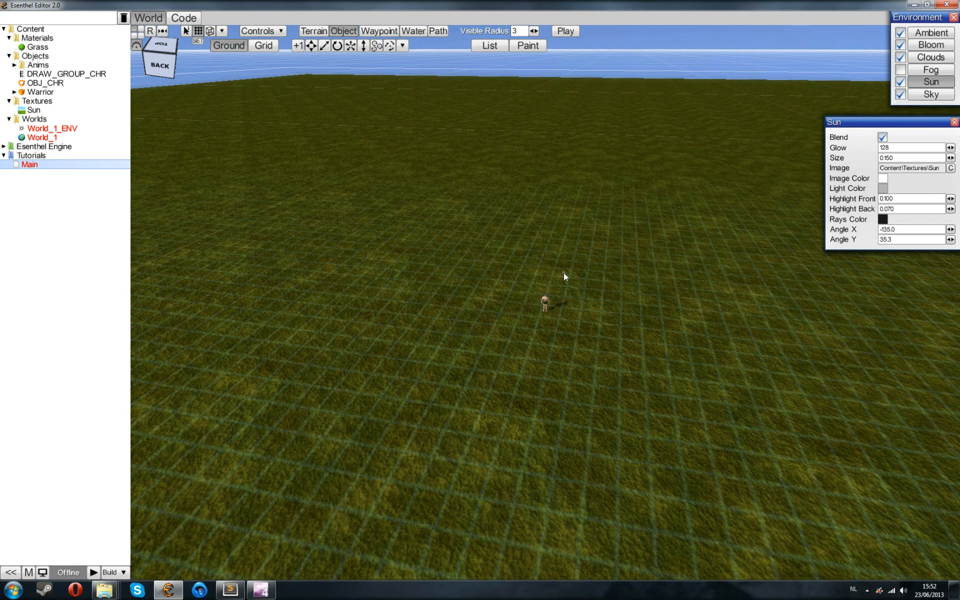